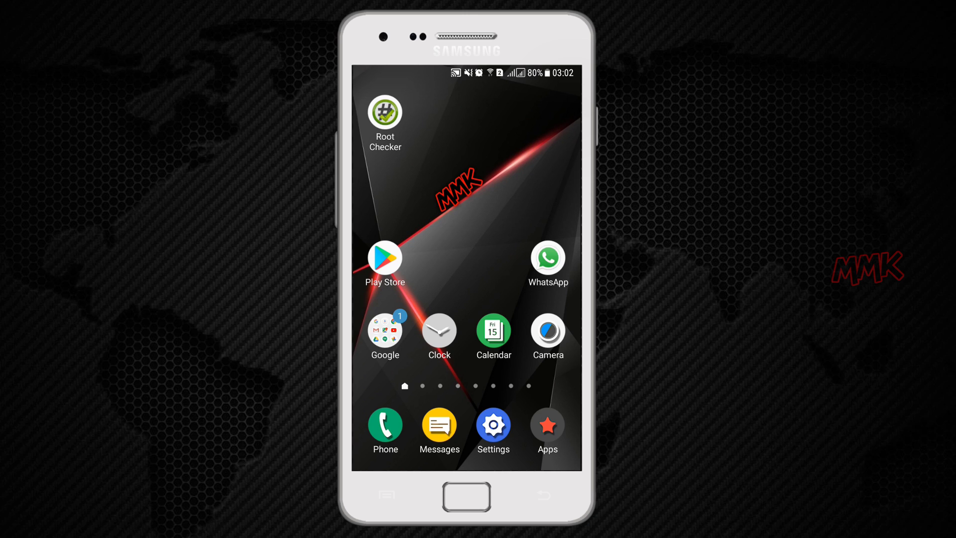
- Go into the phone's Settings and reach General management
{"action": "left_click", "coordinate": [493, 424]}
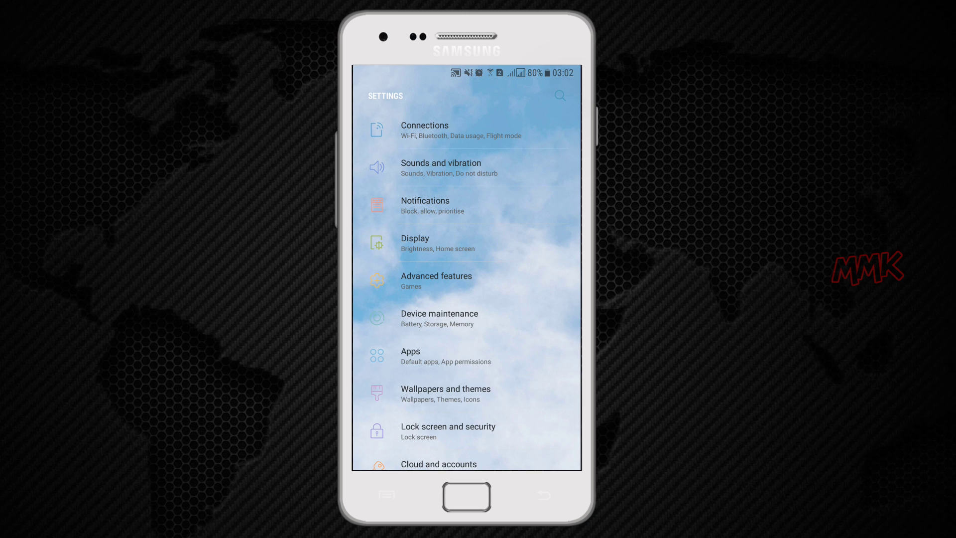
{"action": "scroll", "scroll_direction": "down", "scroll_amount": 3}
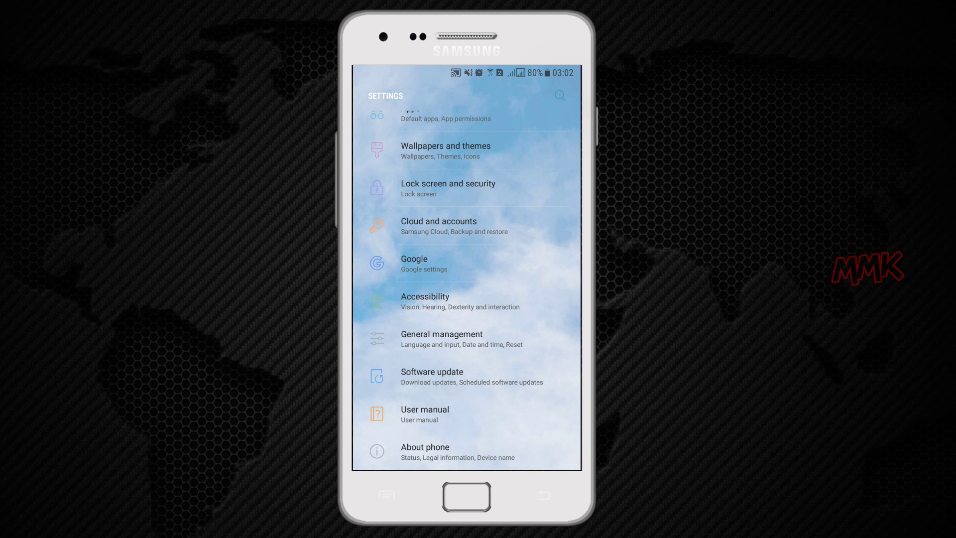
{"action": "left_click", "coordinate": [456, 339]}
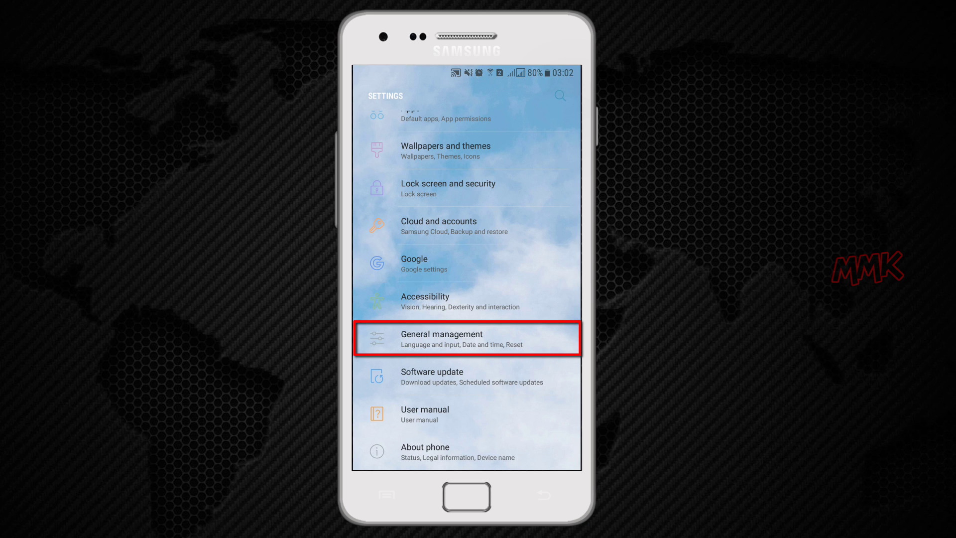
{"action": "left_click", "coordinate": [476, 346]}
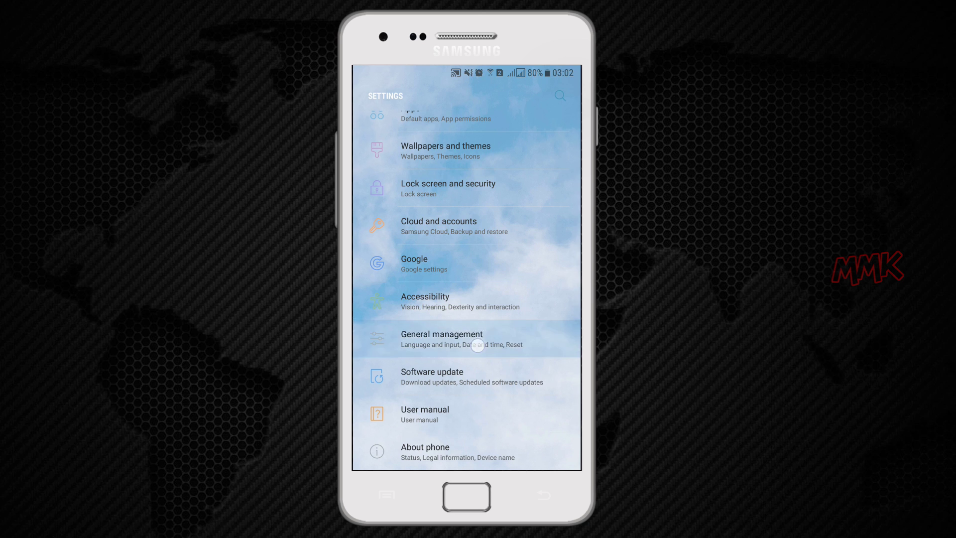
- Enter the Language and input settings page
{"action": "left_click", "coordinate": [478, 345]}
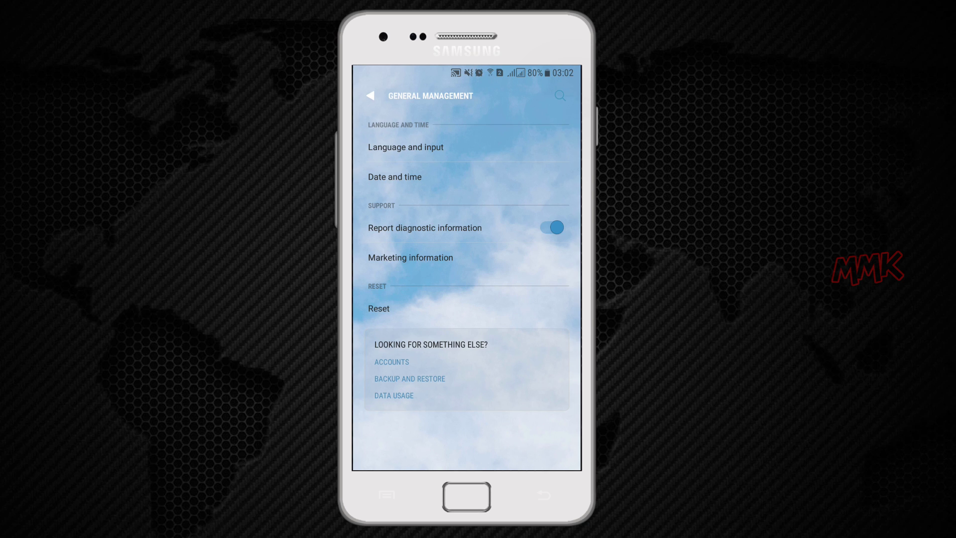
{"action": "left_click", "coordinate": [405, 147]}
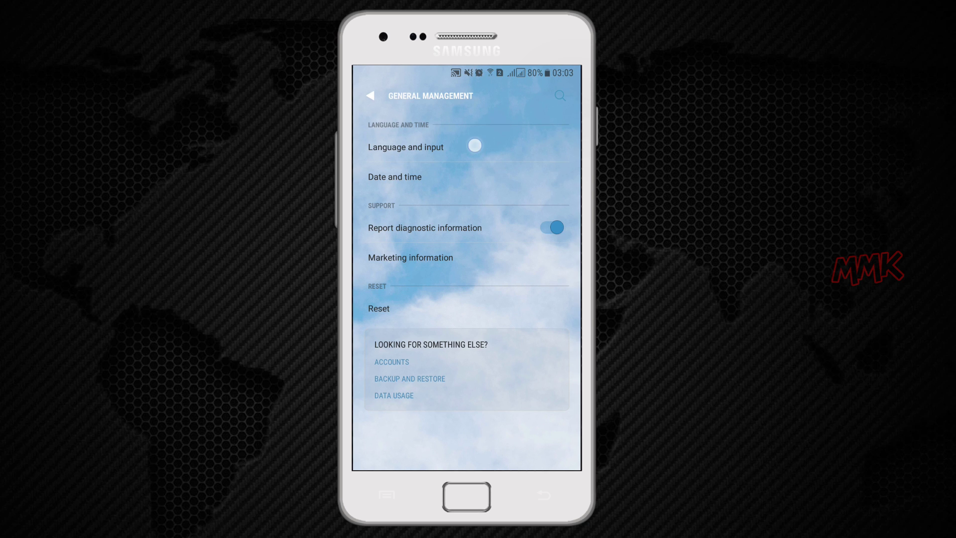
{"action": "left_click", "coordinate": [404, 146]}
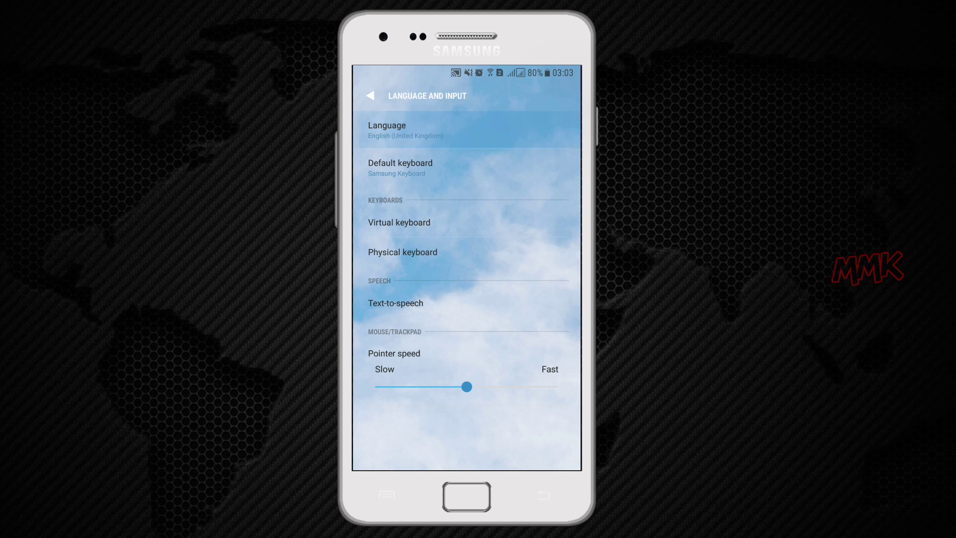
- Go into Language and bring up the list of languages to add
{"action": "left_click", "coordinate": [387, 129]}
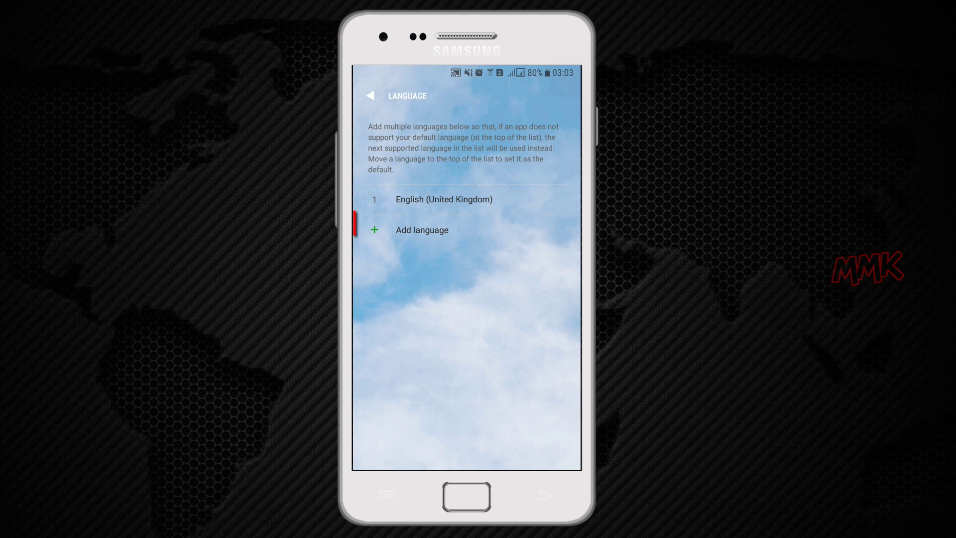
{"action": "left_click", "coordinate": [422, 229]}
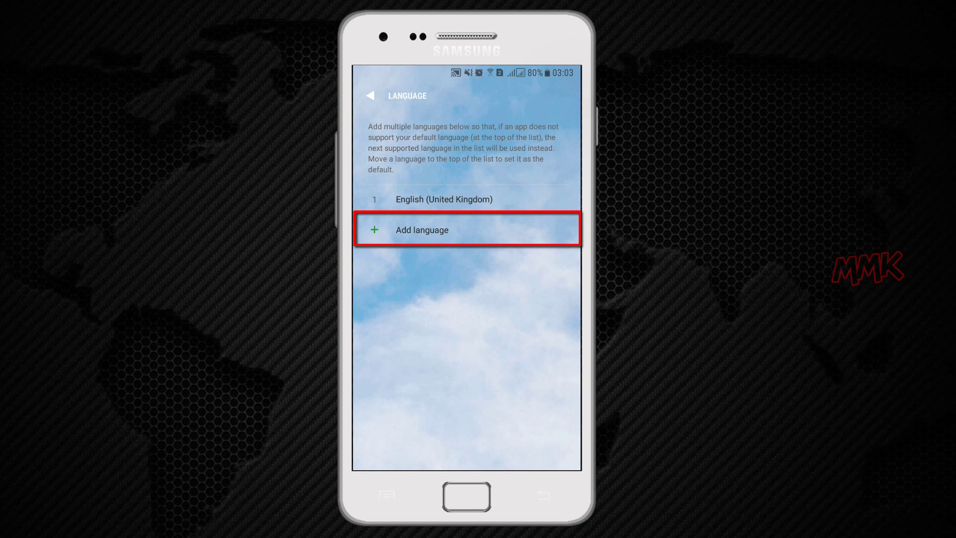
{"action": "left_click", "coordinate": [422, 230]}
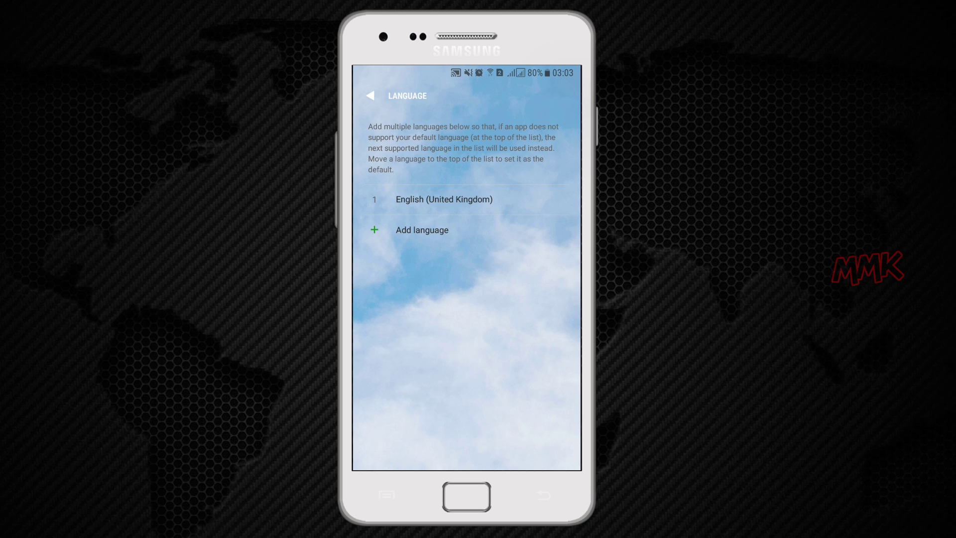
{"action": "left_click", "coordinate": [422, 230]}
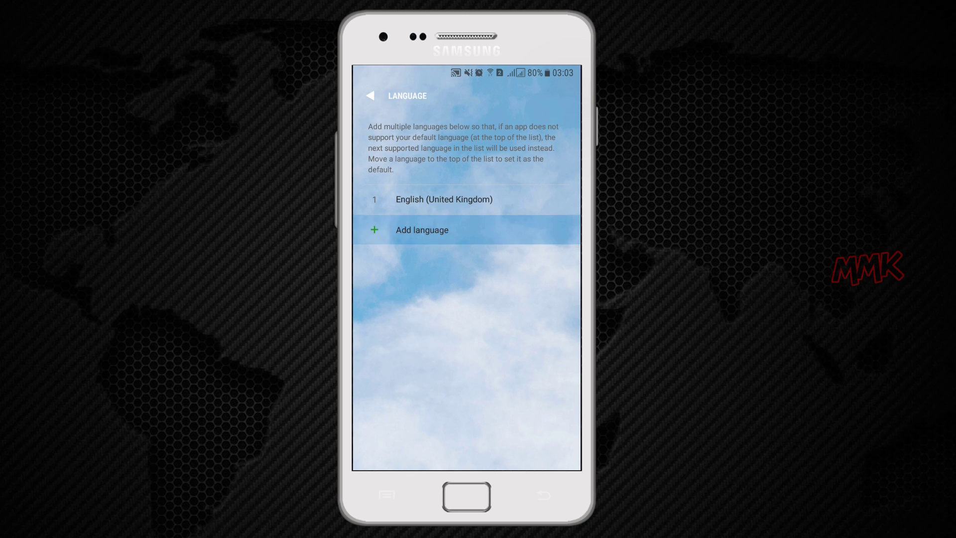
{"action": "left_click", "coordinate": [422, 229]}
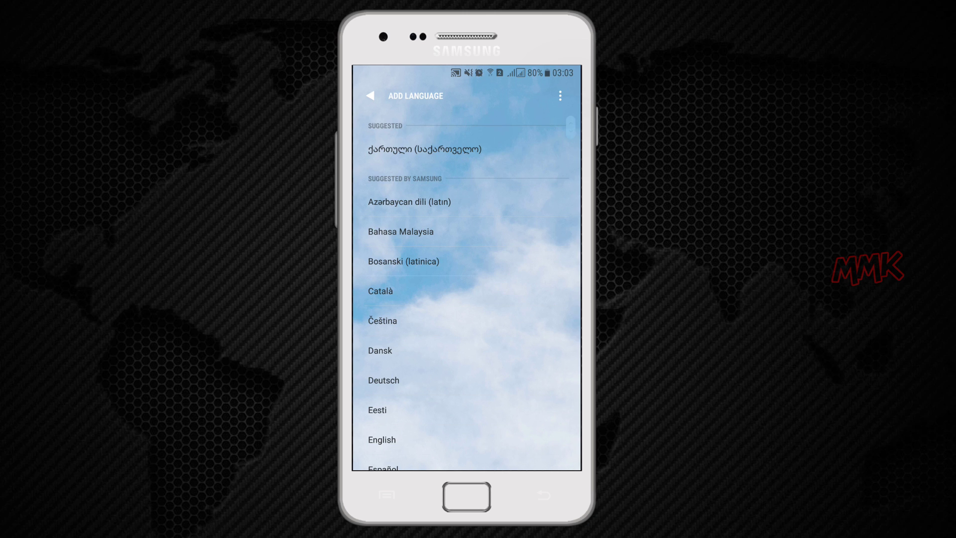
- Browse down the add-language list and back out without adding any language
{"action": "scroll", "scroll_direction": "down", "scroll_amount": 3}
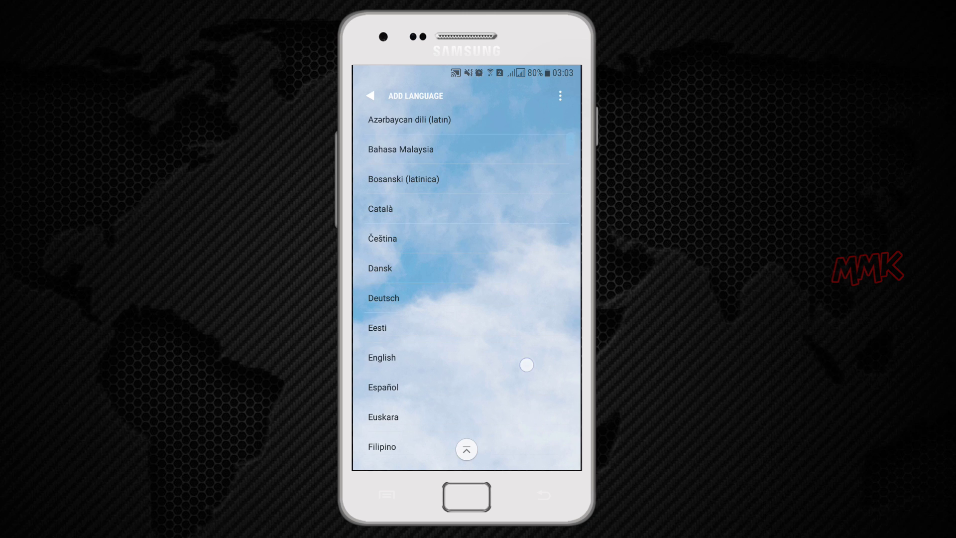
{"action": "scroll", "scroll_direction": "down", "scroll_amount": 3}
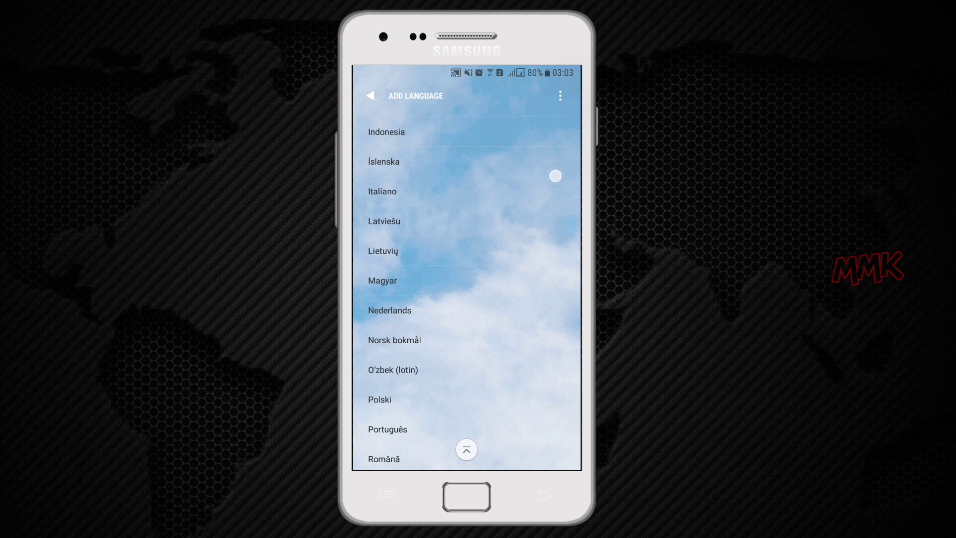
{"action": "scroll", "scroll_direction": "down", "scroll_amount": 3}
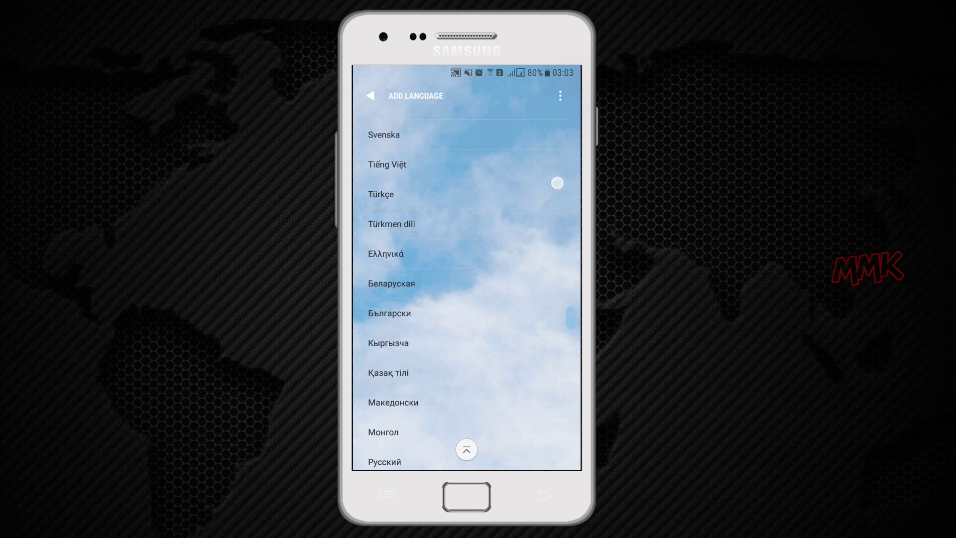
{"action": "scroll", "scroll_direction": "down", "scroll_amount": 3}
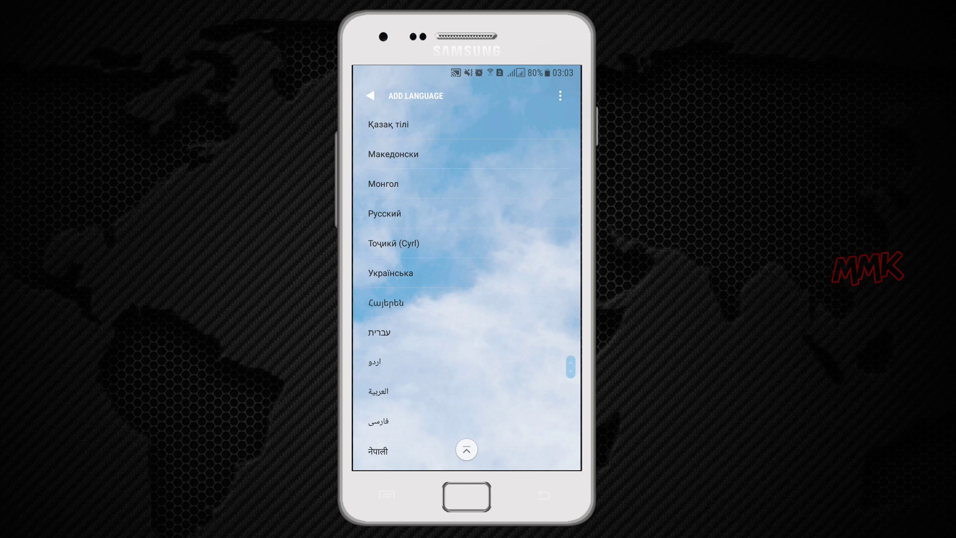
{"action": "left_click", "coordinate": [370, 95]}
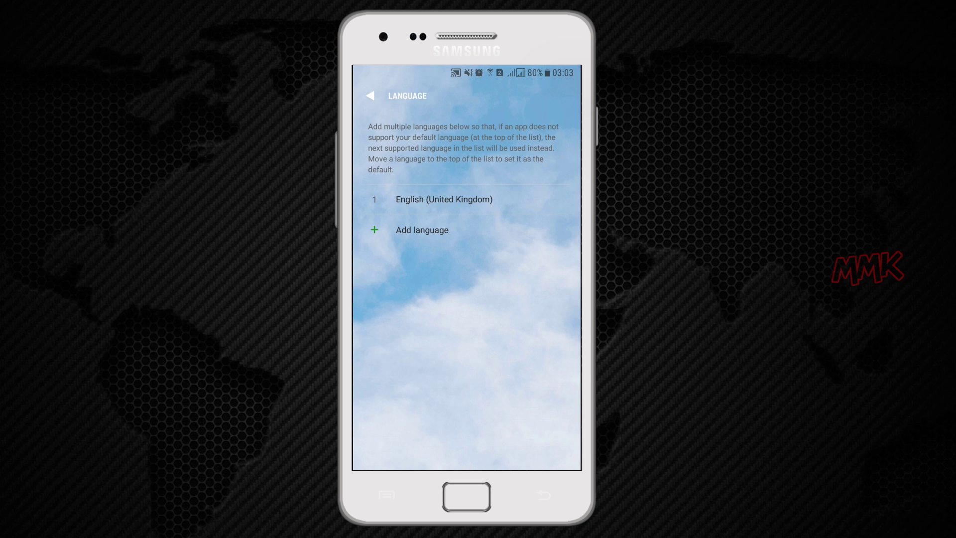
- Leave English (United Kingdom) as the only language and return to the home screen
{"action": "left_click", "coordinate": [423, 230]}
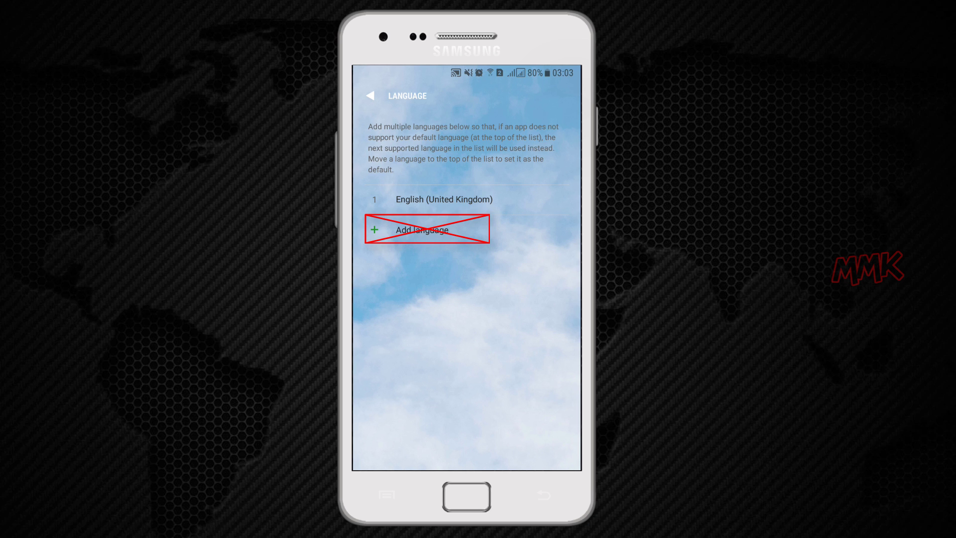
{"action": "left_click", "coordinate": [423, 229]}
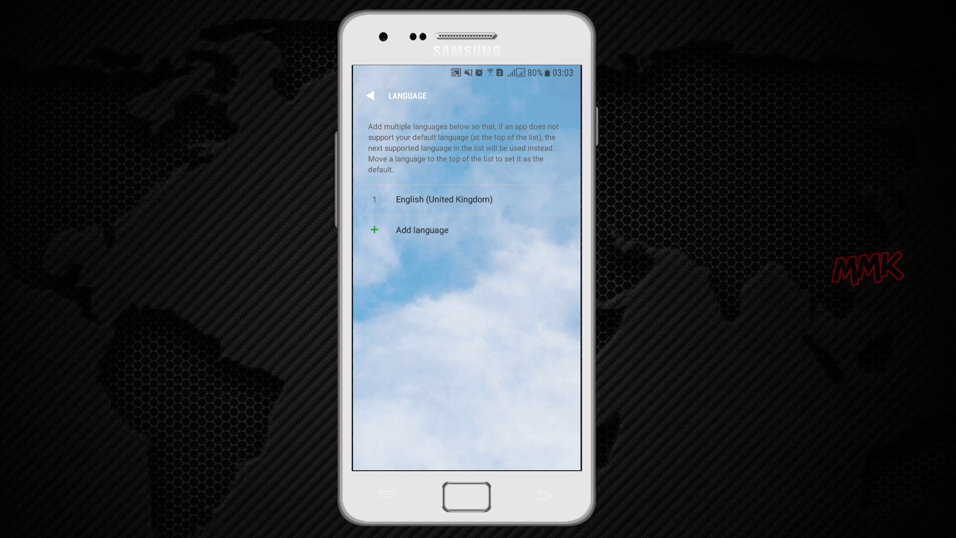
{"action": "left_click", "coordinate": [370, 96]}
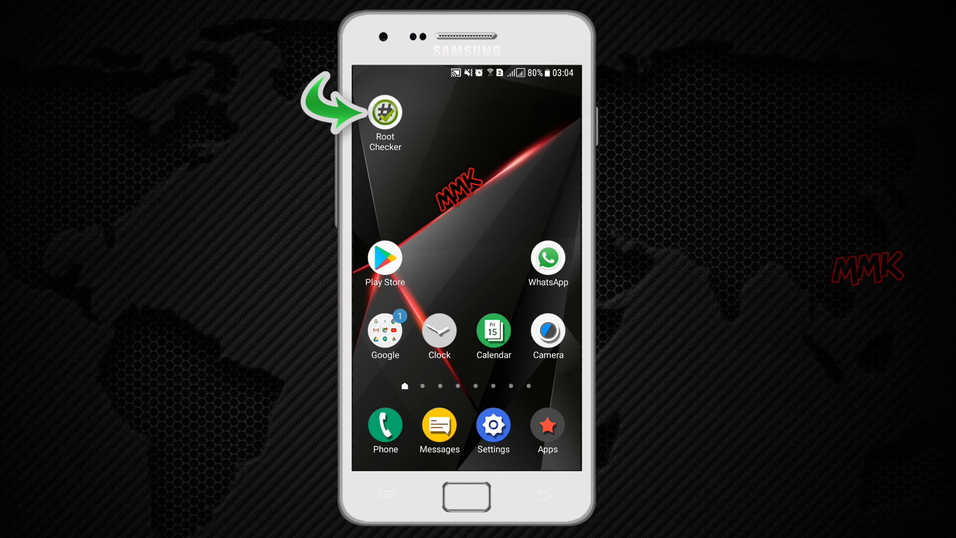
{"action": "left_click", "coordinate": [385, 111]}
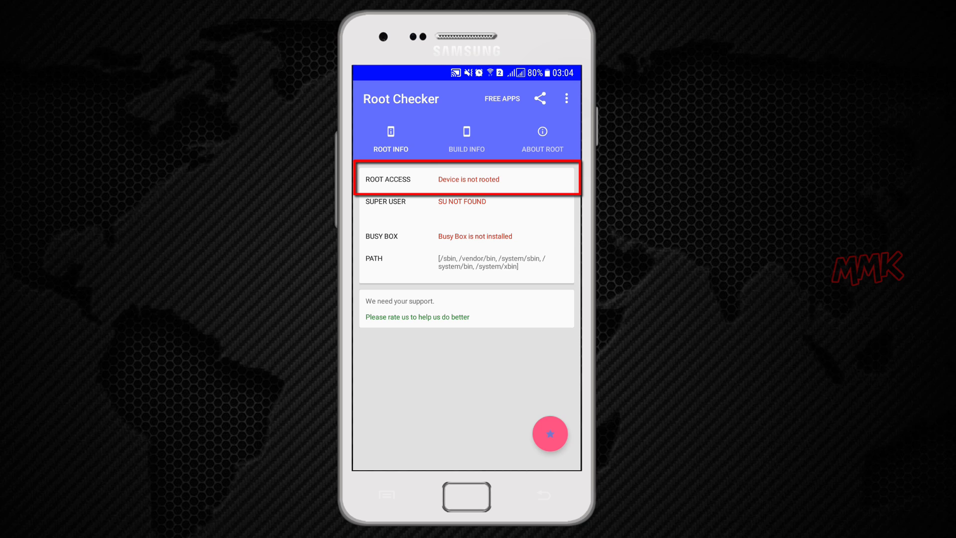
{"action": "left_click", "coordinate": [468, 502]}
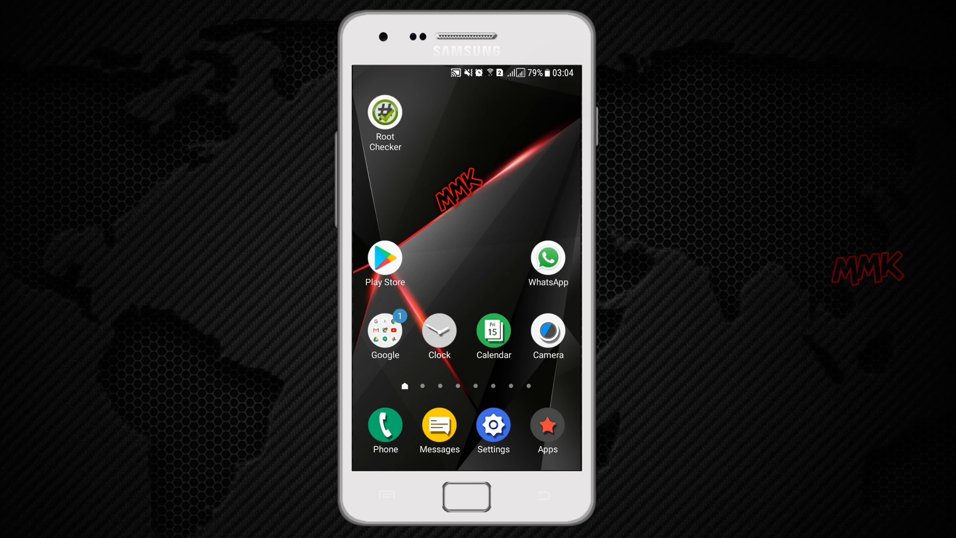
{"action": "left_click", "coordinate": [385, 257]}
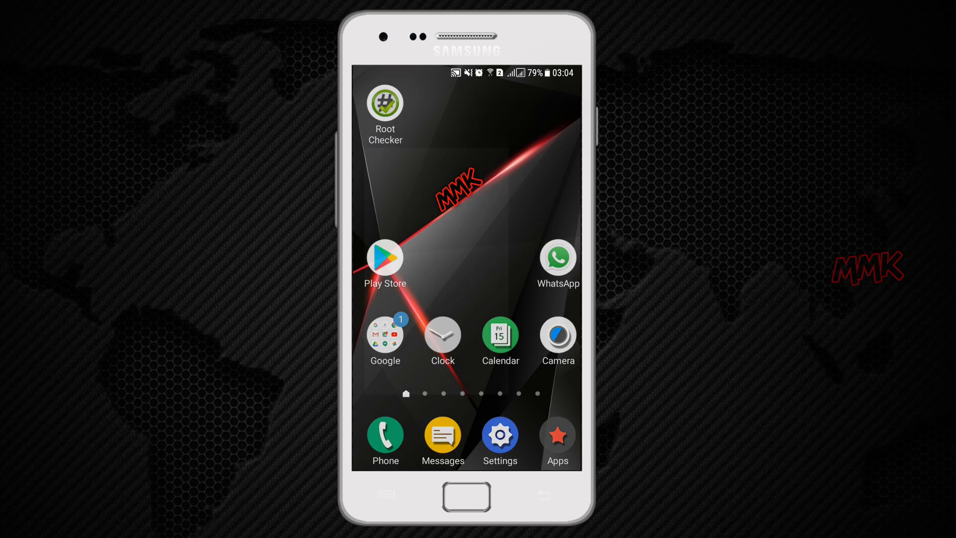
- Search the Play Store for 'more' to find MoreLocale 2
{"action": "left_click", "coordinate": [384, 263]}
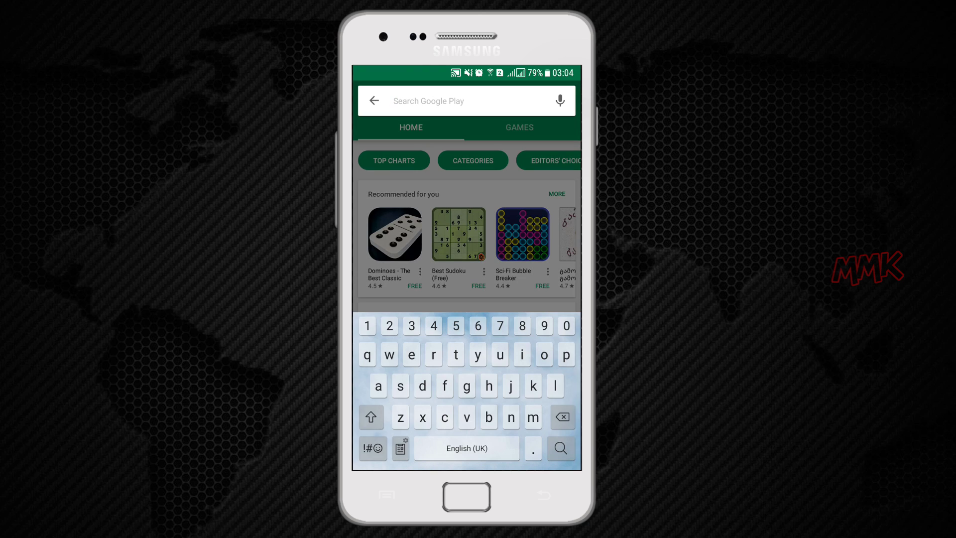
{"action": "type", "text": "m"}
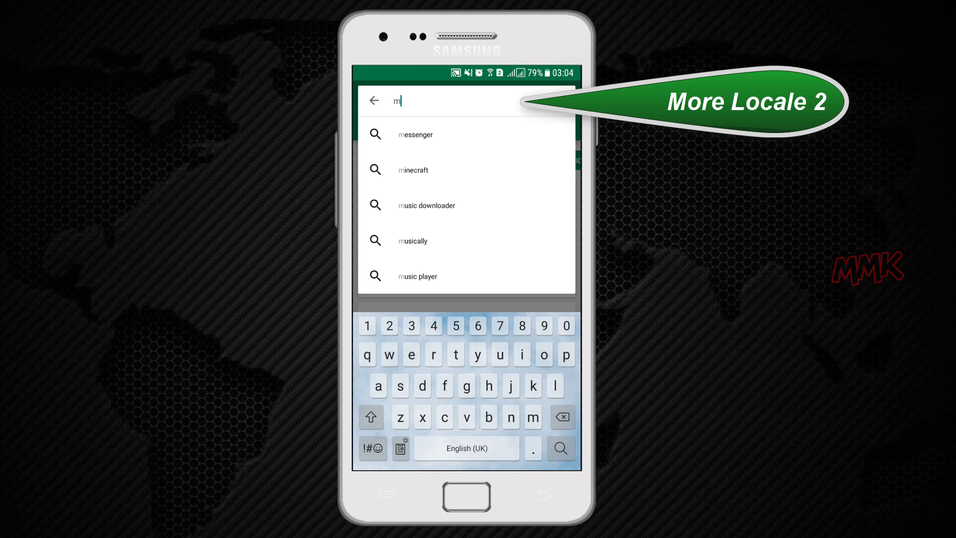
{"action": "type", "text": "ore"}
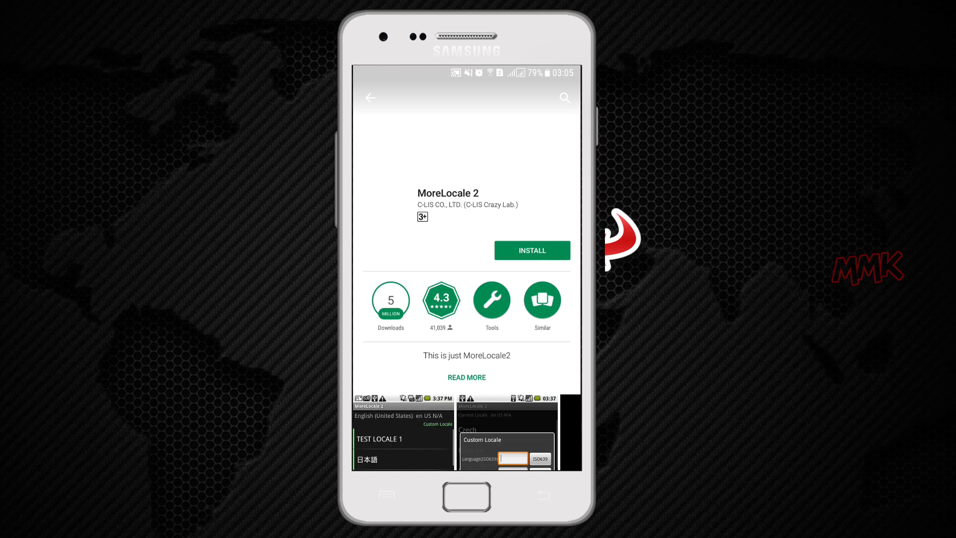
- Install MoreLocale 2, accepting its permissions, and return to the home screen
{"action": "left_click", "coordinate": [532, 251]}
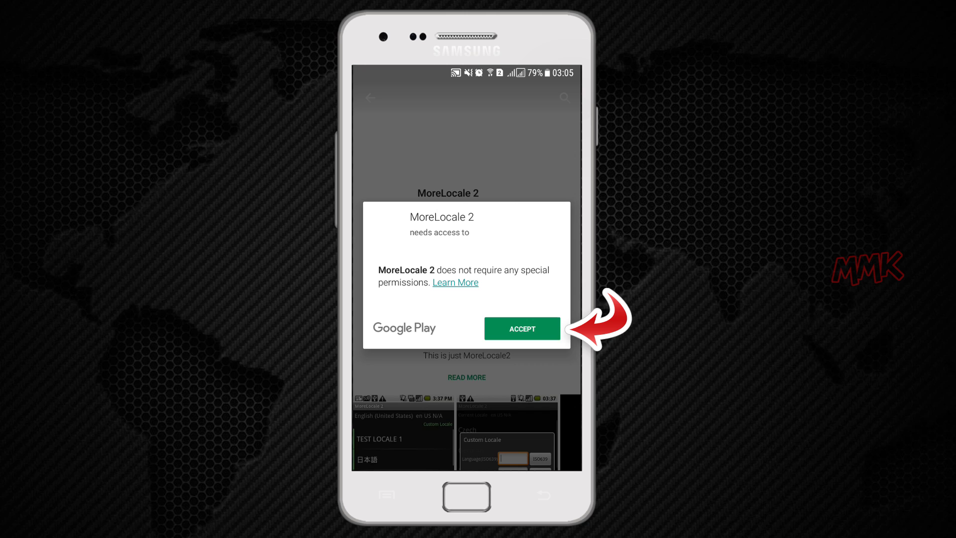
{"action": "left_click", "coordinate": [522, 329]}
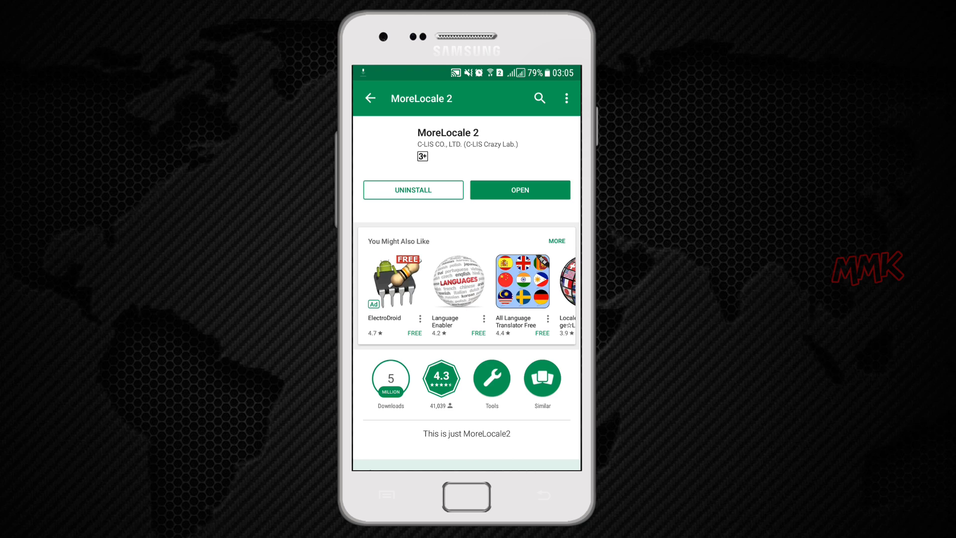
{"action": "left_click", "coordinate": [539, 97]}
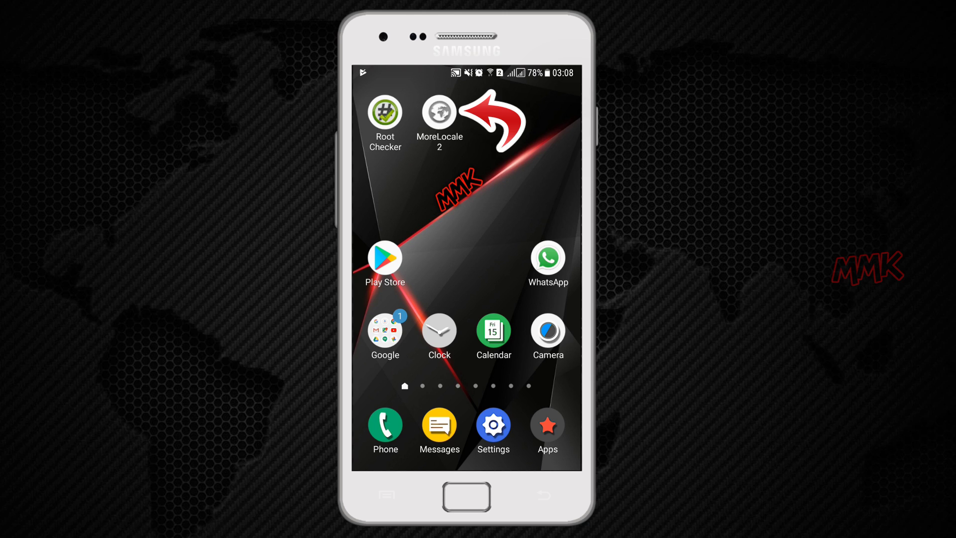
{"action": "left_click", "coordinate": [440, 113]}
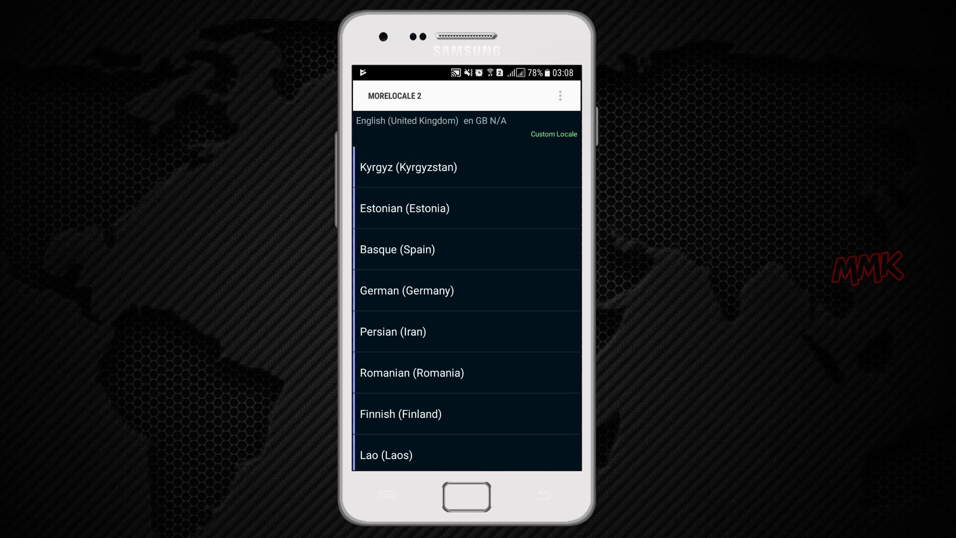
{"action": "scroll", "scroll_direction": "down", "scroll_amount": 3}
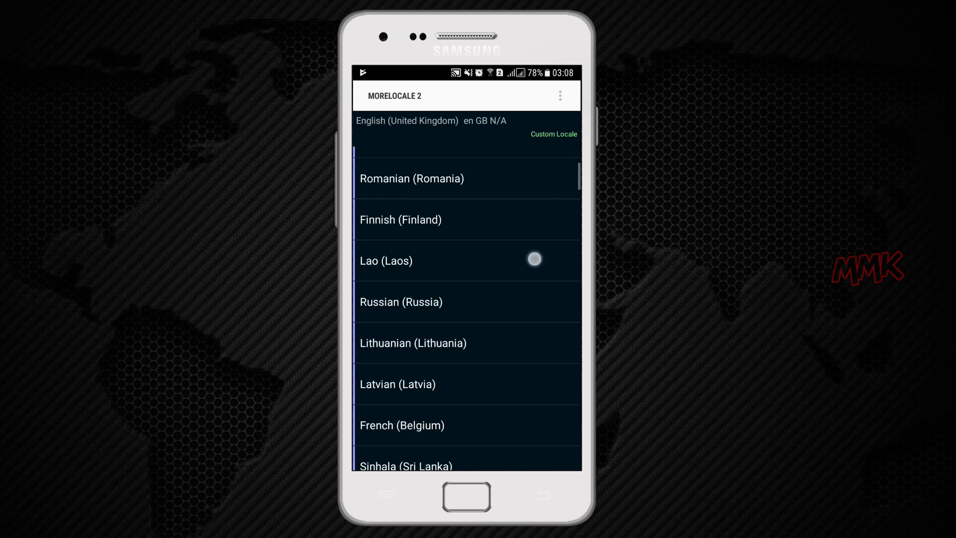
{"action": "scroll", "scroll_direction": "down", "scroll_amount": 3}
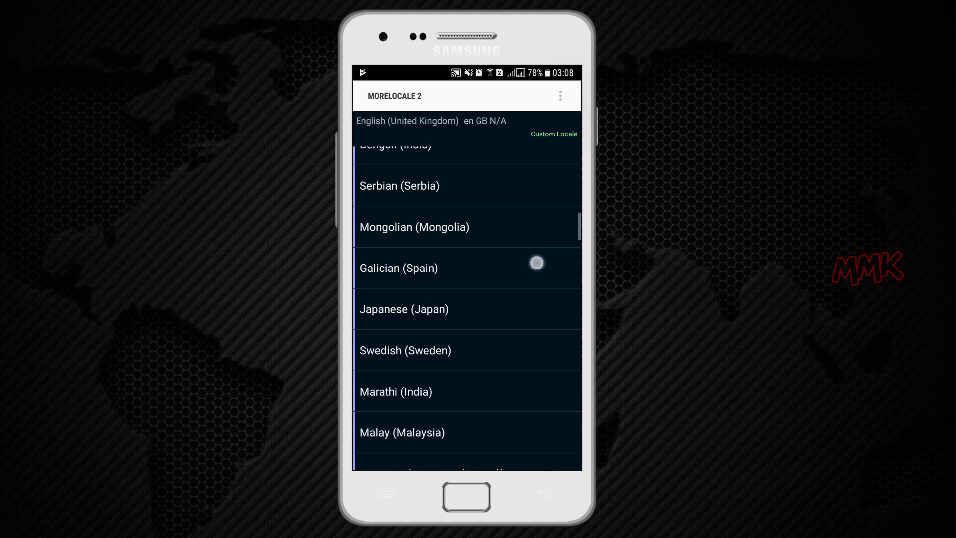
{"action": "scroll", "scroll_direction": "down", "scroll_amount": 3}
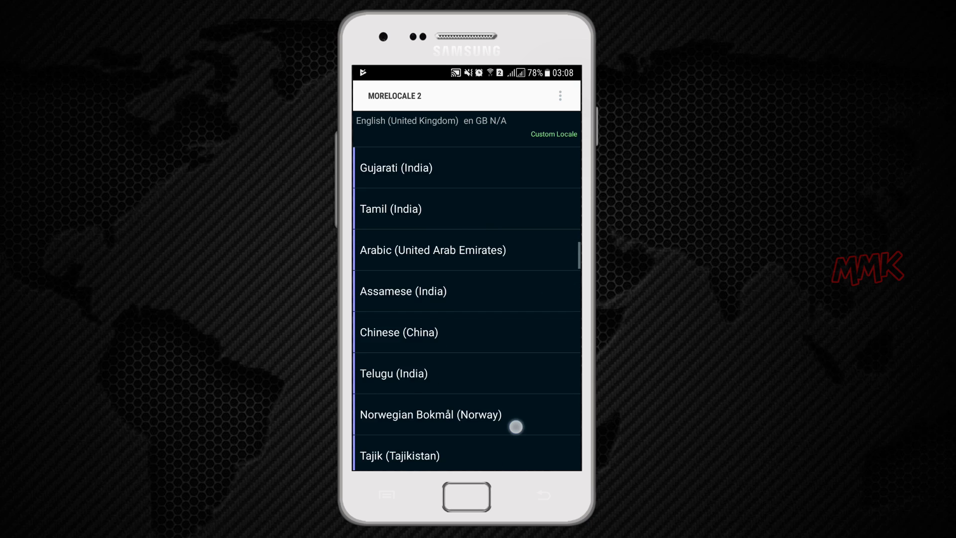
{"action": "scroll", "scroll_direction": "down", "scroll_amount": 3}
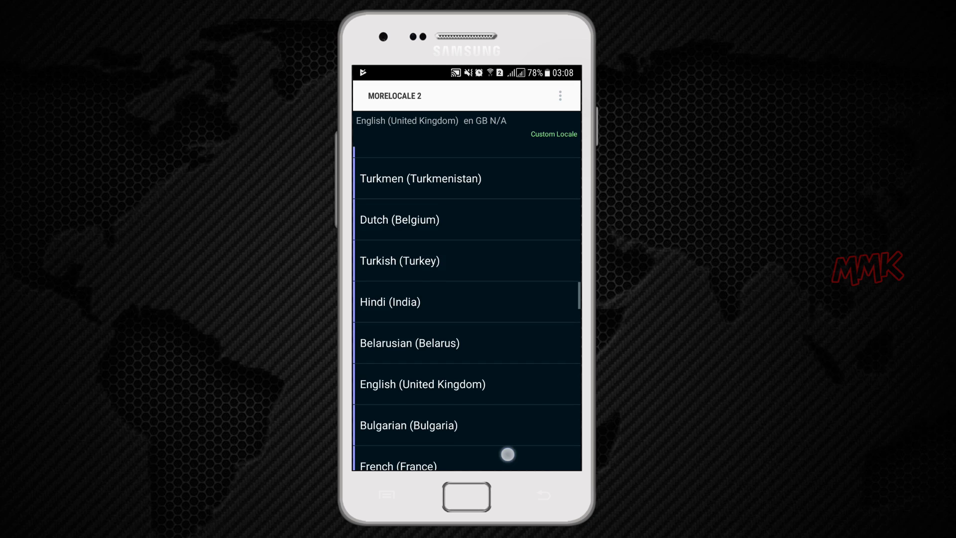
{"action": "scroll", "scroll_direction": "down", "scroll_amount": 3}
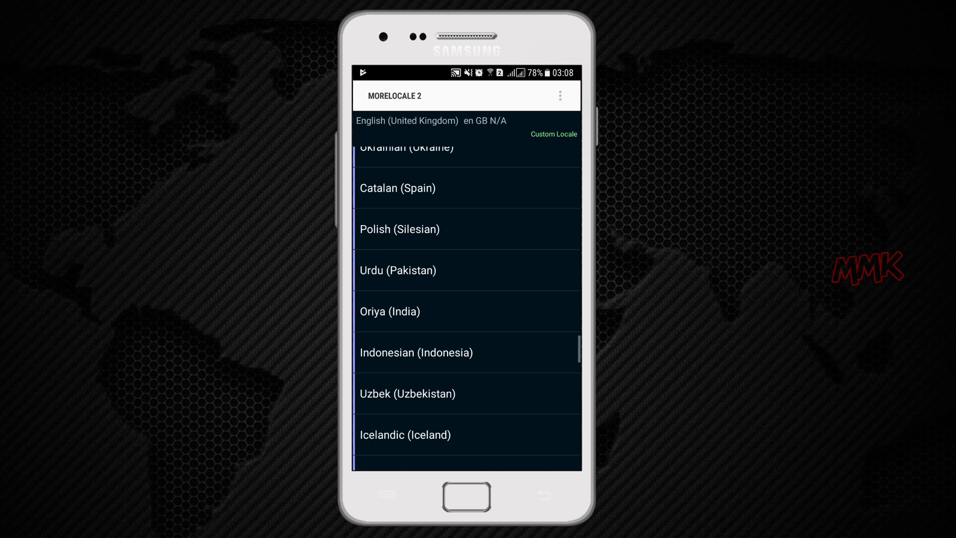
{"action": "scroll", "scroll_direction": "down", "scroll_amount": 3}
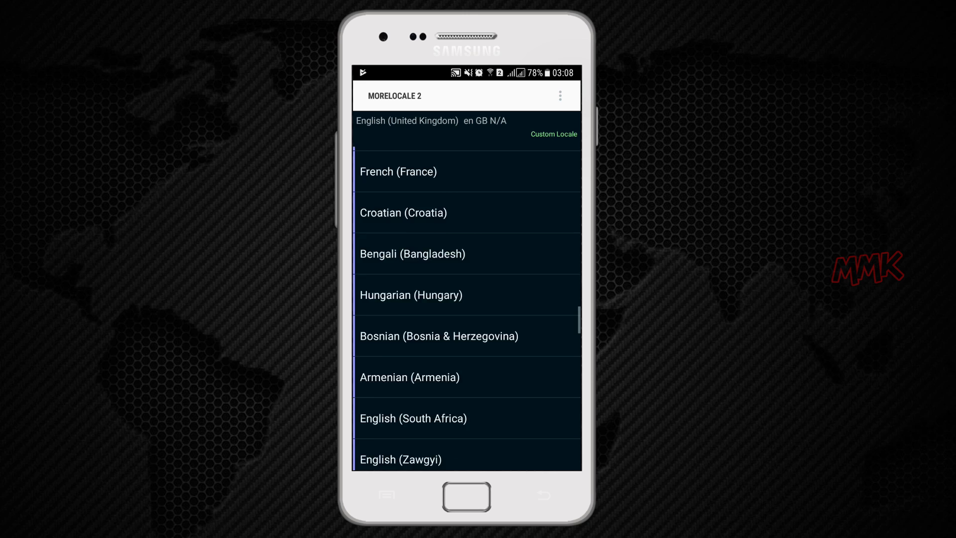
{"action": "scroll", "scroll_direction": "down", "scroll_amount": 3}
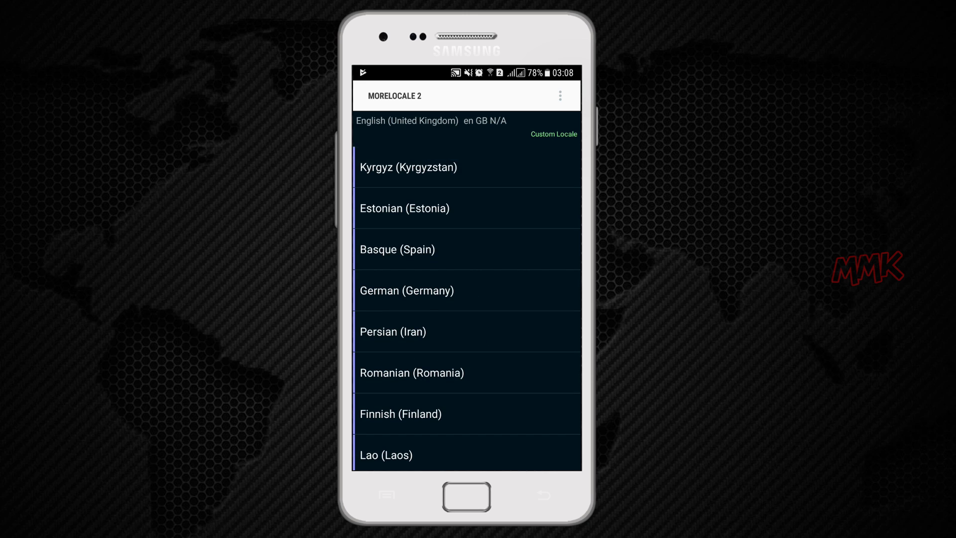
{"action": "scroll", "scroll_direction": "down", "scroll_amount": 3}
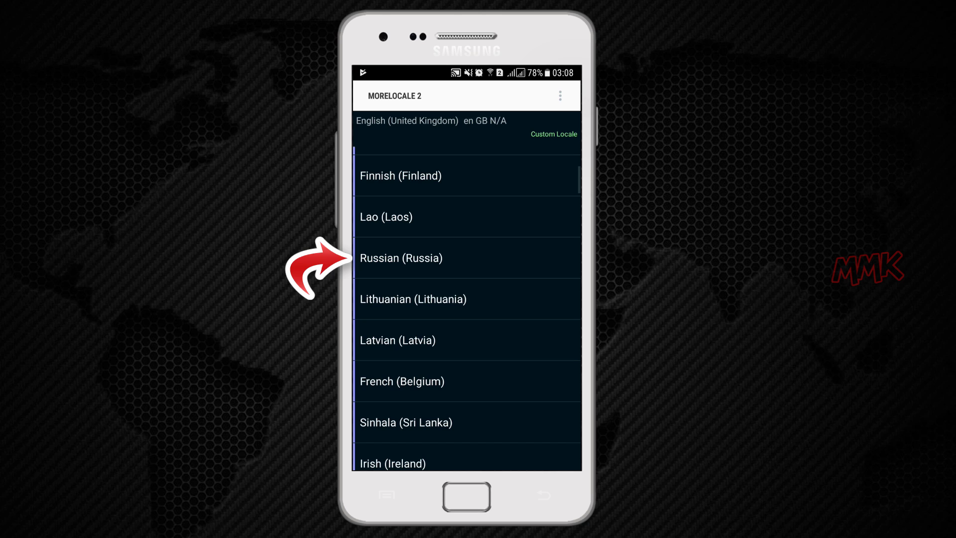
{"action": "left_click", "coordinate": [420, 257]}
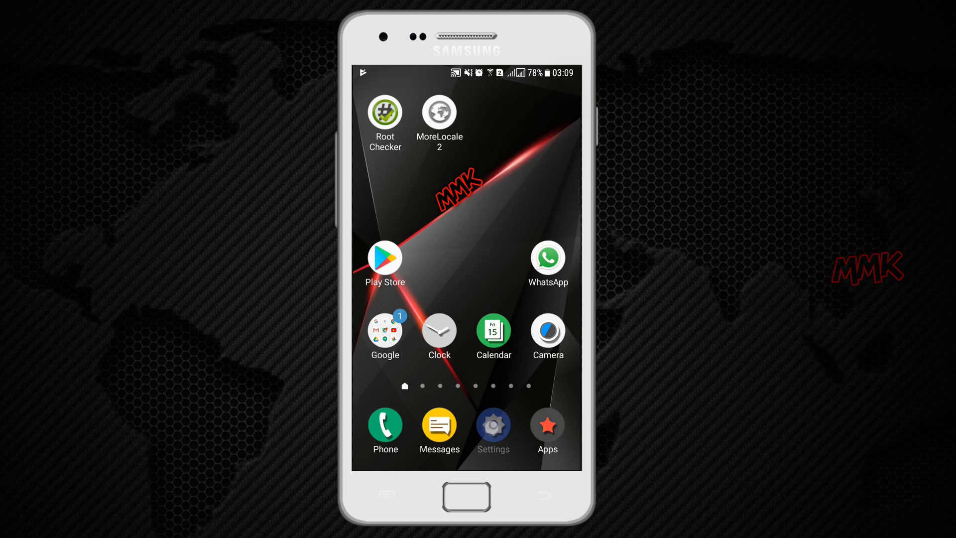
- Go into Settings > About phone > Software information
{"action": "left_click", "coordinate": [494, 426]}
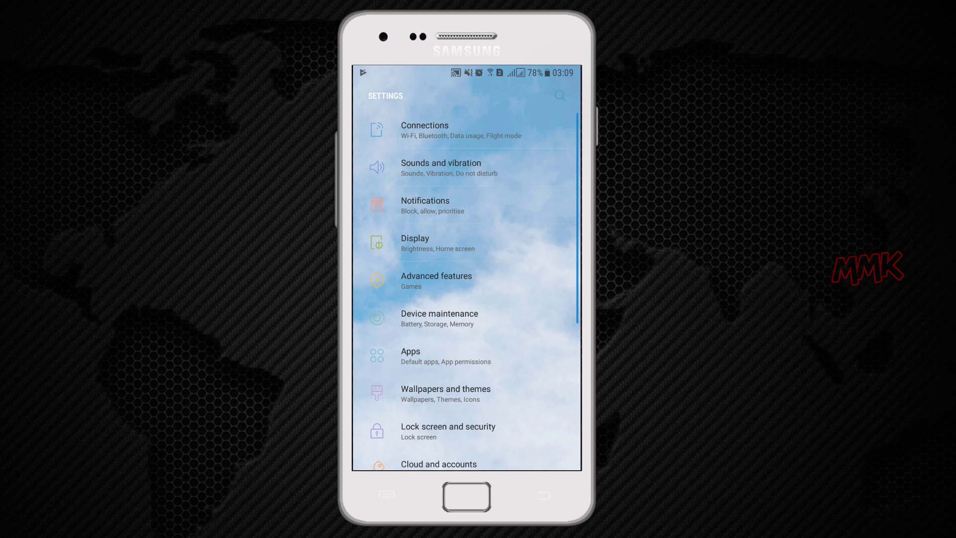
{"action": "scroll", "scroll_direction": "down", "scroll_amount": 3}
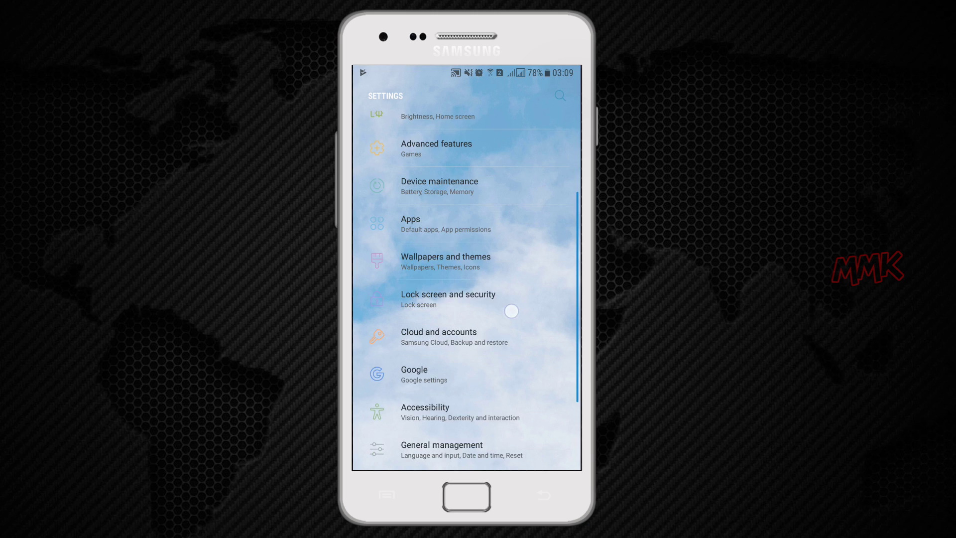
{"action": "scroll", "scroll_direction": "down", "scroll_amount": 3}
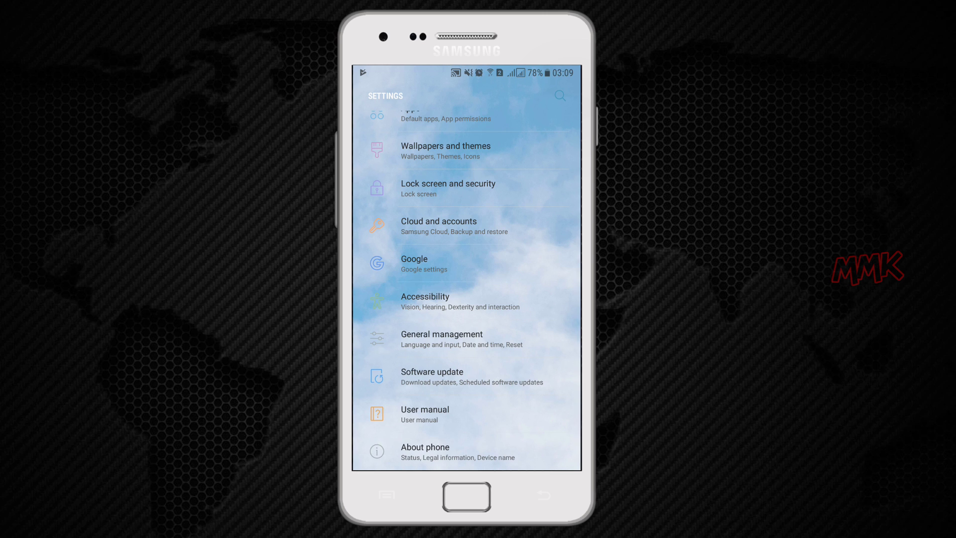
{"action": "left_click", "coordinate": [424, 447]}
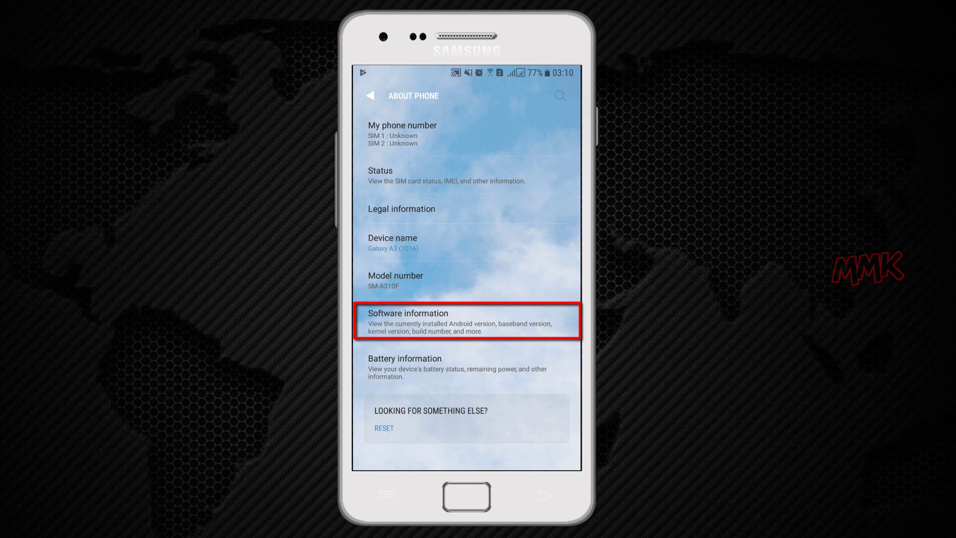
{"action": "left_click", "coordinate": [461, 321]}
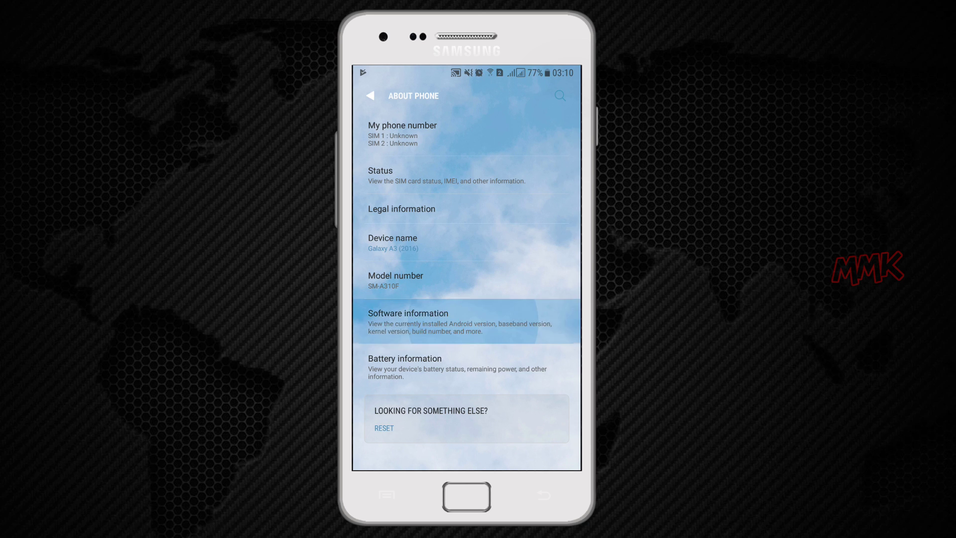
{"action": "left_click", "coordinate": [408, 312]}
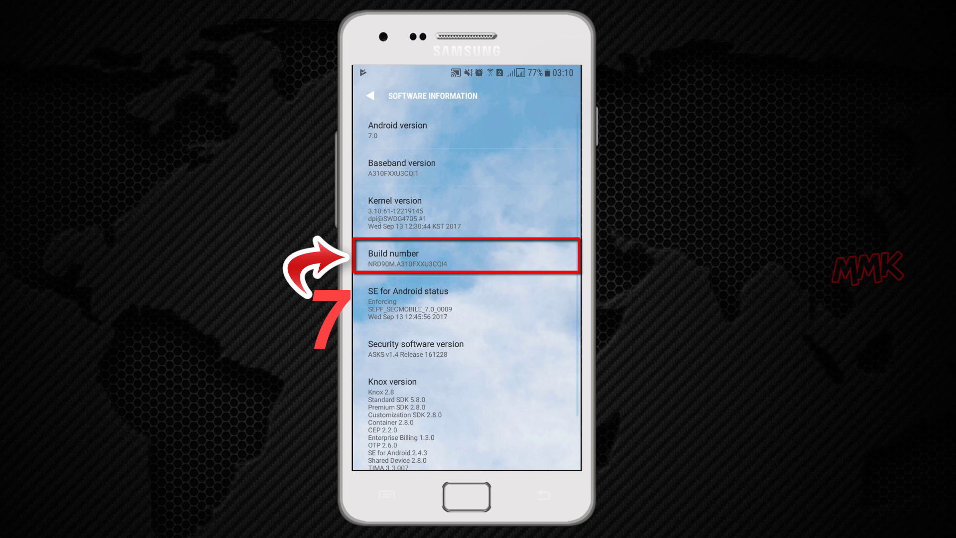
- Tap Build number repeatedly until developer mode is enabled, then return to About phone
{"action": "left_click", "coordinate": [472, 259]}
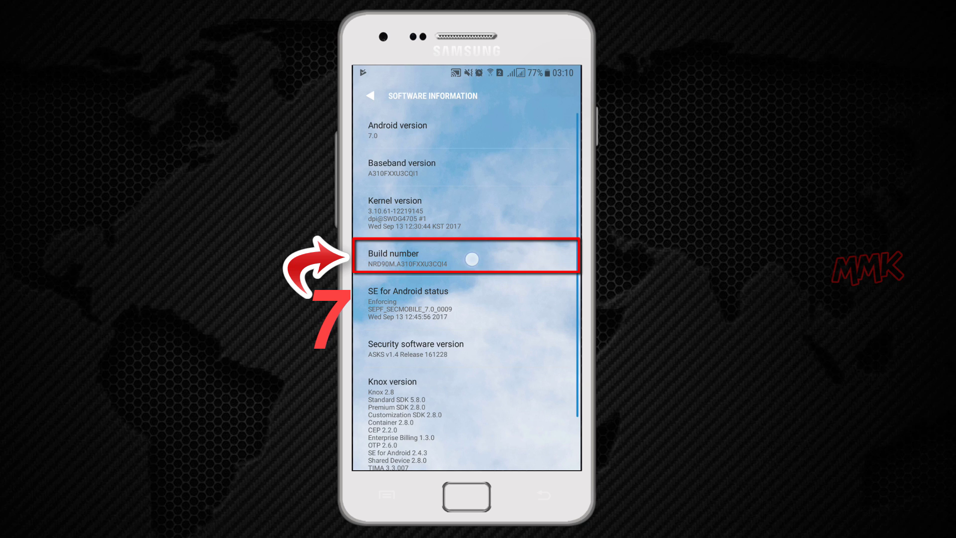
{"action": "left_click", "coordinate": [466, 259]}
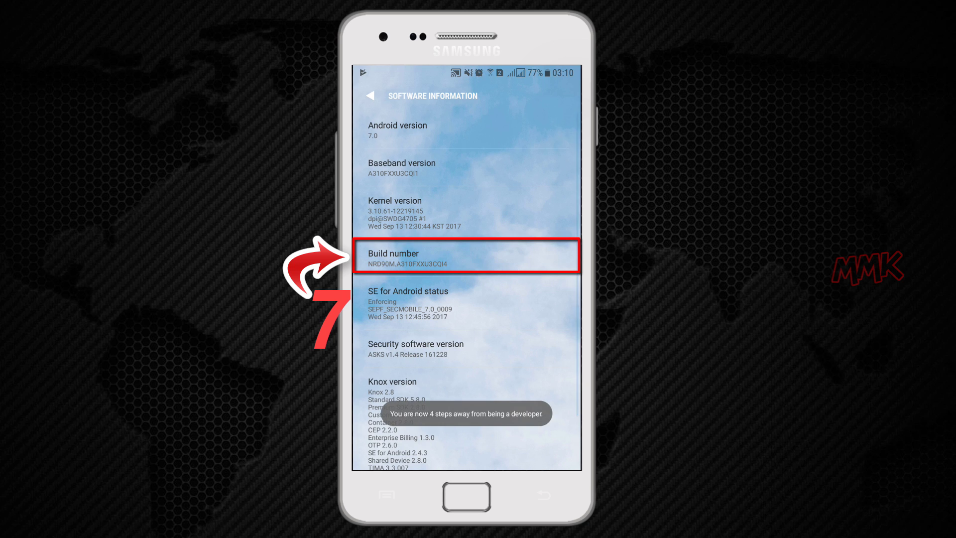
{"action": "left_click", "coordinate": [466, 258]}
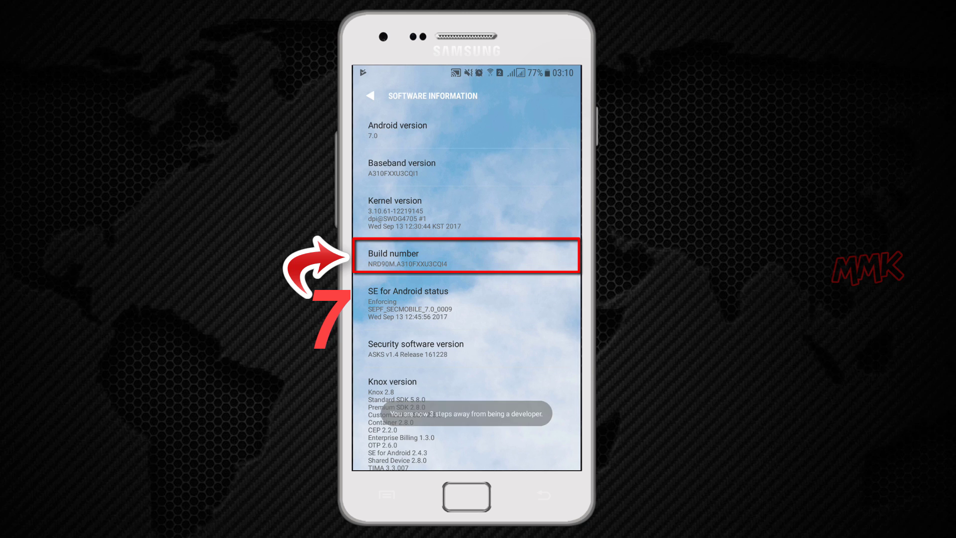
{"action": "left_click", "coordinate": [464, 259]}
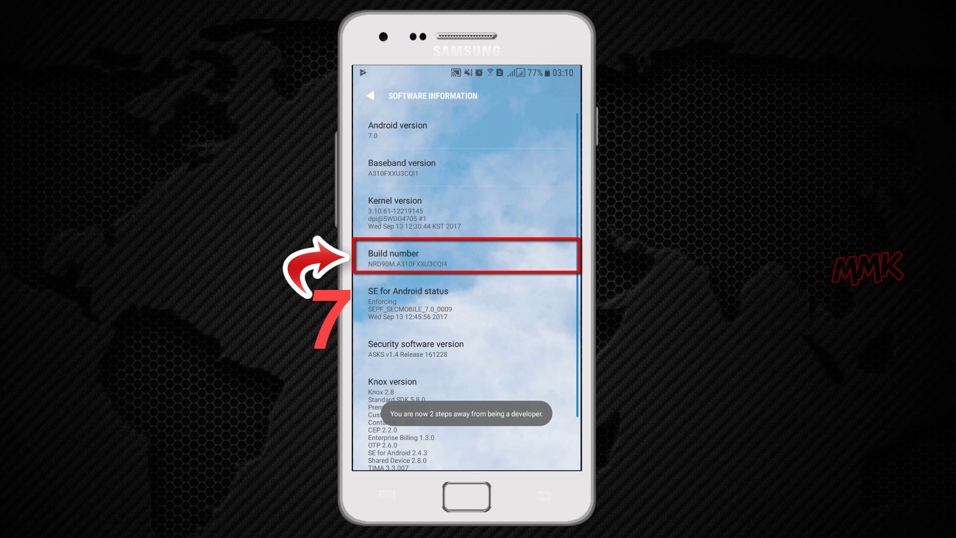
{"action": "left_click", "coordinate": [465, 256]}
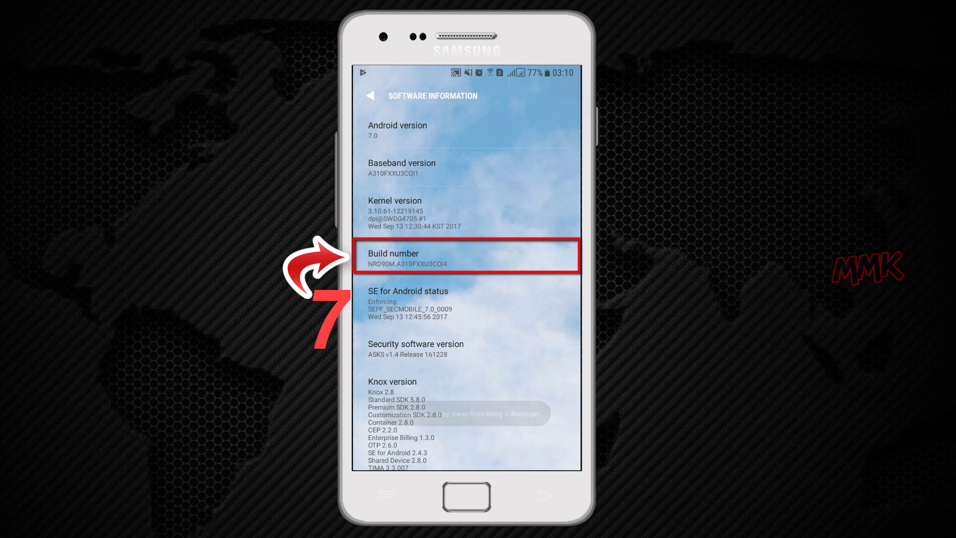
{"action": "left_click", "coordinate": [466, 259]}
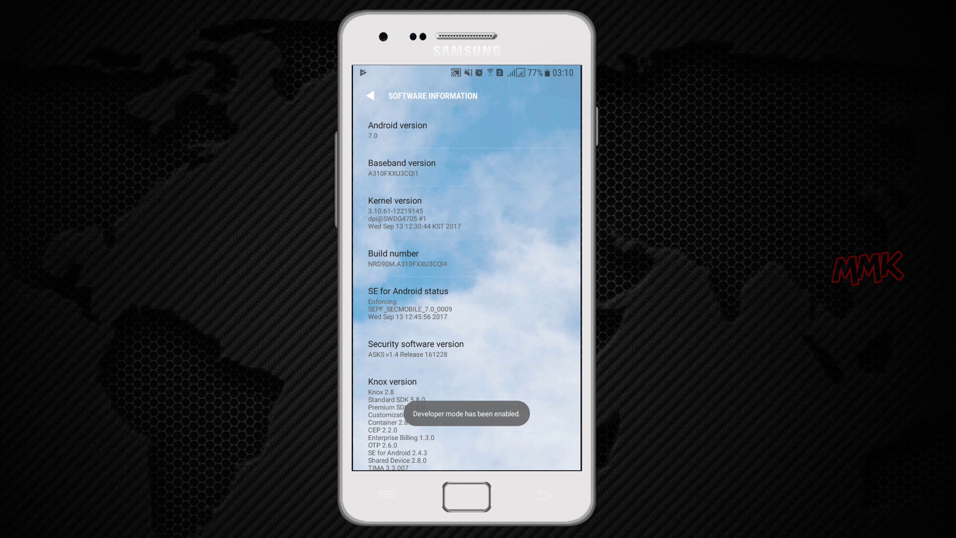
{"action": "left_click", "coordinate": [371, 96]}
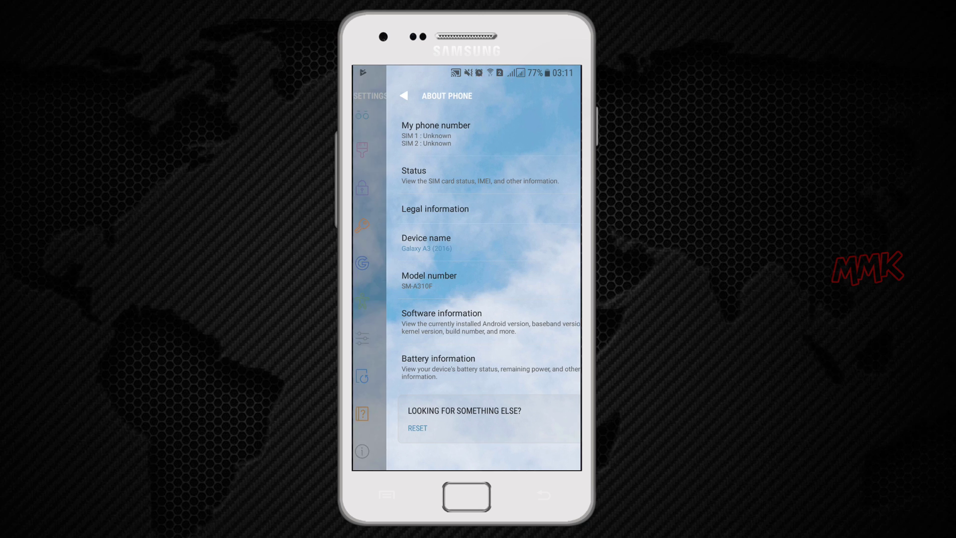
{"action": "left_click", "coordinate": [404, 95]}
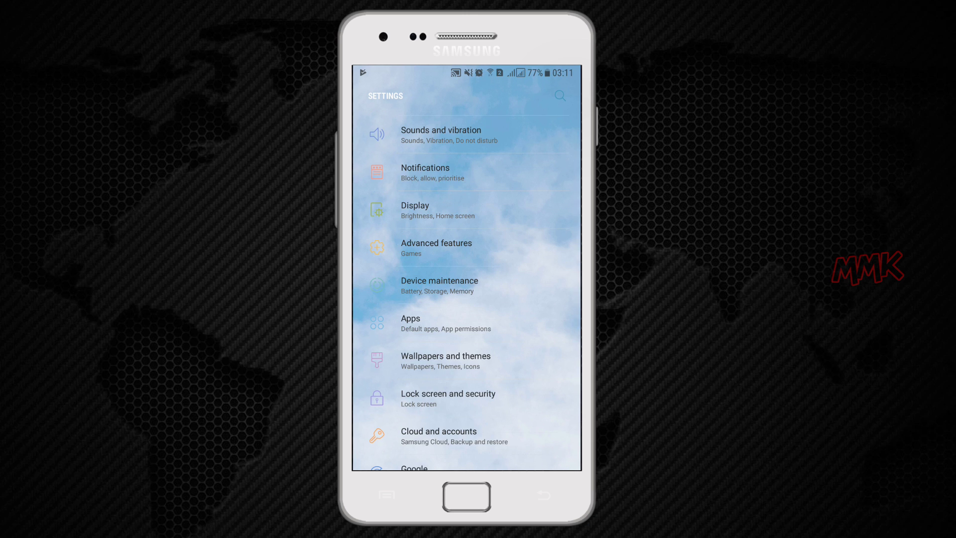
{"action": "scroll", "scroll_direction": "down", "scroll_amount": 3}
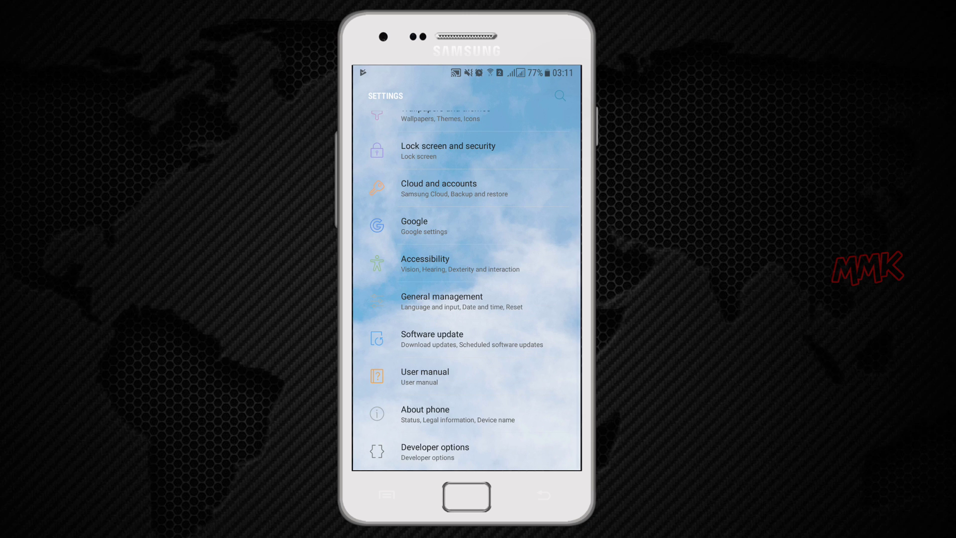
{"action": "left_click", "coordinate": [434, 452]}
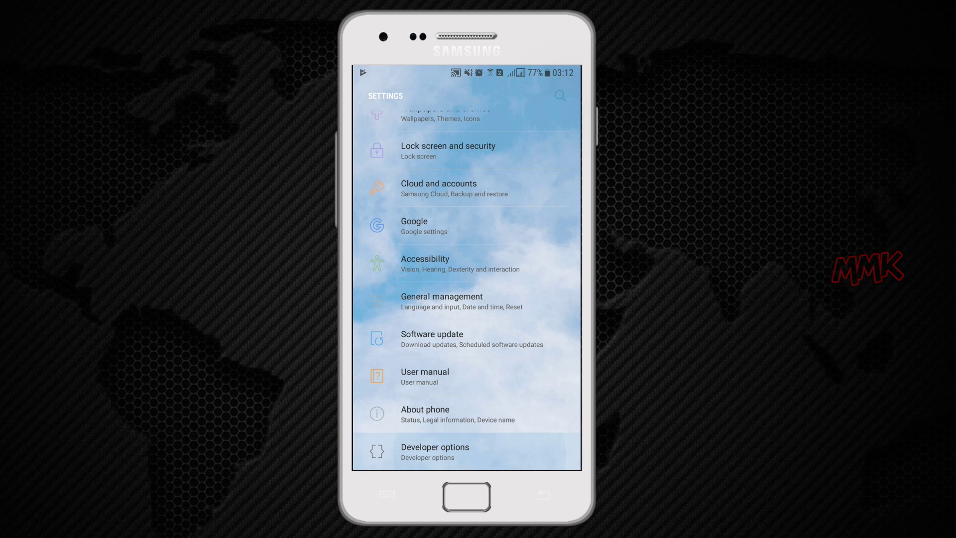
- In Developer options, switch on USB debugging and confirm the Allow USB debugging dialog
{"action": "left_click", "coordinate": [434, 451]}
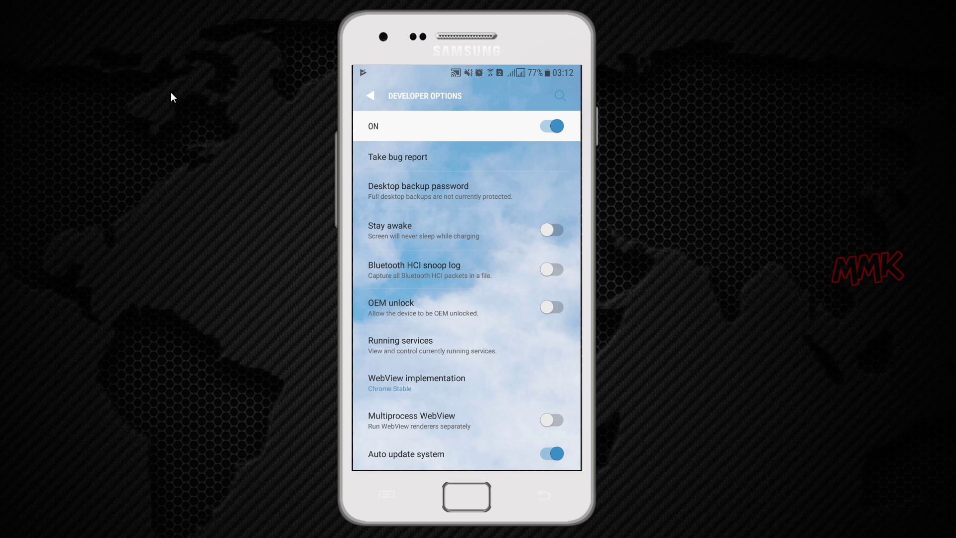
{"action": "scroll", "scroll_direction": "down", "scroll_amount": 3}
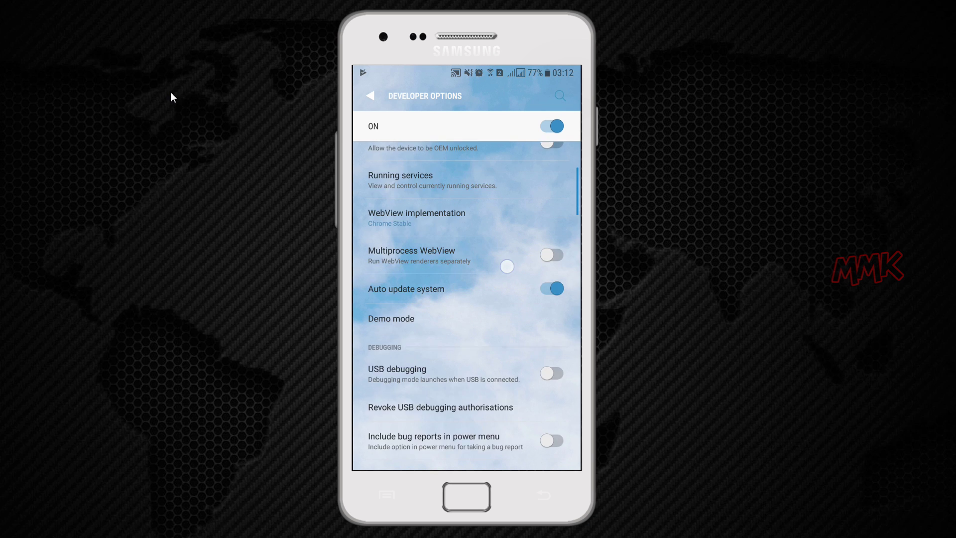
{"action": "scroll", "scroll_direction": "down", "scroll_amount": 3}
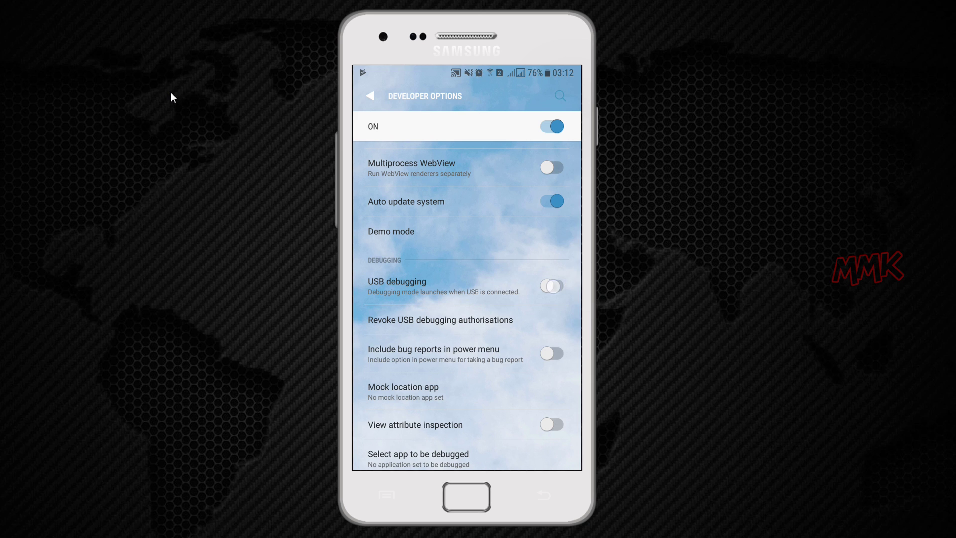
{"action": "left_click", "coordinate": [552, 287]}
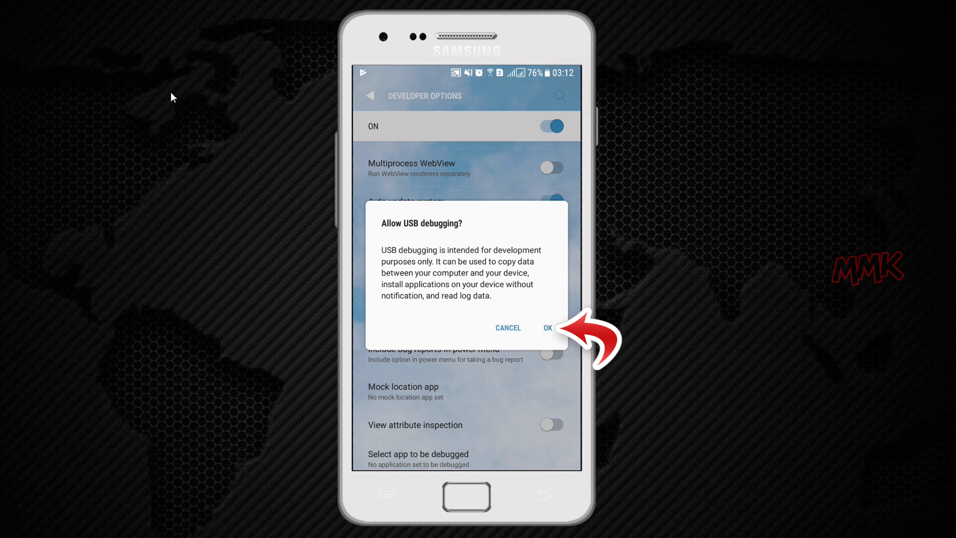
{"action": "left_click", "coordinate": [548, 328]}
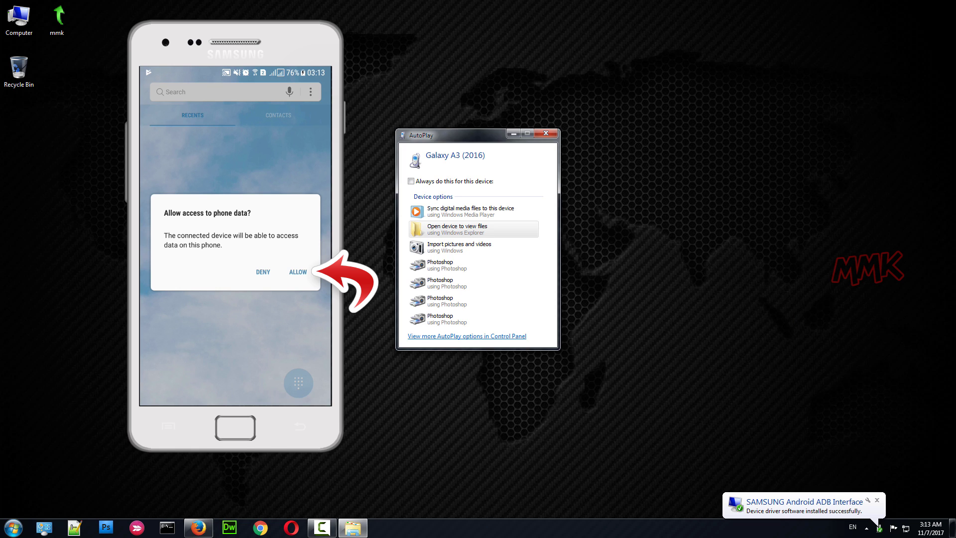
- Allow access to phone data on the phone and dismiss the Windows AutoPlay prompt
{"action": "left_click", "coordinate": [298, 272]}
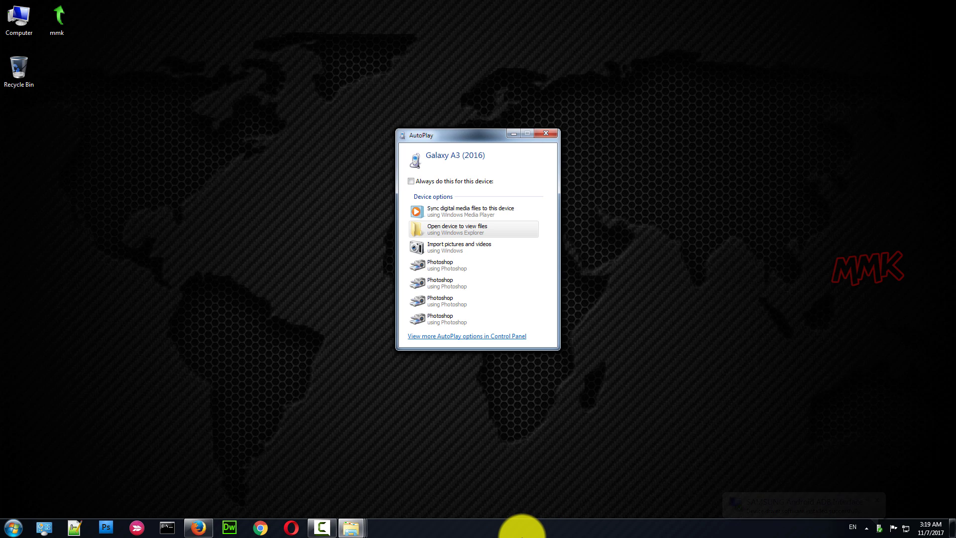
{"action": "mouse_move", "coordinate": [581, 181]}
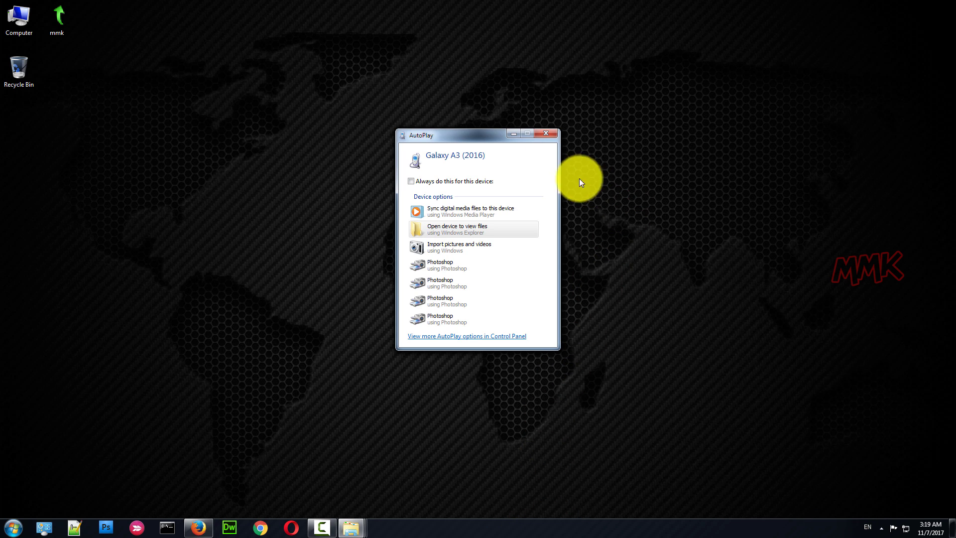
{"action": "left_click", "coordinate": [546, 134]}
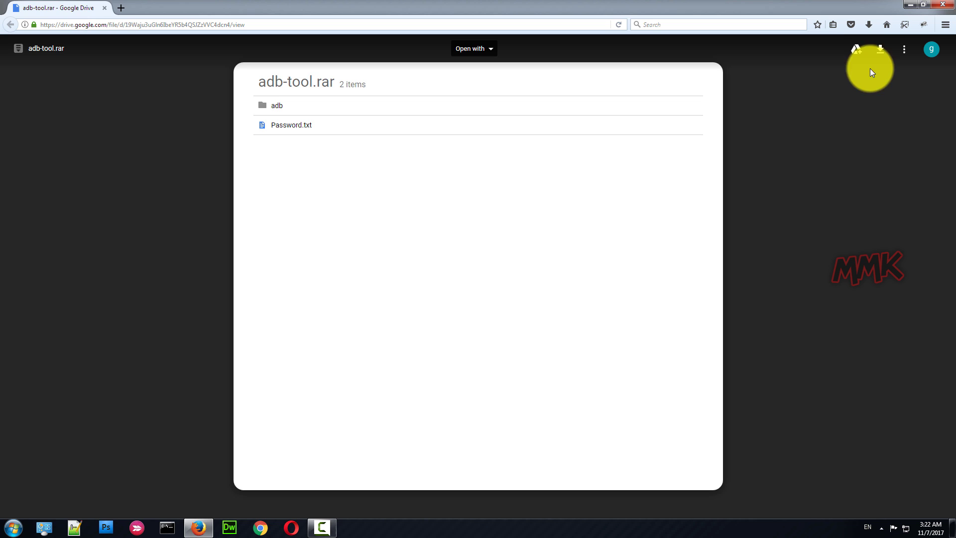
- Download adb-tool.rar to the Desktop and minimize Firefox
{"action": "left_click", "coordinate": [881, 50]}
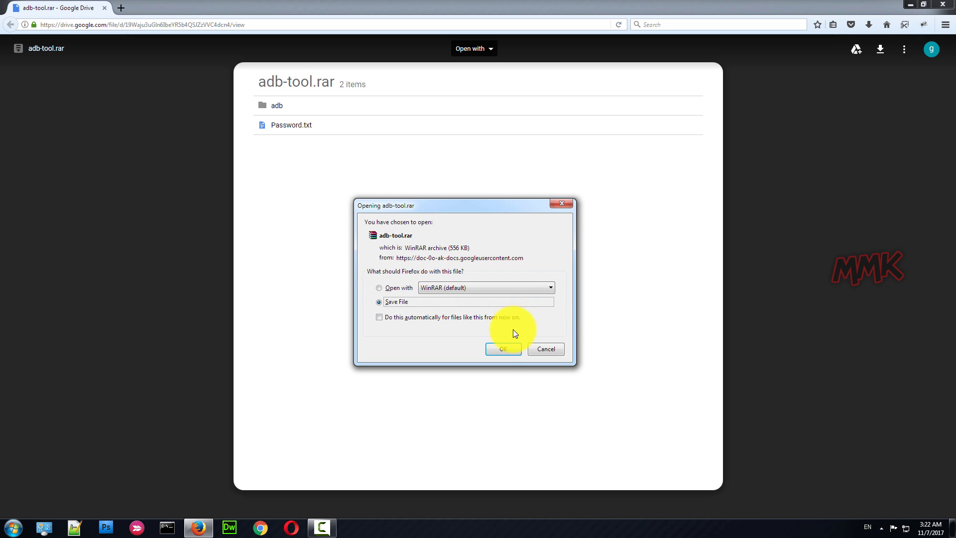
{"action": "left_click", "coordinate": [502, 350]}
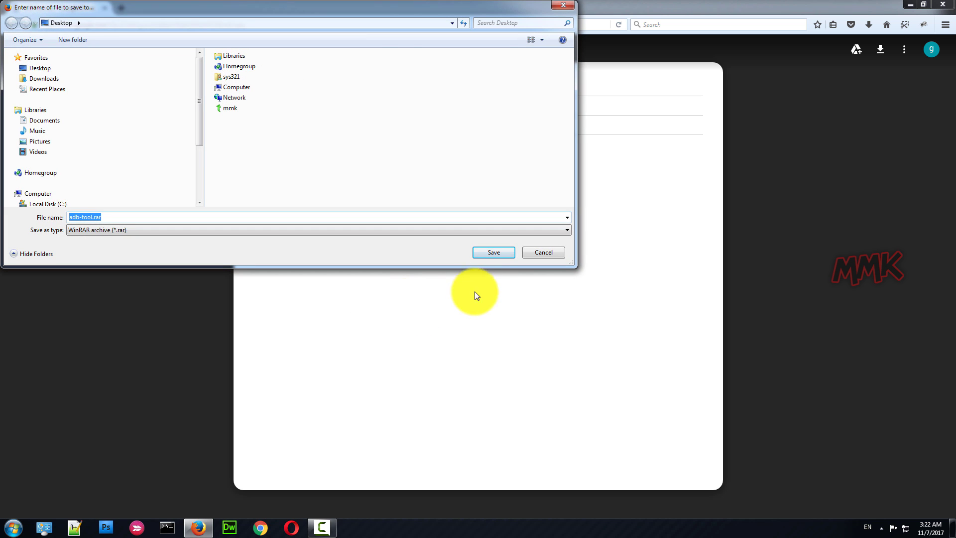
{"action": "left_click", "coordinate": [494, 252]}
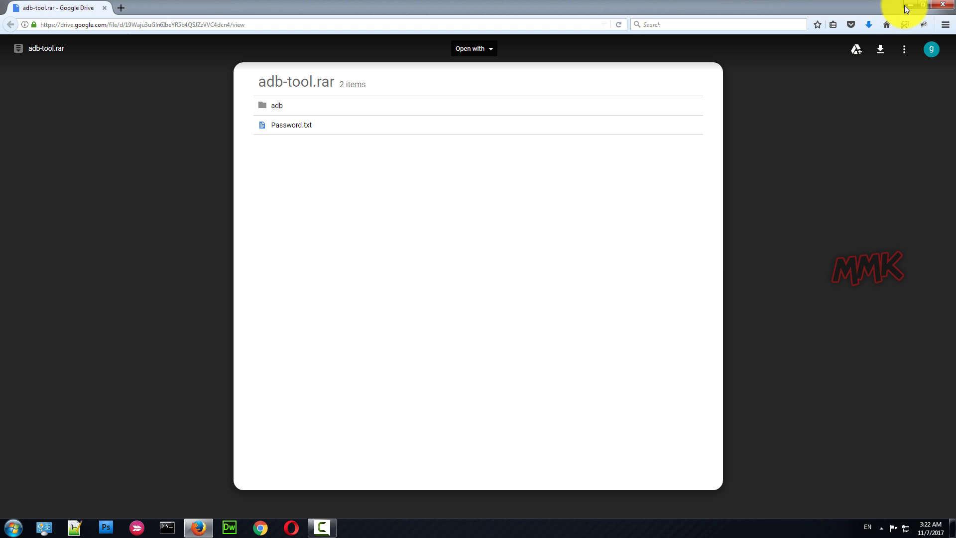
{"action": "left_click", "coordinate": [942, 4]}
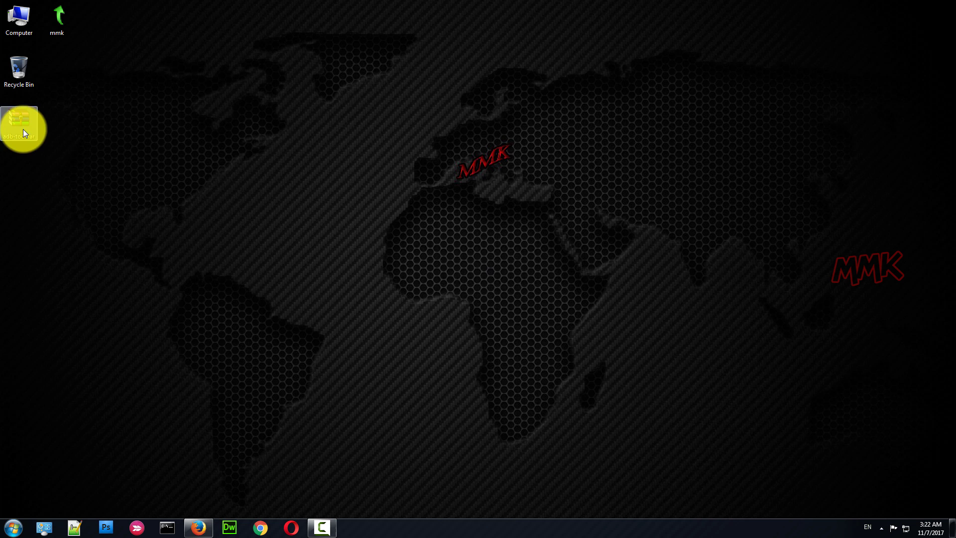
- Scan adb-tool.rar for viruses with Kaspersky and close the results
{"action": "right_click", "coordinate": [24, 131]}
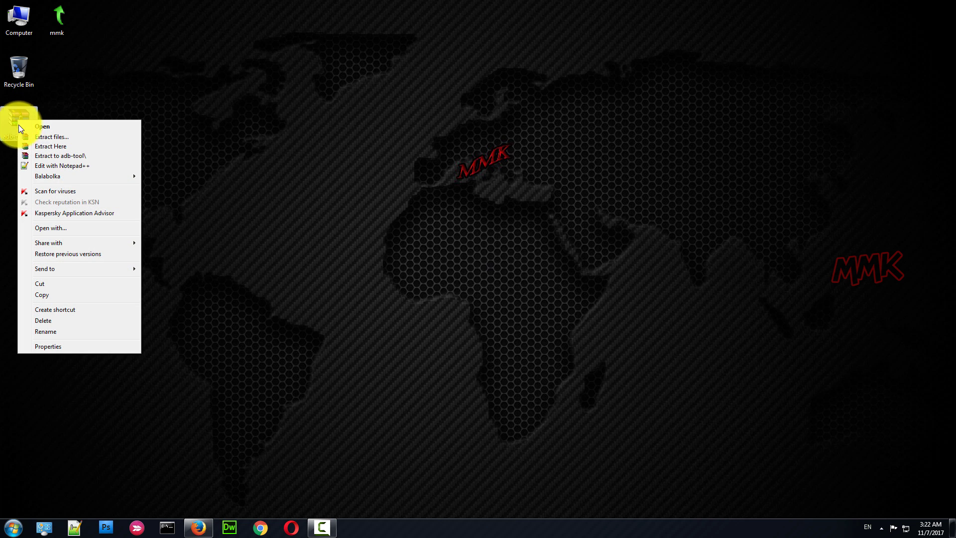
{"action": "left_click", "coordinate": [55, 190]}
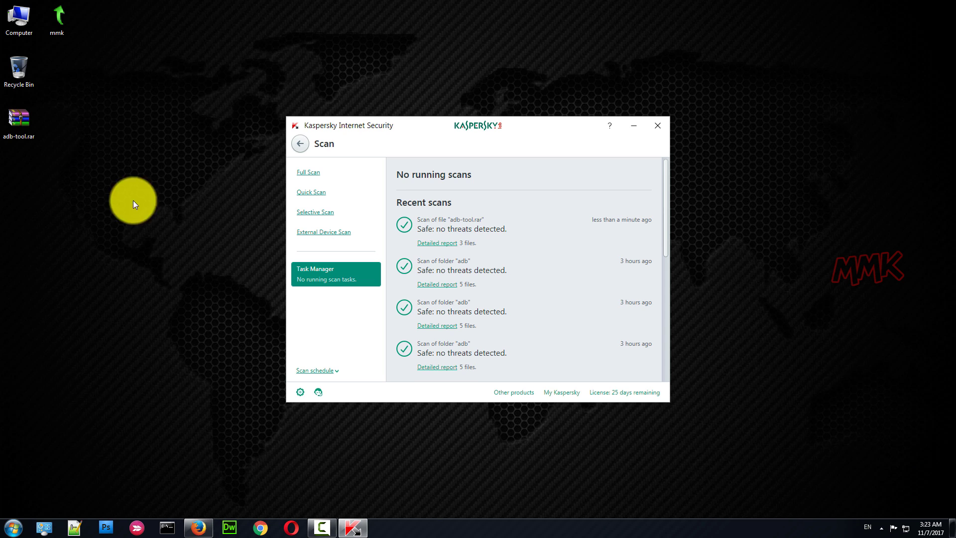
{"action": "left_click", "coordinate": [657, 126]}
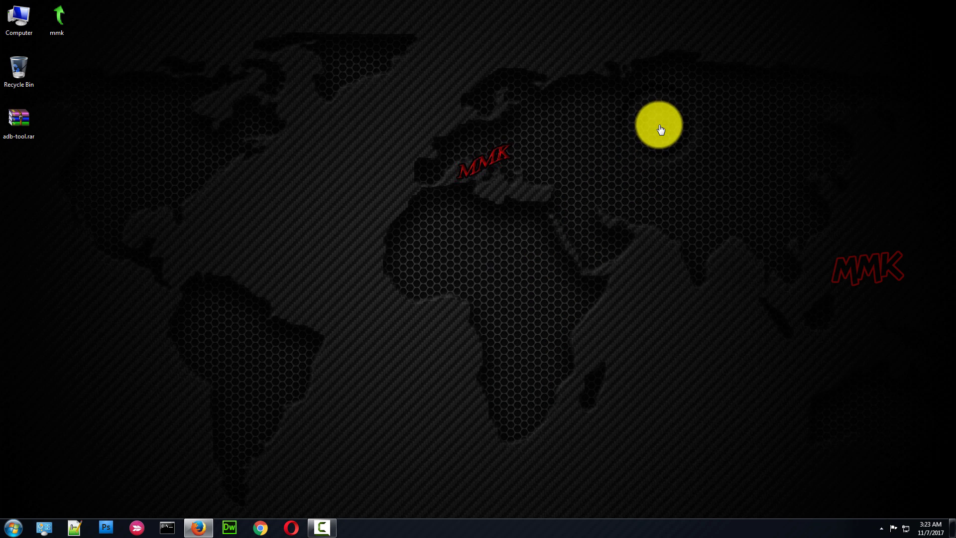
- Extract adb-tool.rar here with its password and go into the extracted adb folder
{"action": "right_click", "coordinate": [19, 117]}
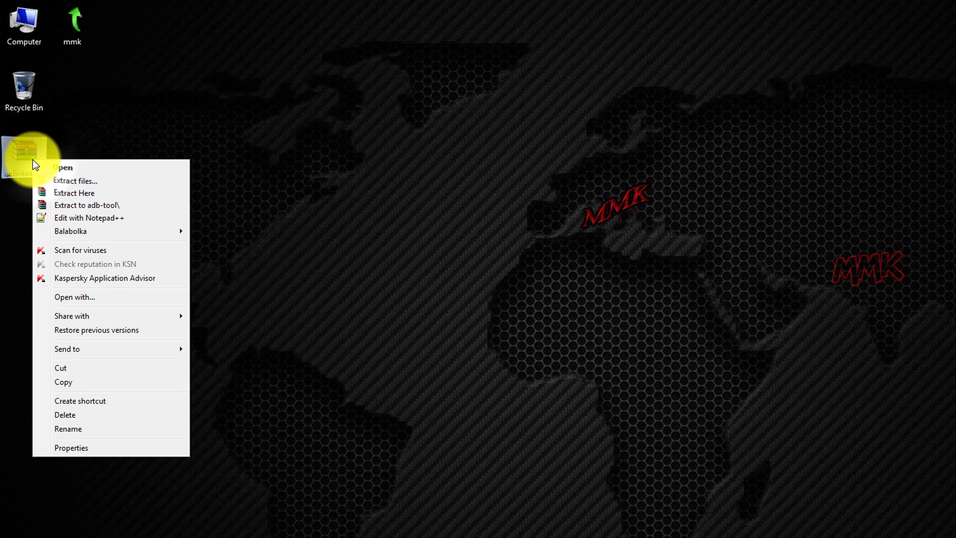
{"action": "left_click", "coordinate": [74, 193]}
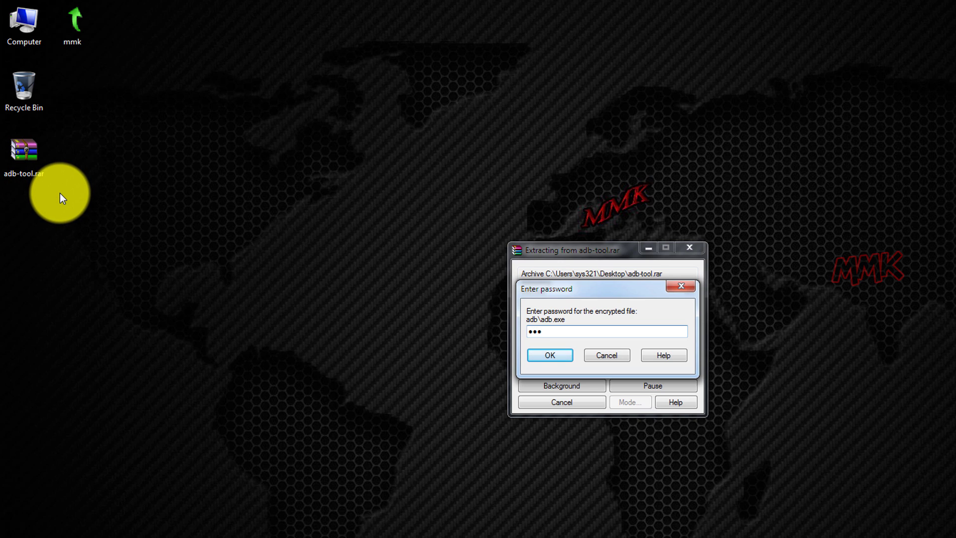
{"action": "left_click", "coordinate": [550, 354]}
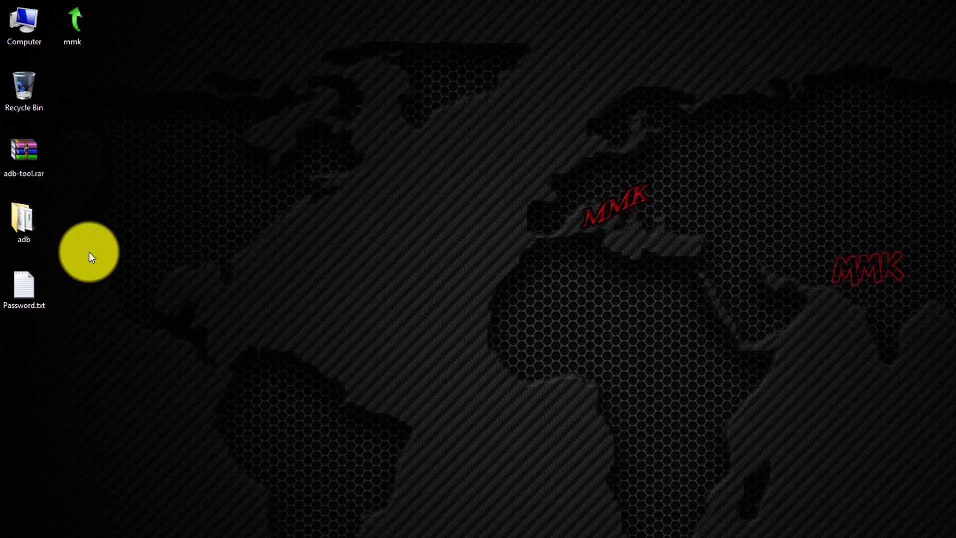
{"action": "double_click", "coordinate": [23, 217]}
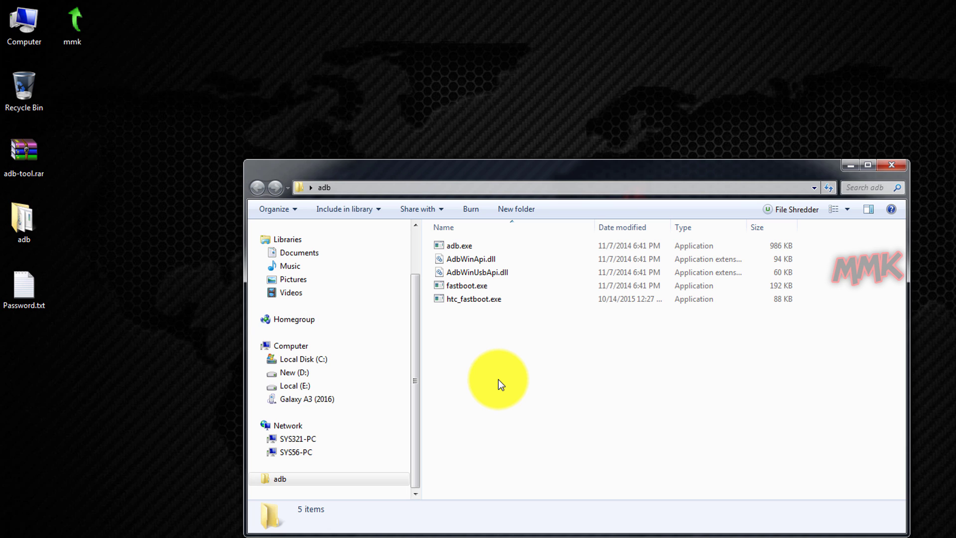
{"action": "mouse_move", "coordinate": [894, 169]}
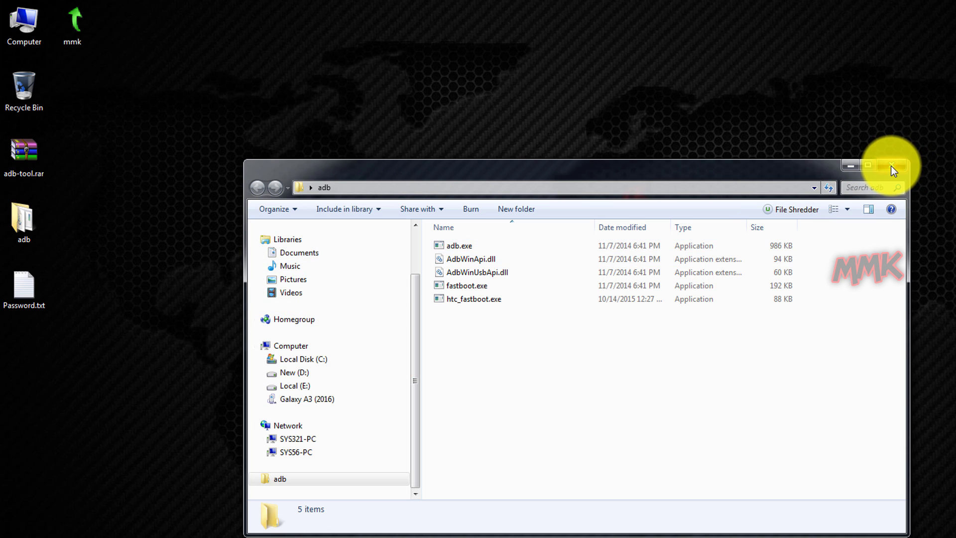
- Copy the adb folder from the desktop and browse to the root of Local Disk (C:)
{"action": "left_click", "coordinate": [890, 164]}
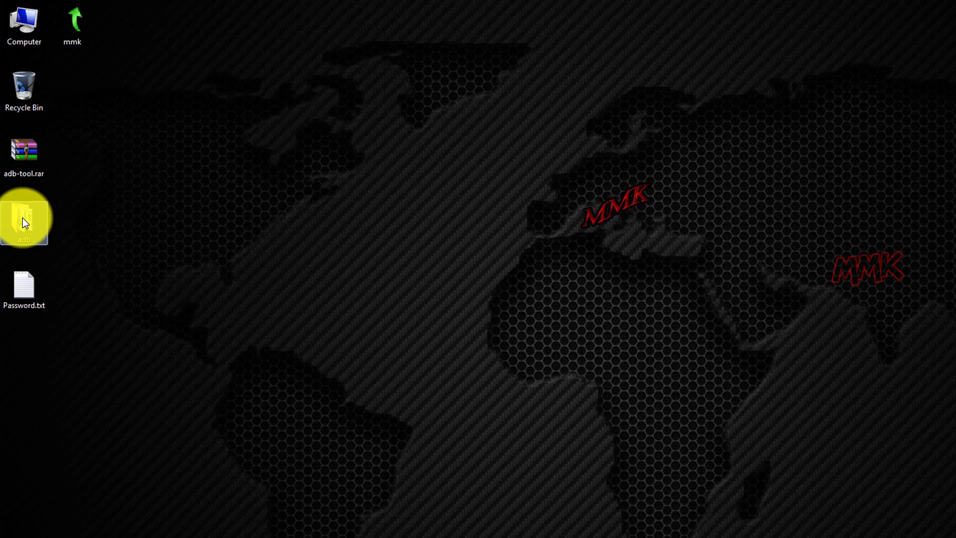
{"action": "right_click", "coordinate": [24, 221]}
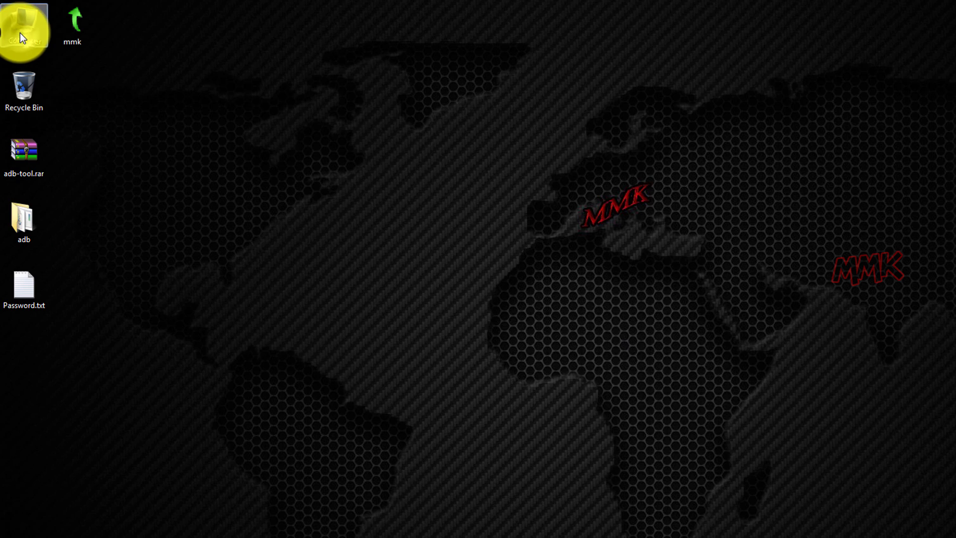
{"action": "double_click", "coordinate": [24, 28]}
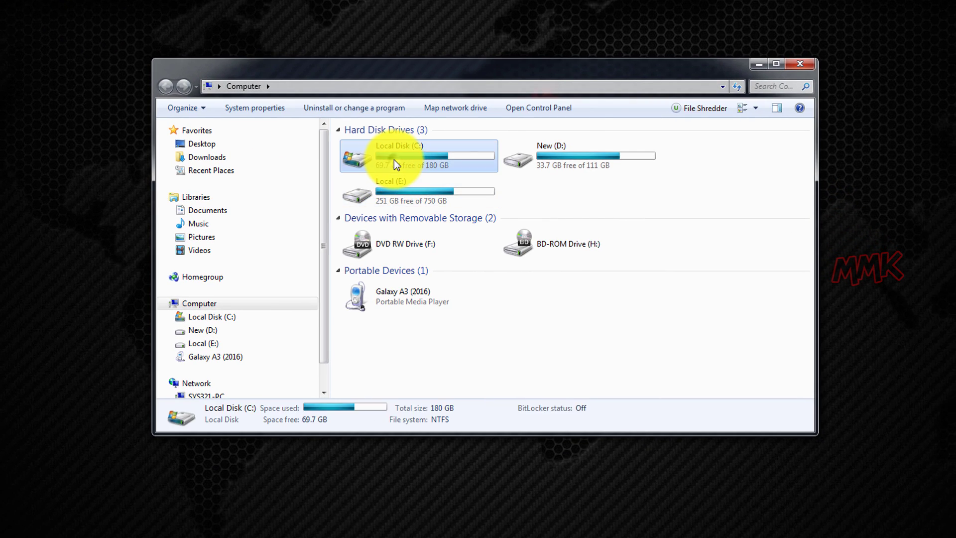
{"action": "double_click", "coordinate": [397, 154]}
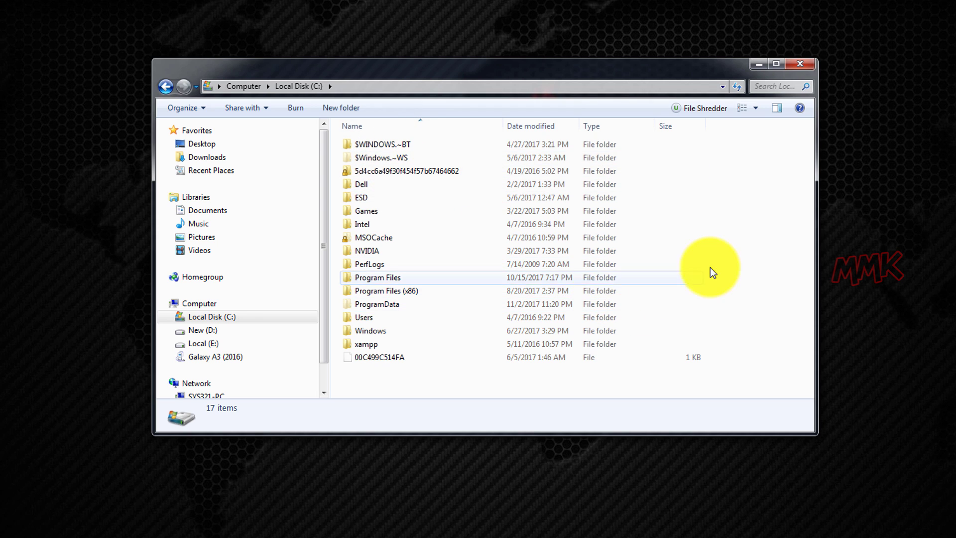
- Paste the adb folder into C:\ and return to the desktop
{"action": "right_click", "coordinate": [710, 272]}
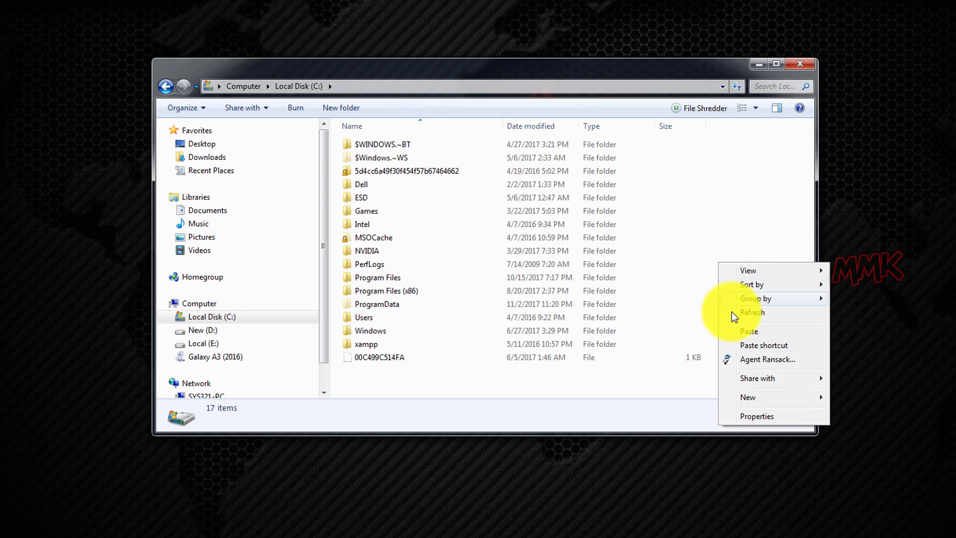
{"action": "left_click", "coordinate": [746, 334]}
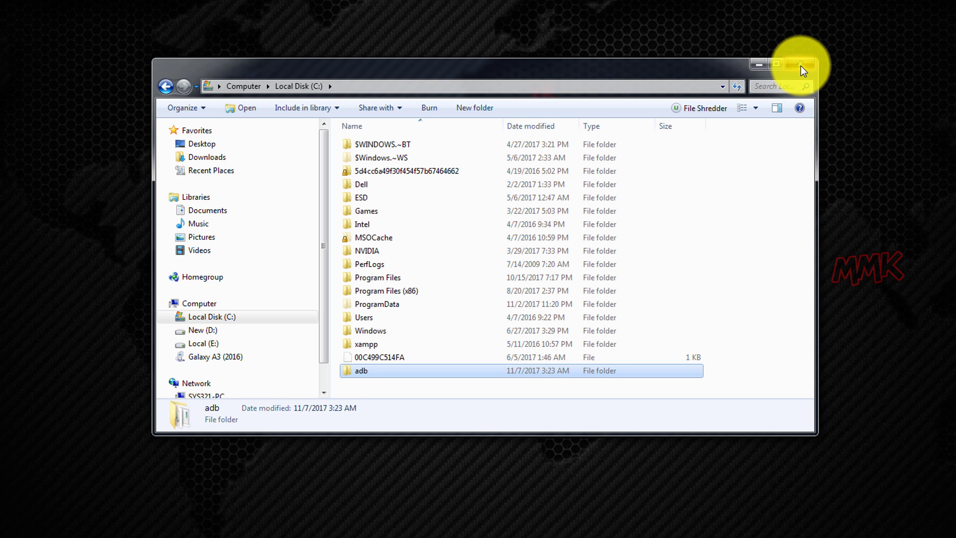
{"action": "left_click", "coordinate": [796, 63]}
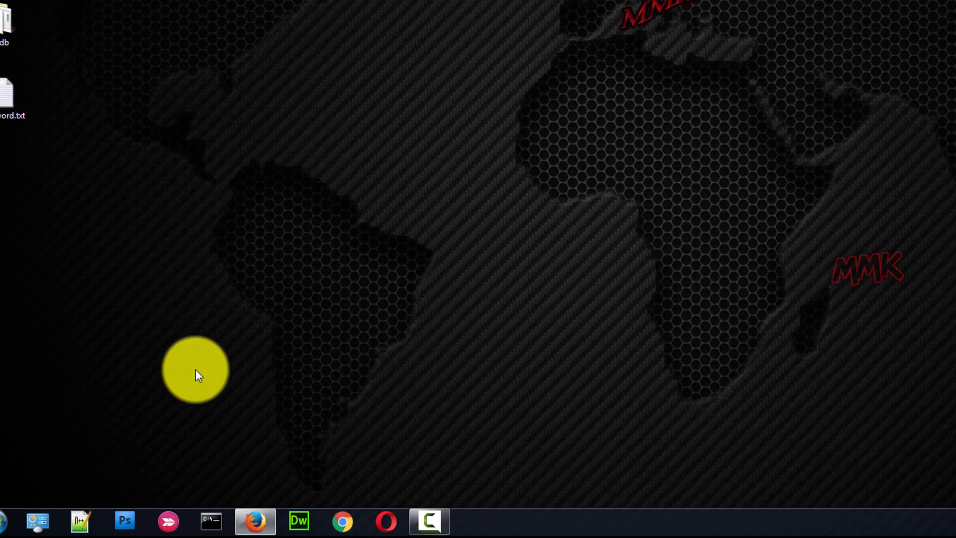
- Launch cmd as administrator and begin typing a cd command to the adb folder
{"action": "left_click", "coordinate": [15, 516]}
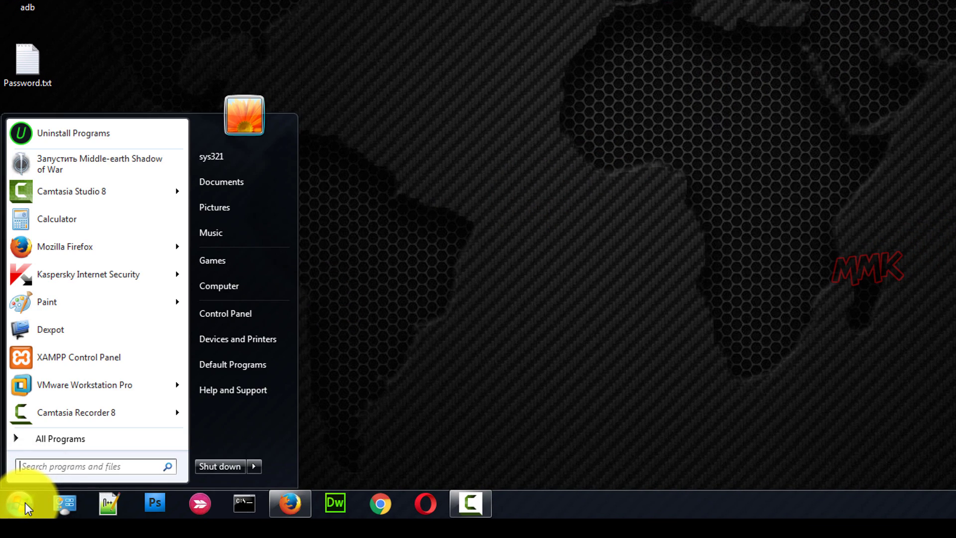
{"action": "type", "text": "cmd"}
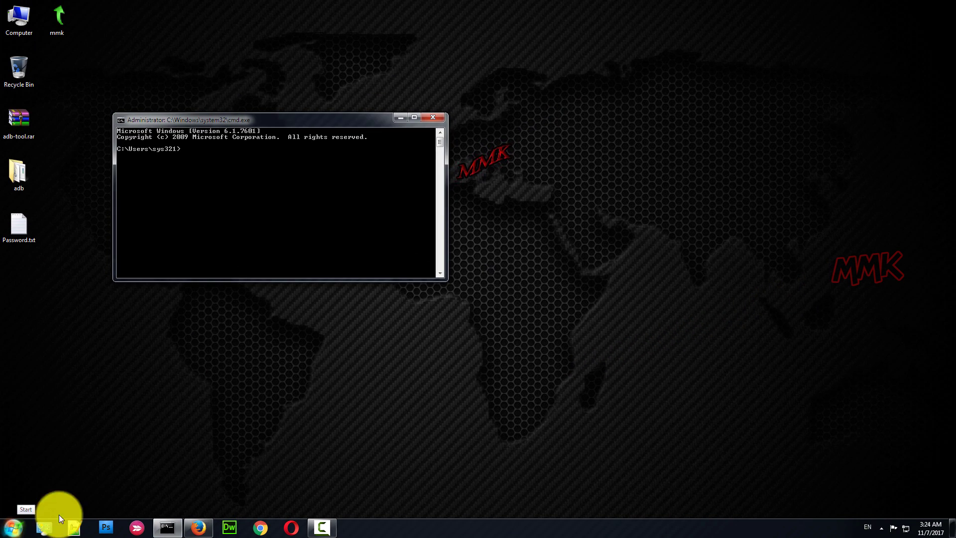
{"action": "mouse_move", "coordinate": [366, 275]}
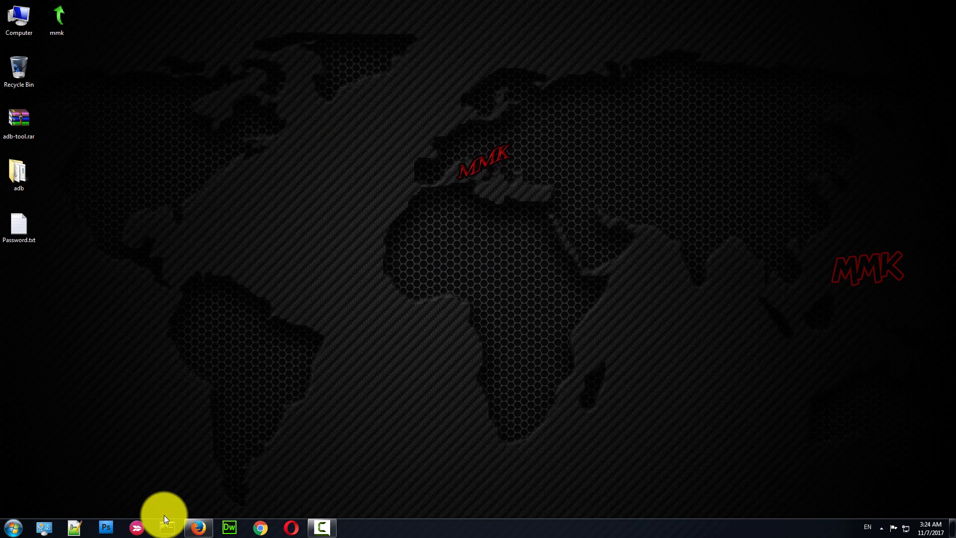
{"action": "left_click", "coordinate": [167, 528]}
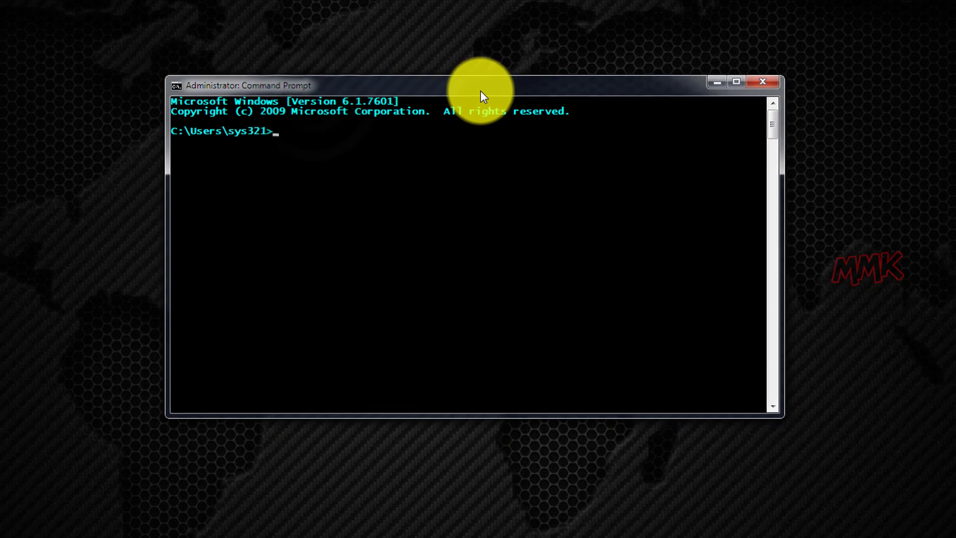
{"action": "type", "text": "cd"}
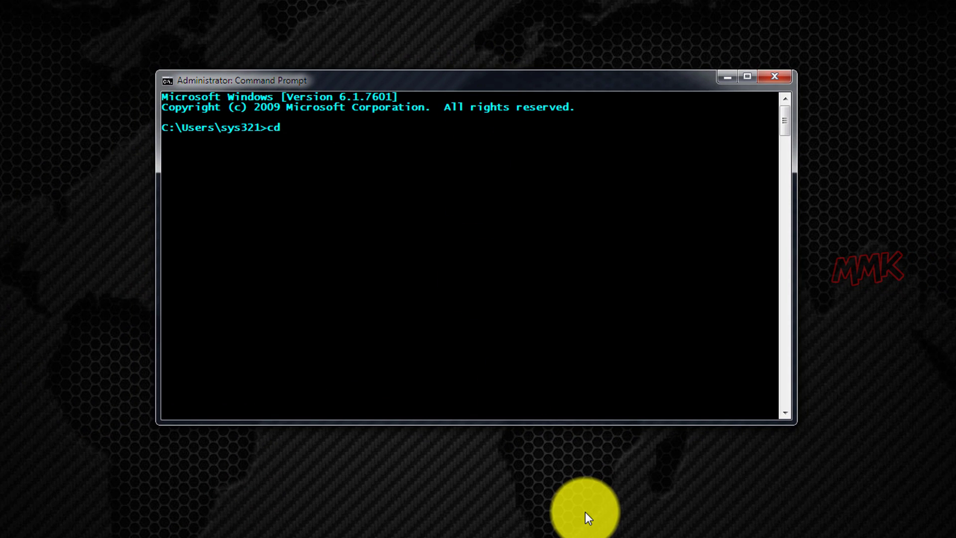
{"action": "type", "text": "c"}
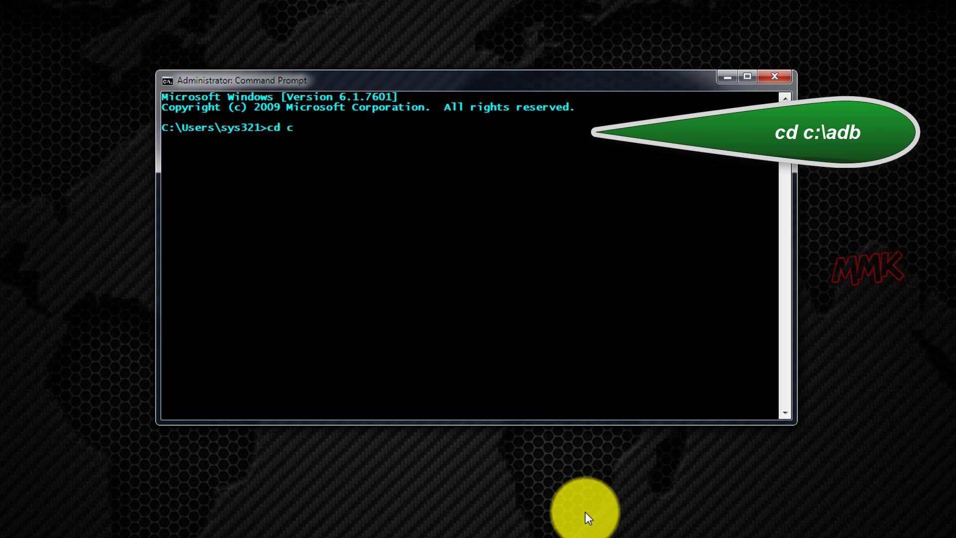
- Change the working directory to c:\adb
{"action": "type", "text": ":"}
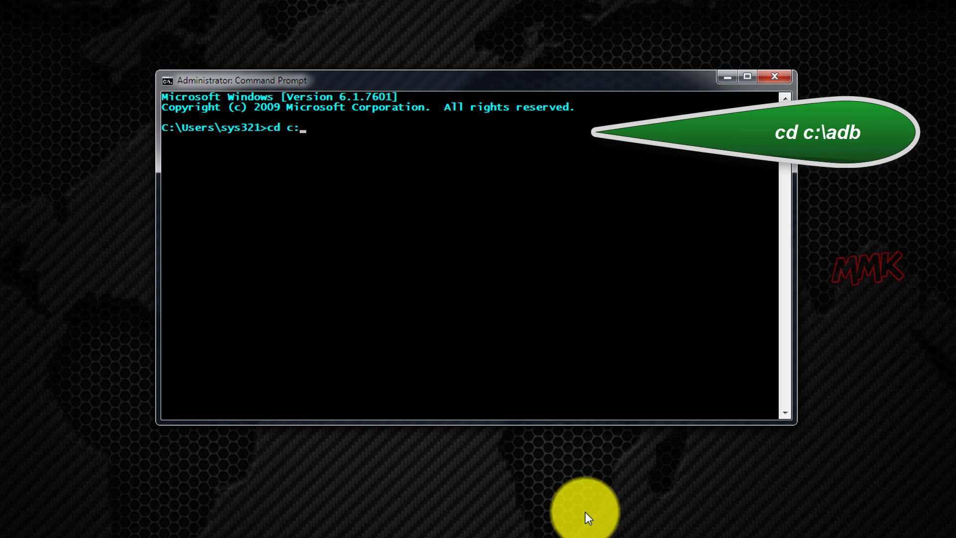
{"action": "type", "text": "\\"}
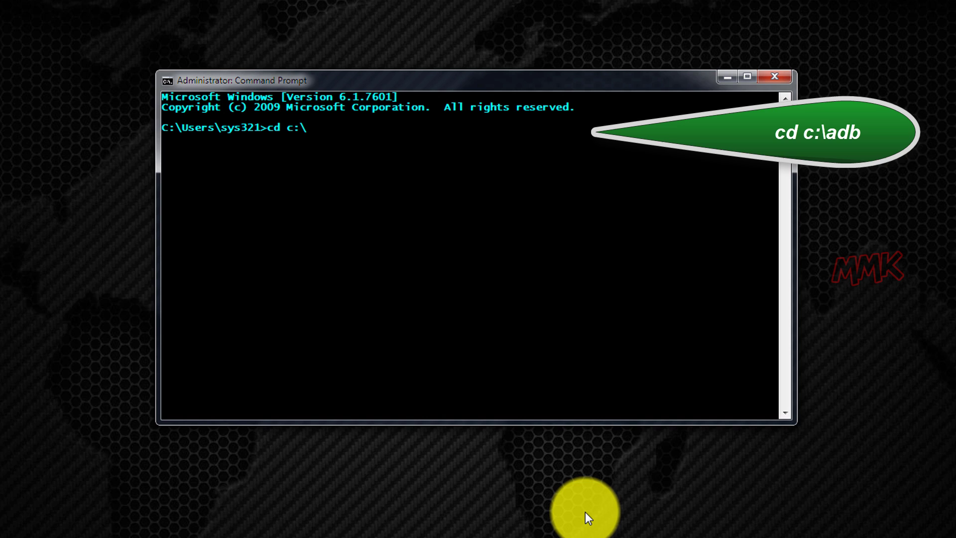
{"action": "type", "text": "ad"}
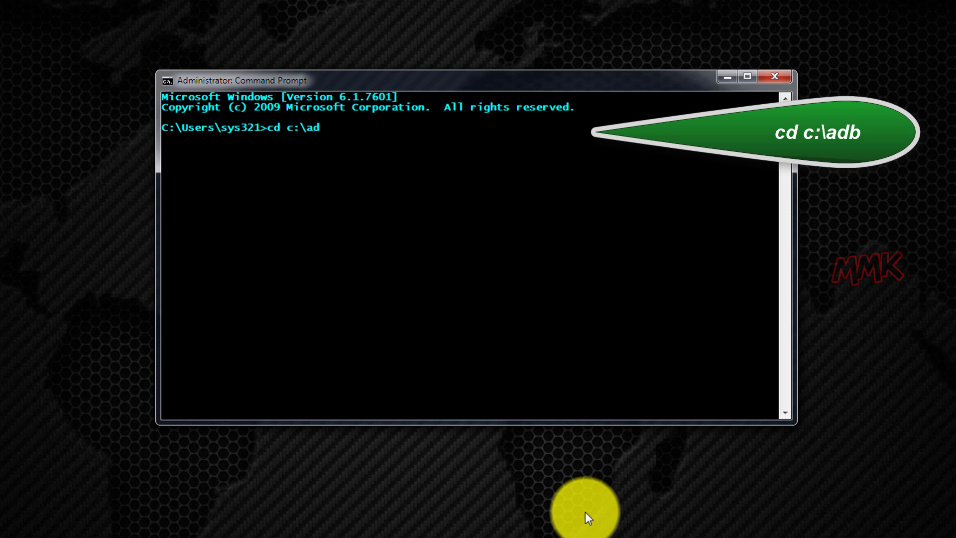
{"action": "type", "text": "b"}
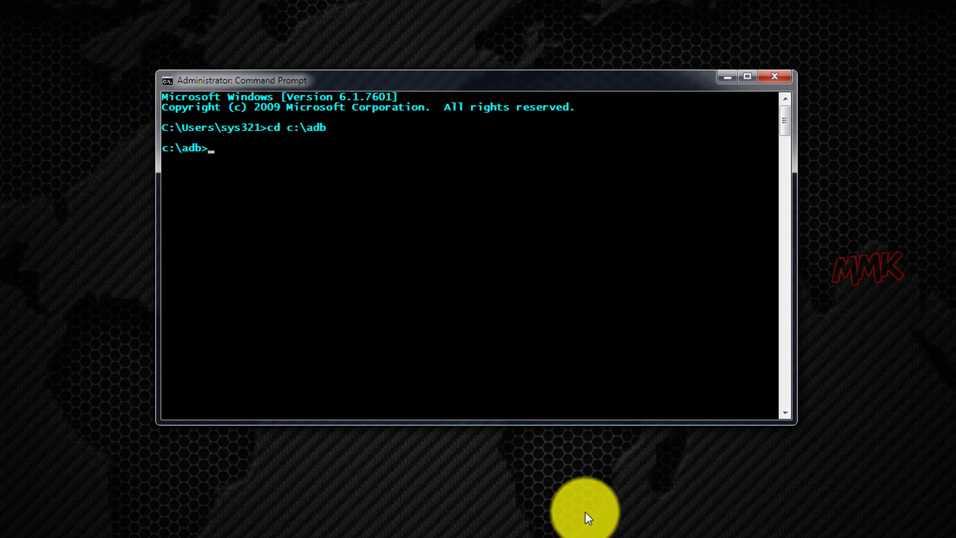
- Run adb devices to start the daemon and list the attached Android device
{"action": "type", "text": "adb de"}
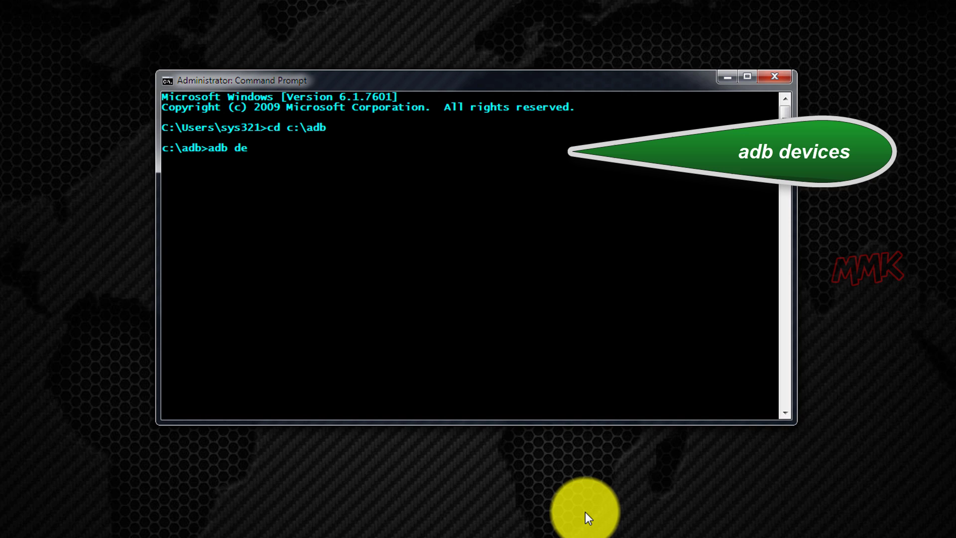
{"action": "type", "text": "vi"}
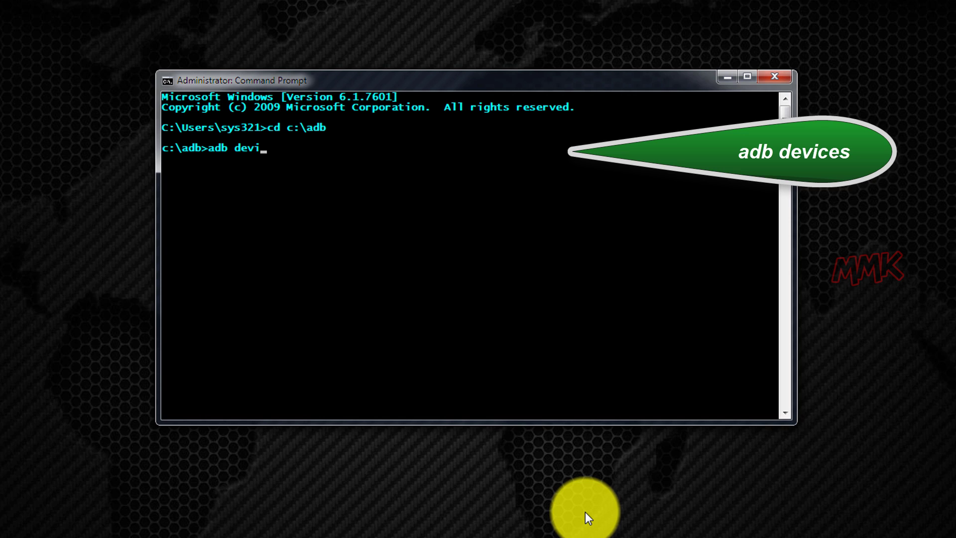
{"action": "type", "text": "ces"}
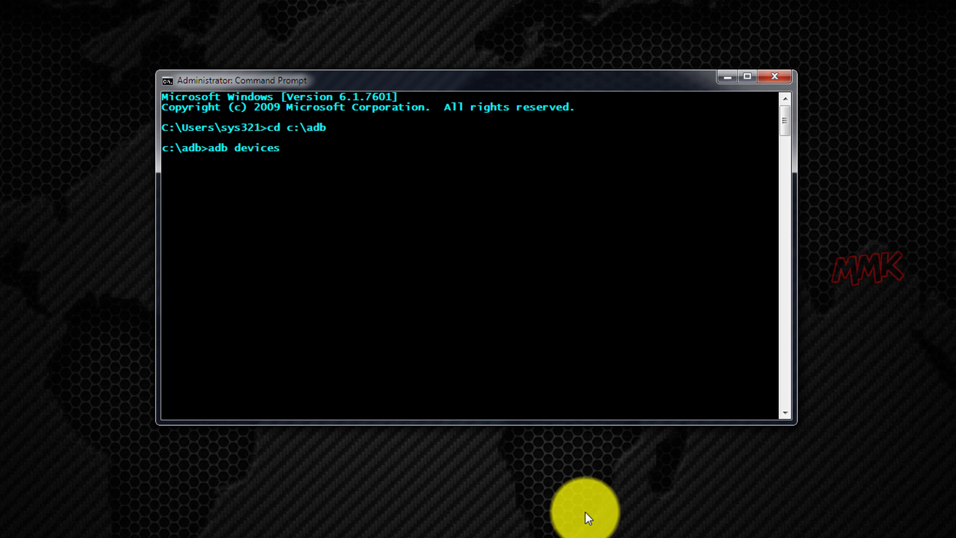
{"action": "key", "text": "Return"}
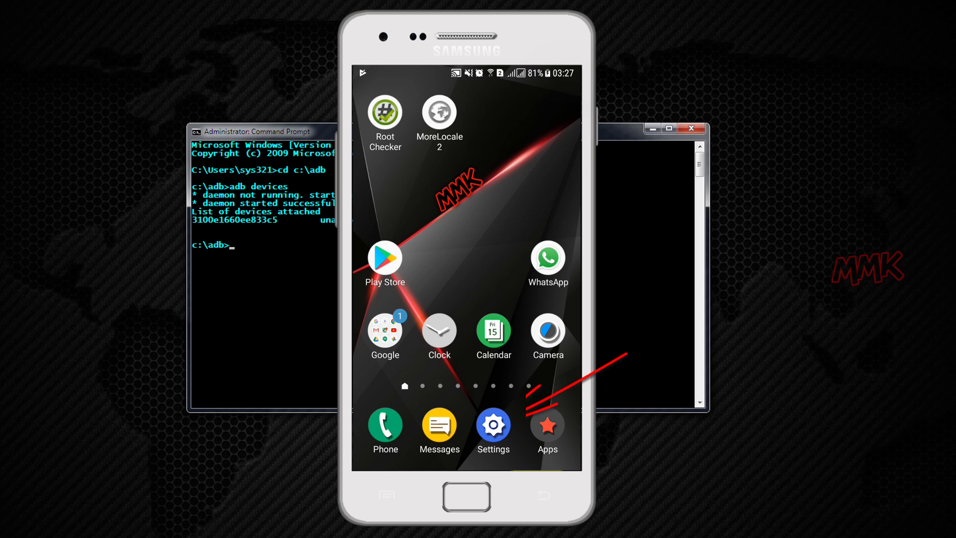
- In Settings, go into Developer options and switch them off, bringing up the phone-data access prompt
{"action": "left_click", "coordinate": [493, 425]}
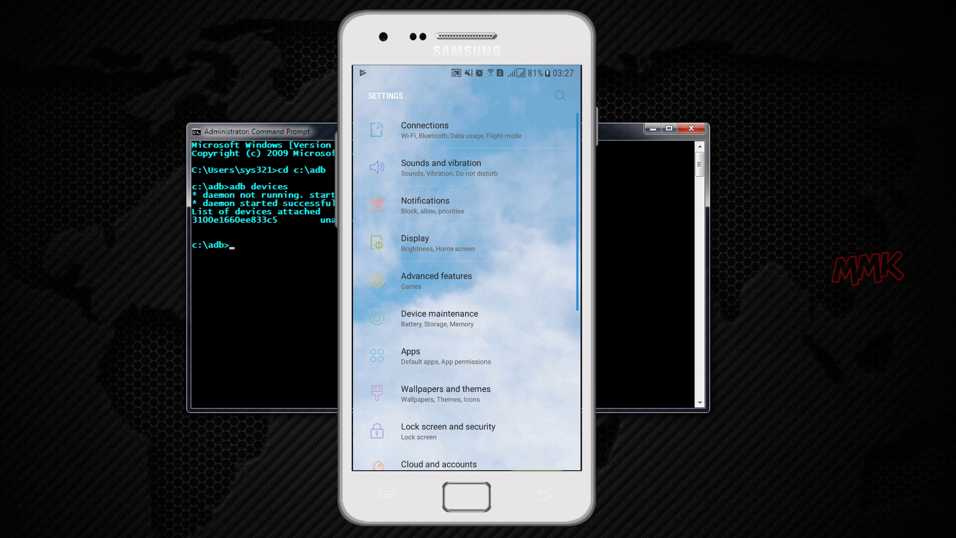
{"action": "scroll", "scroll_direction": "down", "scroll_amount": 3}
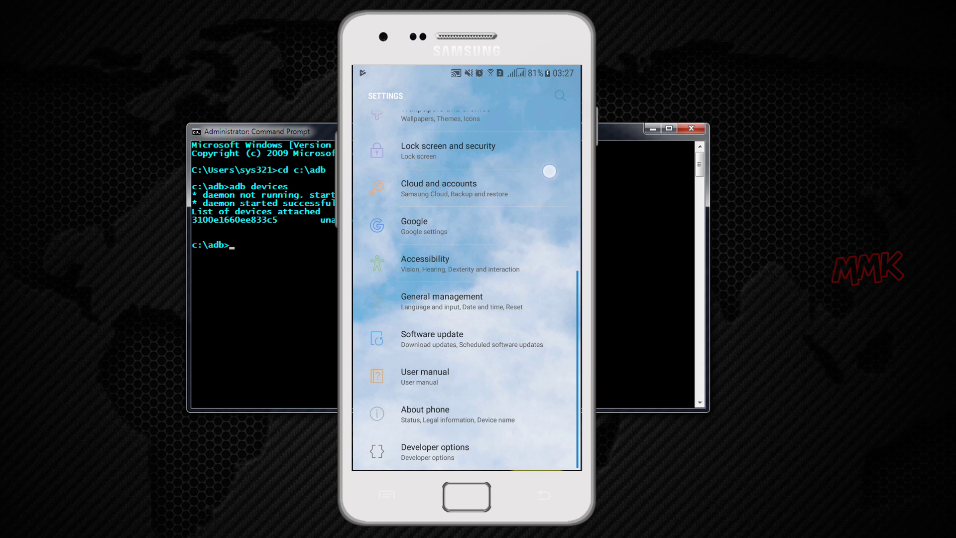
{"action": "left_click", "coordinate": [435, 452]}
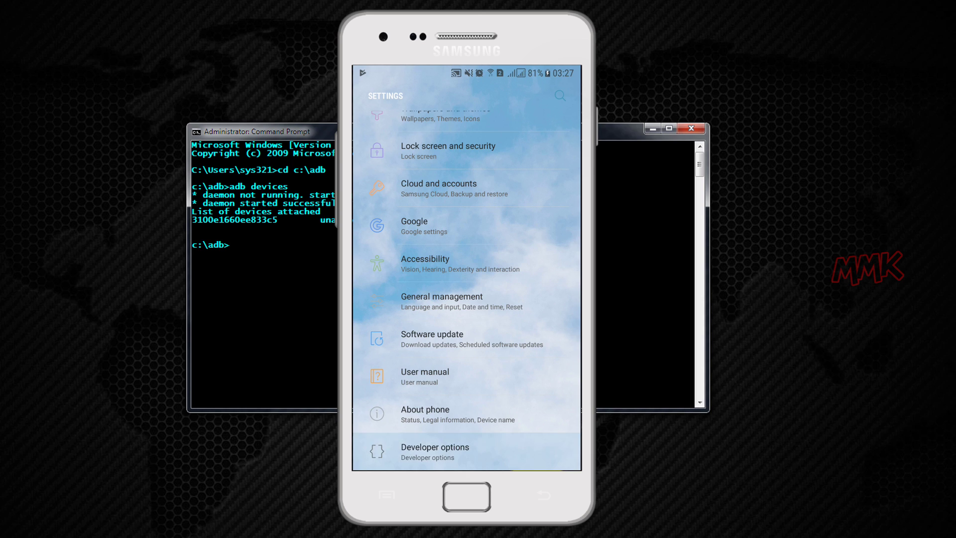
{"action": "left_click", "coordinate": [434, 451]}
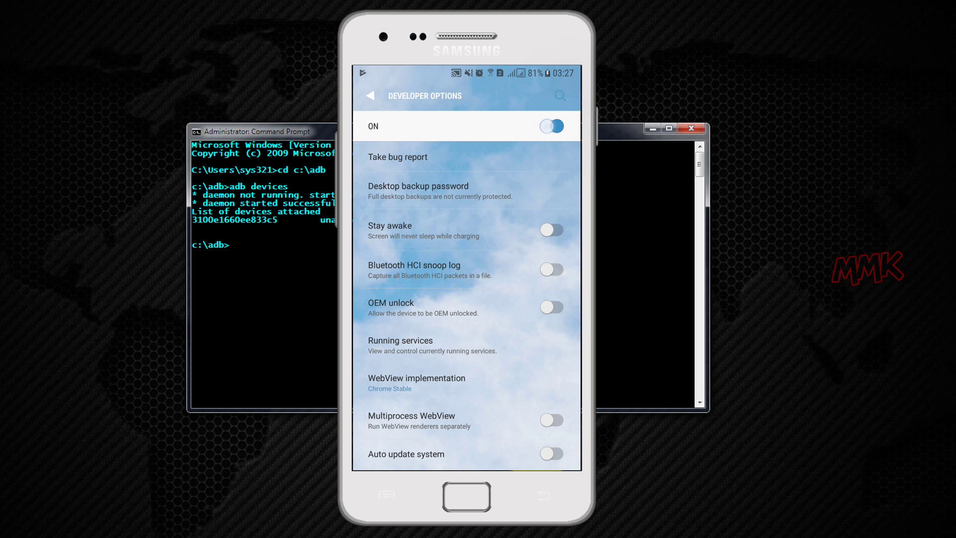
{"action": "left_click", "coordinate": [552, 126]}
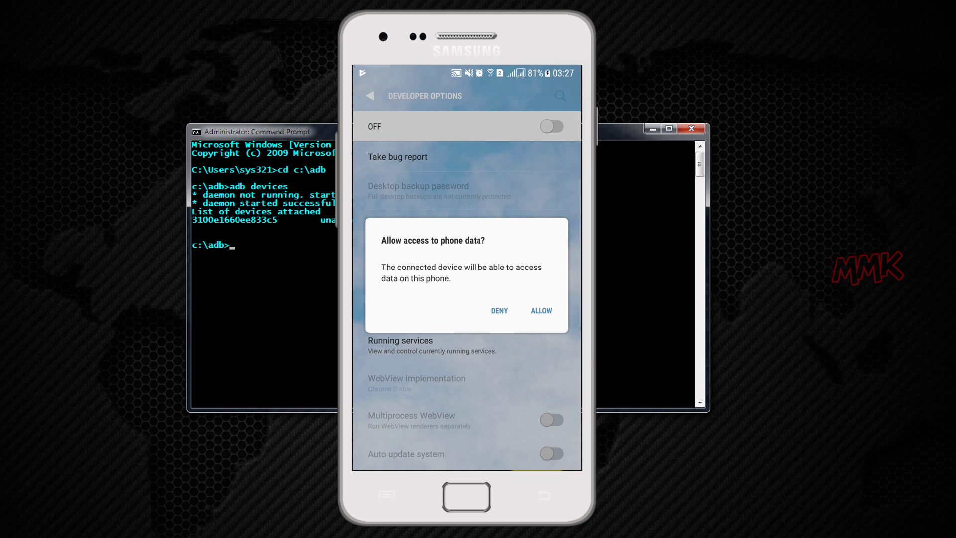
- Turn Developer options back on and revoke all previous USB debugging authorisations
{"action": "left_click", "coordinate": [541, 311]}
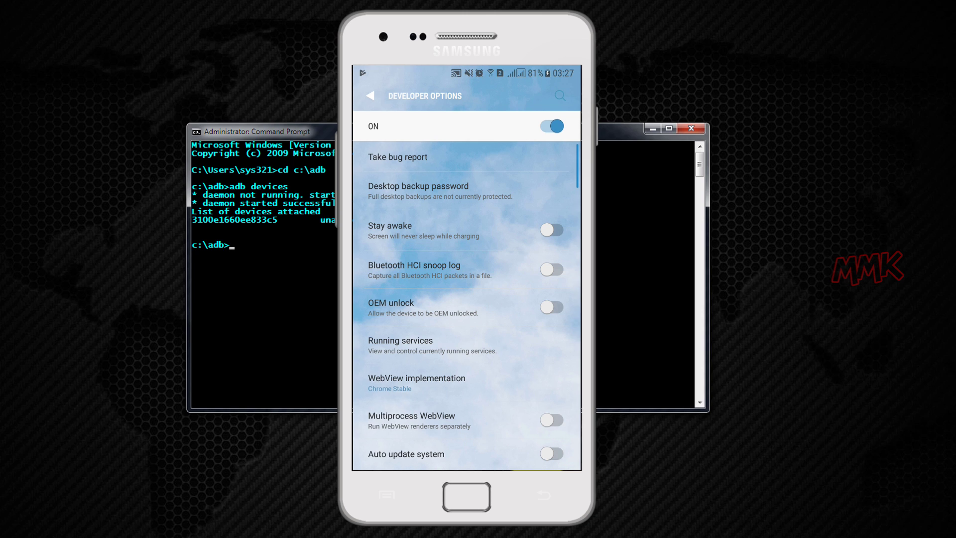
{"action": "scroll", "scroll_direction": "down", "scroll_amount": 3}
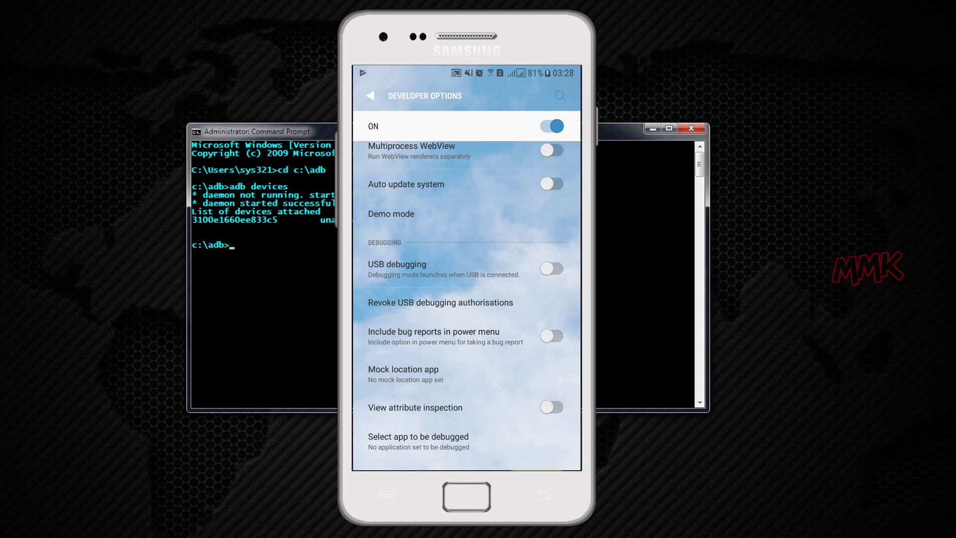
{"action": "left_click", "coordinate": [440, 303]}
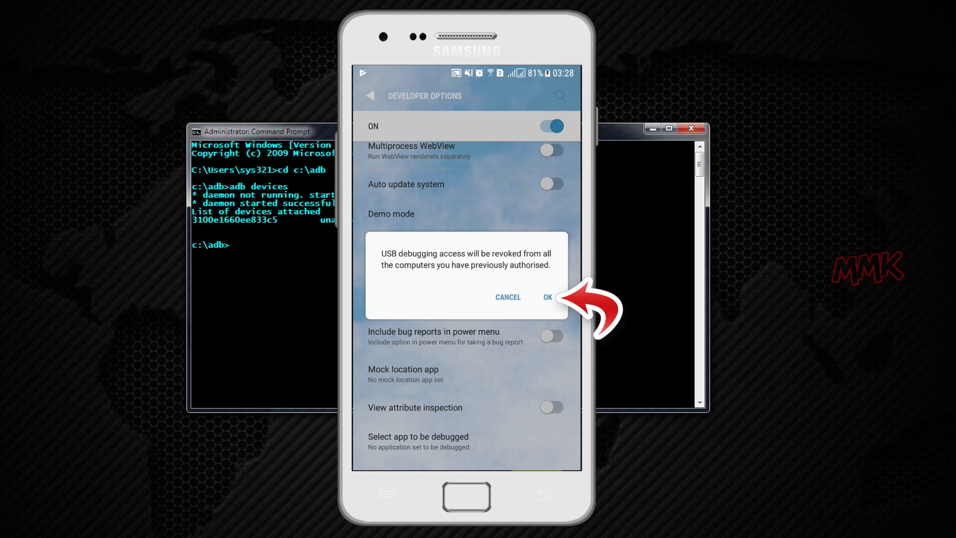
{"action": "left_click", "coordinate": [548, 297]}
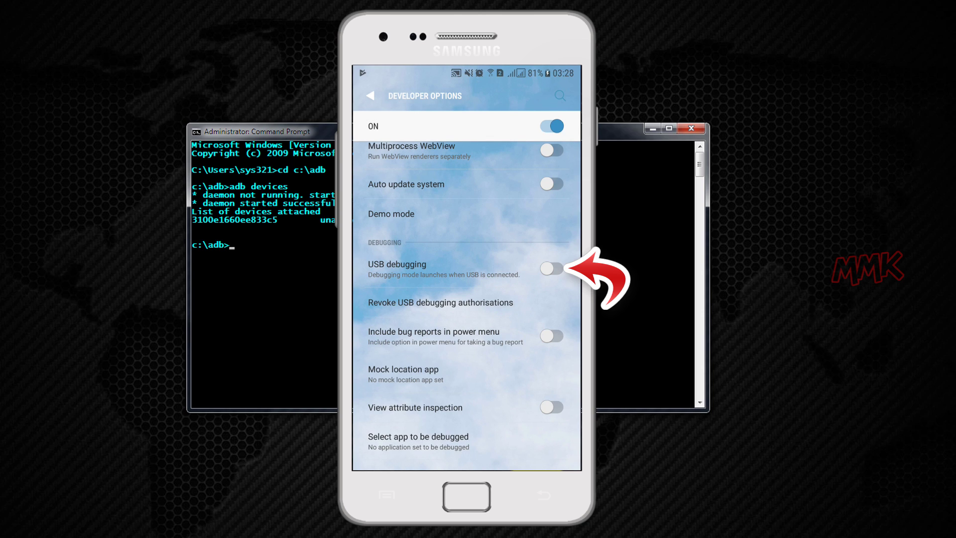
- Enable USB debugging, always trust this computer's RSA key and allow it access to phone data
{"action": "left_click", "coordinate": [551, 269]}
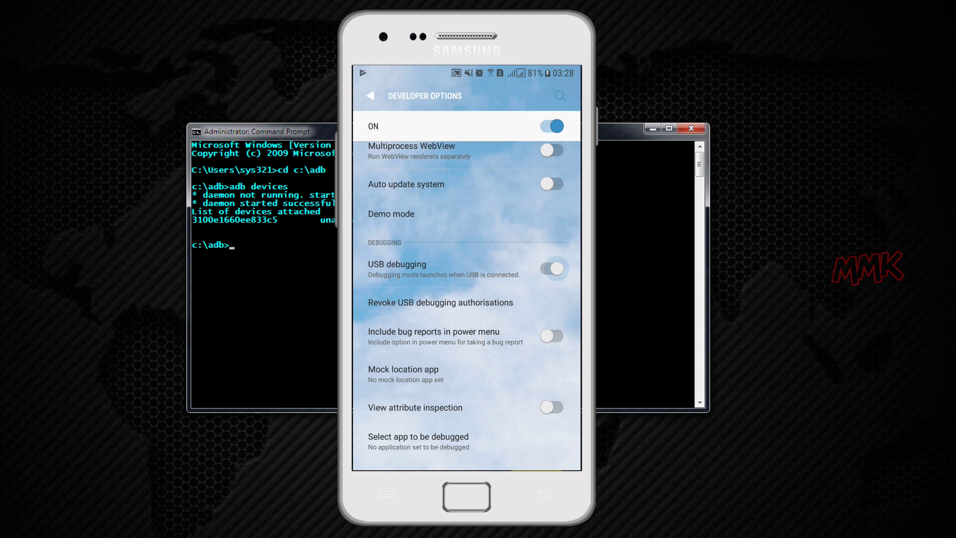
{"action": "left_click", "coordinate": [554, 269]}
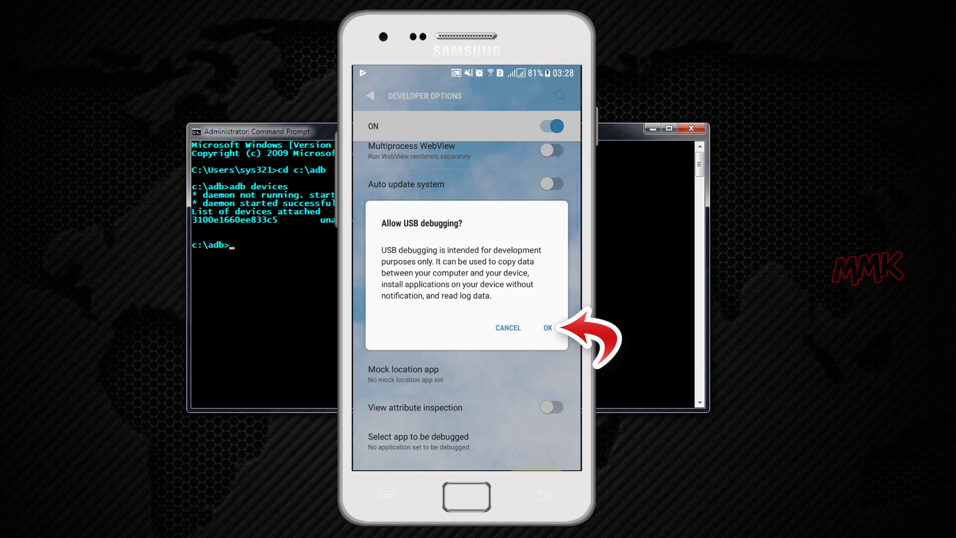
{"action": "left_click", "coordinate": [547, 327]}
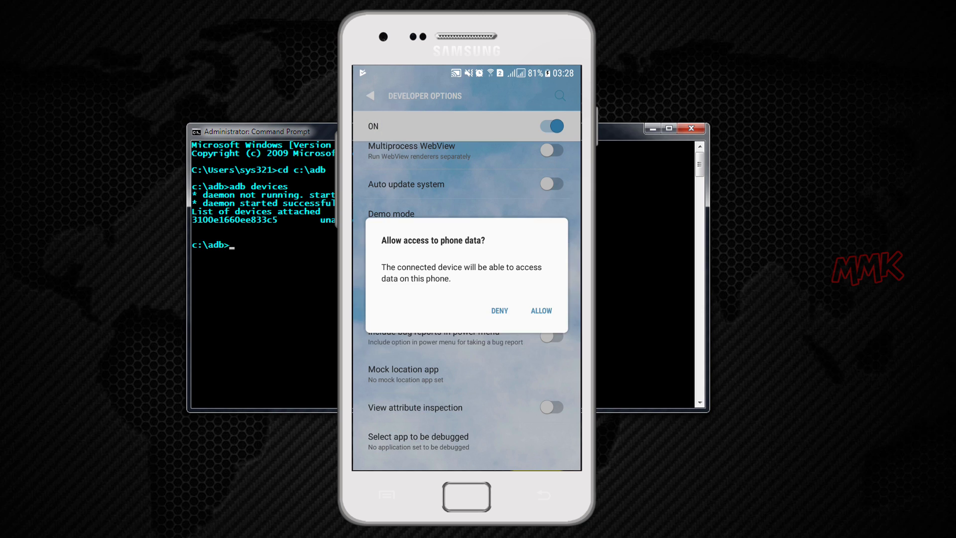
{"action": "left_click", "coordinate": [540, 310]}
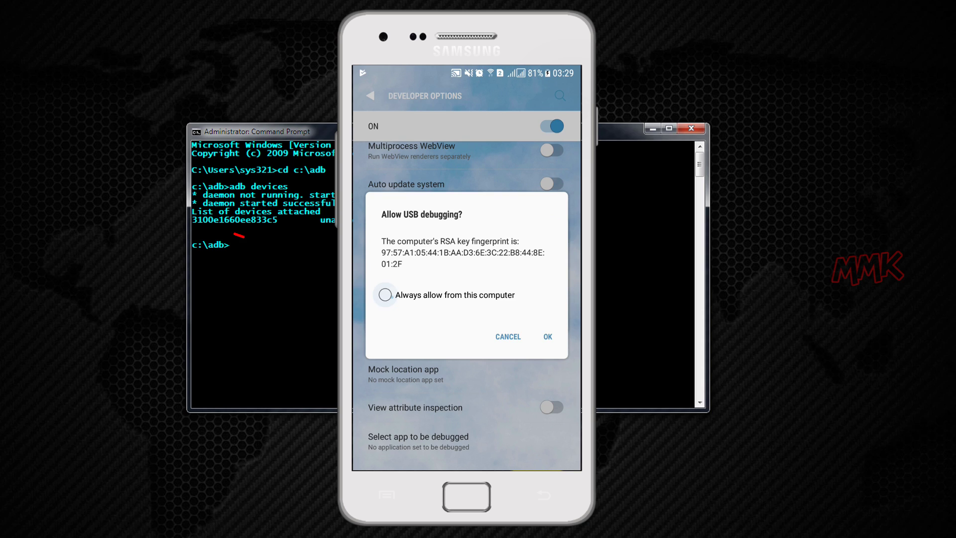
{"action": "left_click", "coordinate": [385, 294]}
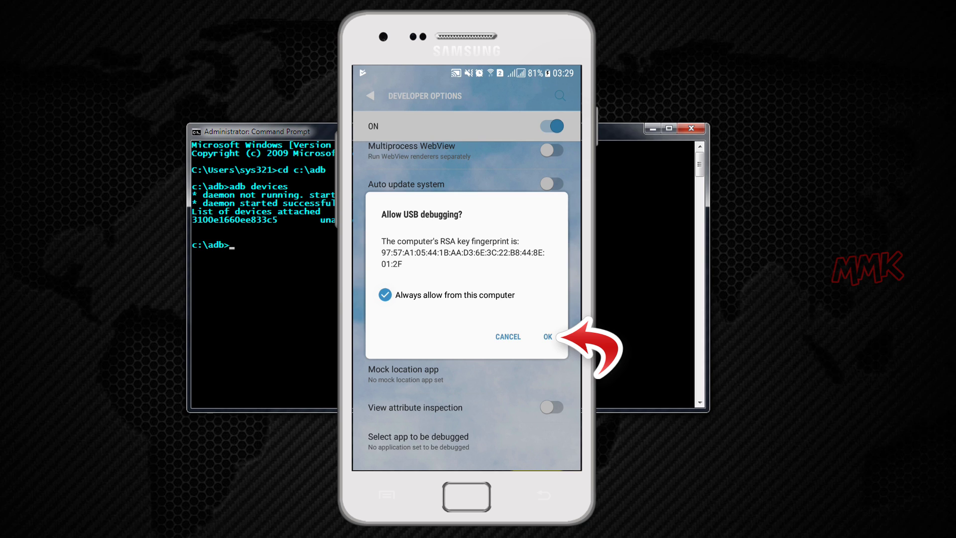
{"action": "left_click", "coordinate": [547, 337]}
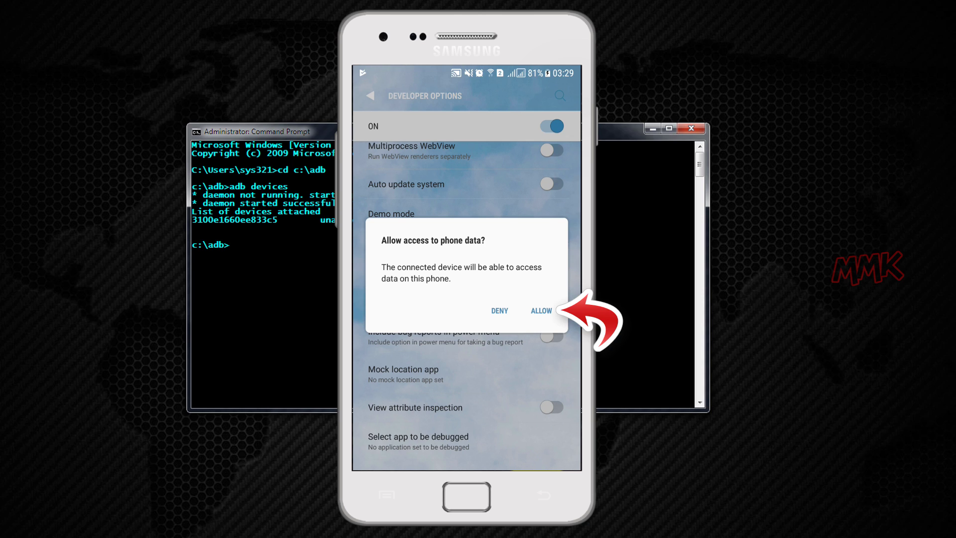
{"action": "left_click", "coordinate": [541, 310]}
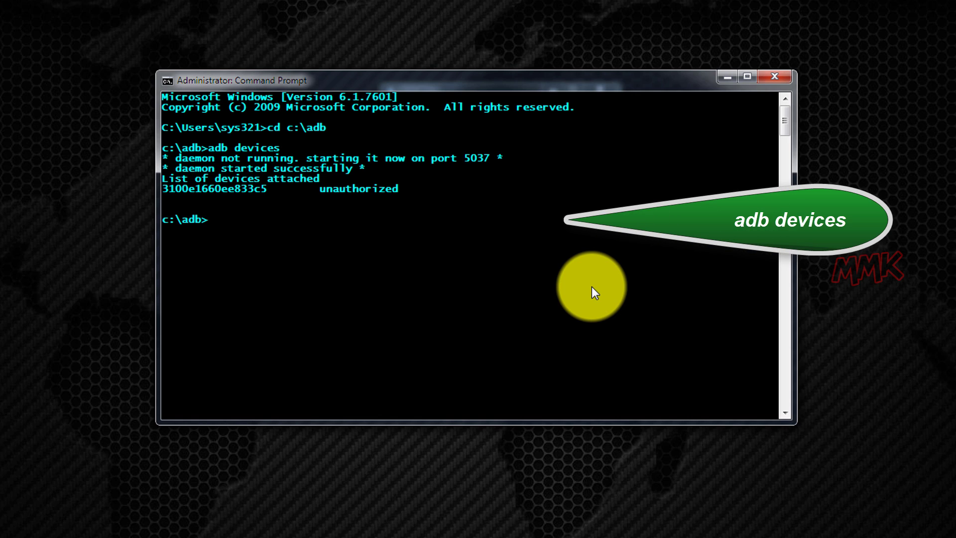
- Rerun adb devices so the phone now lists as 'device' instead of unauthorized
{"action": "type", "text": "adb devices"}
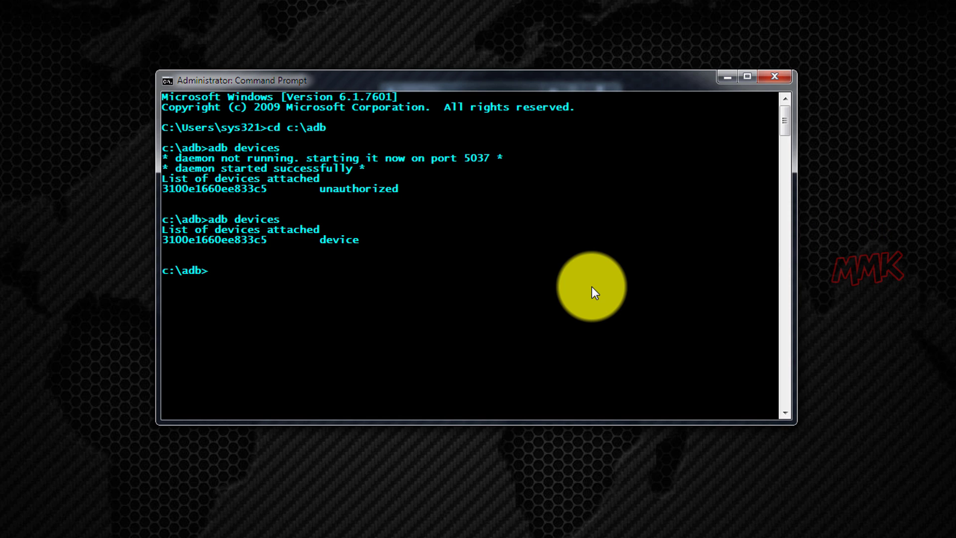
{"action": "key", "text": "Return"}
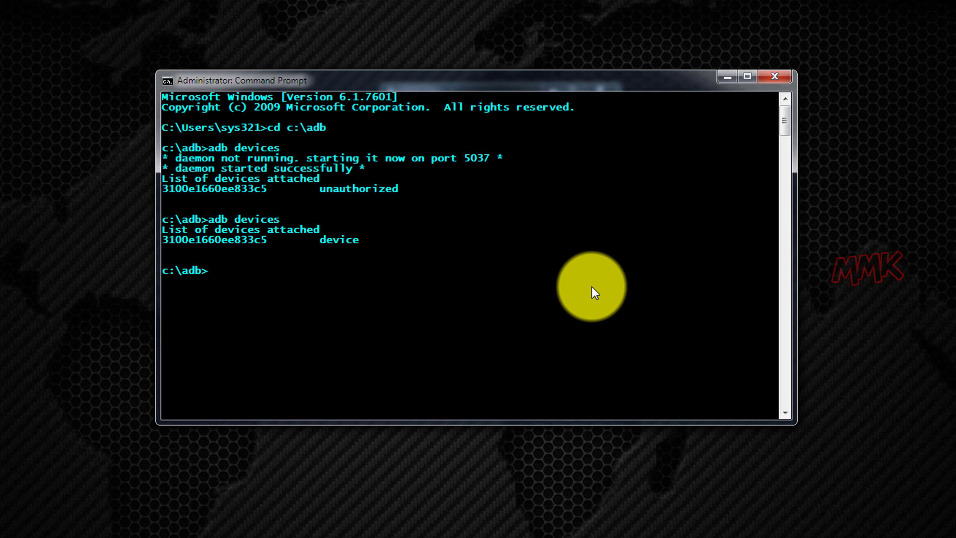
- Start an adb shell on the phone and list packages matching morelocale
{"action": "type", "text": "adb"}
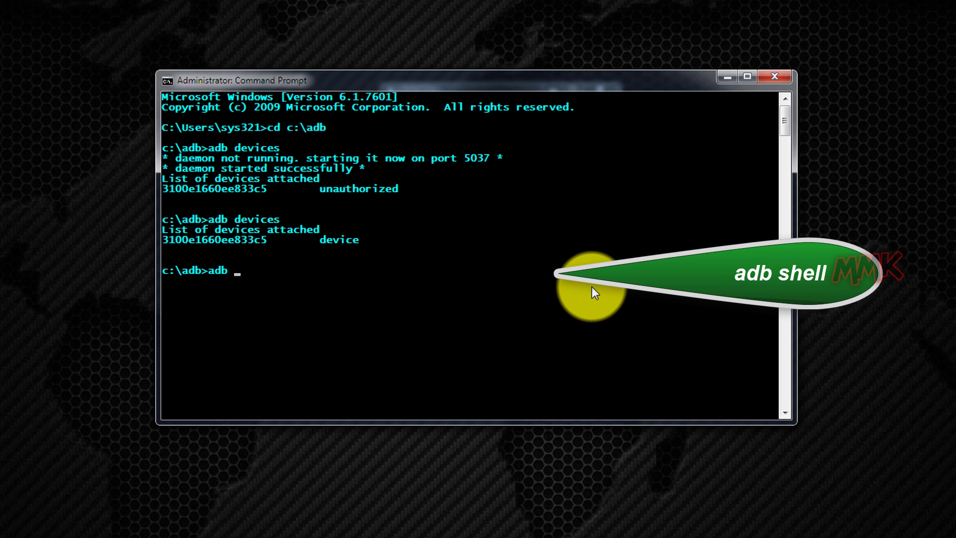
{"action": "type", "text": "shell"}
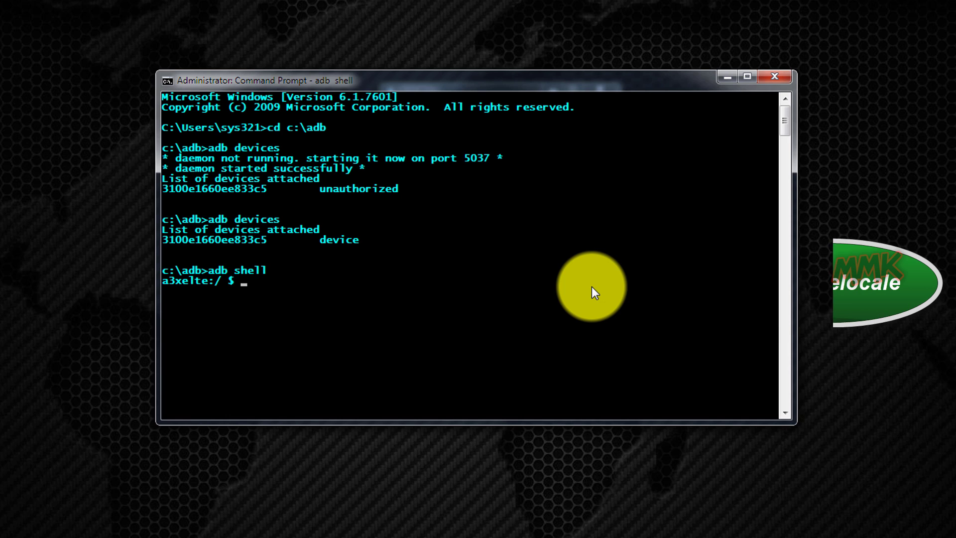
{"action": "type", "text": "pm list packages morelocale"}
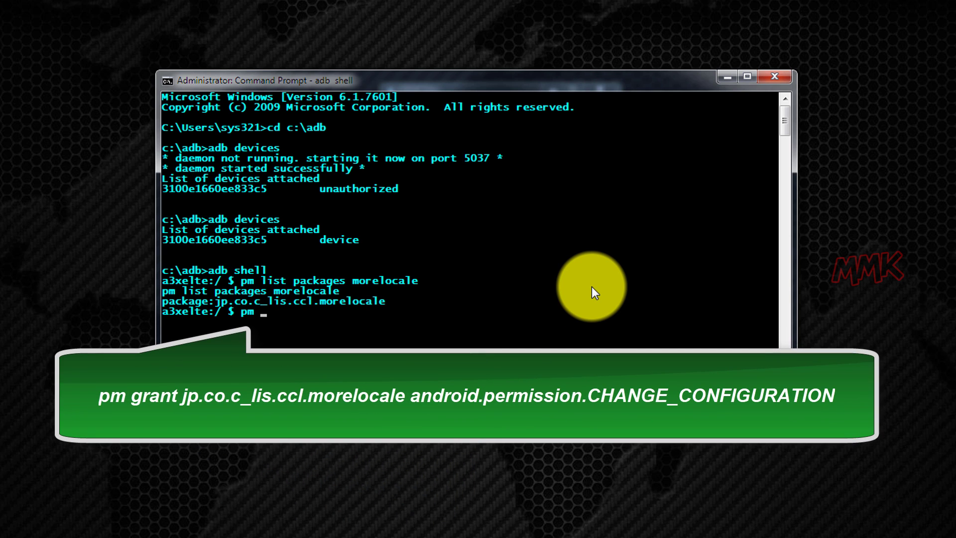
- Enter pm grant jp.co.c_lis.ccl.morelocale android.permission.CHANGE_CONFIGURATION
{"action": "type", "text": "grant"}
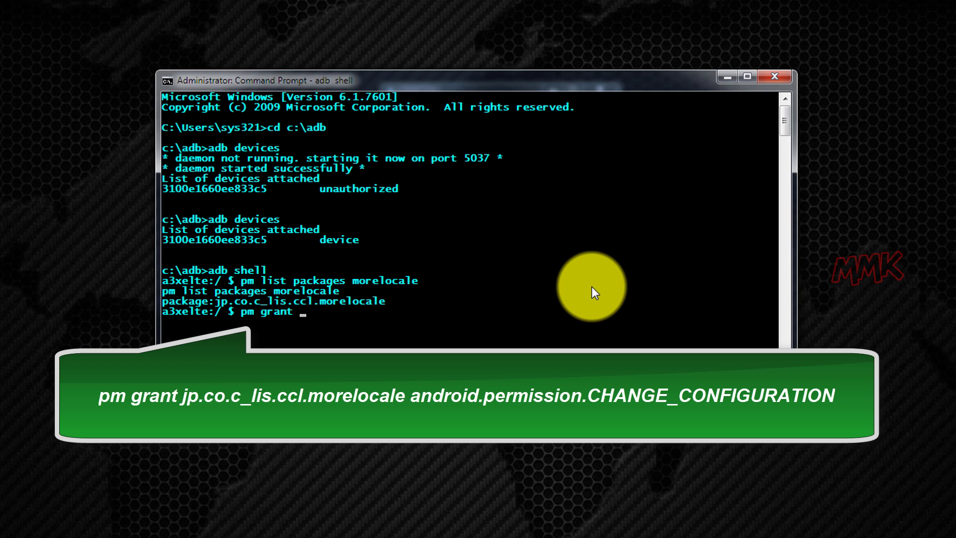
{"action": "type", "text": "jp"}
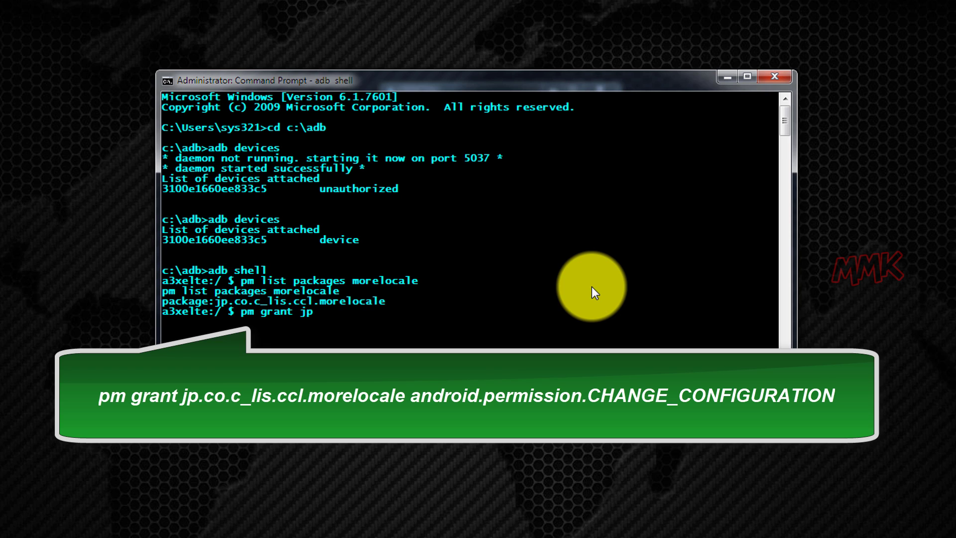
{"action": "type", "text": ".co.c"}
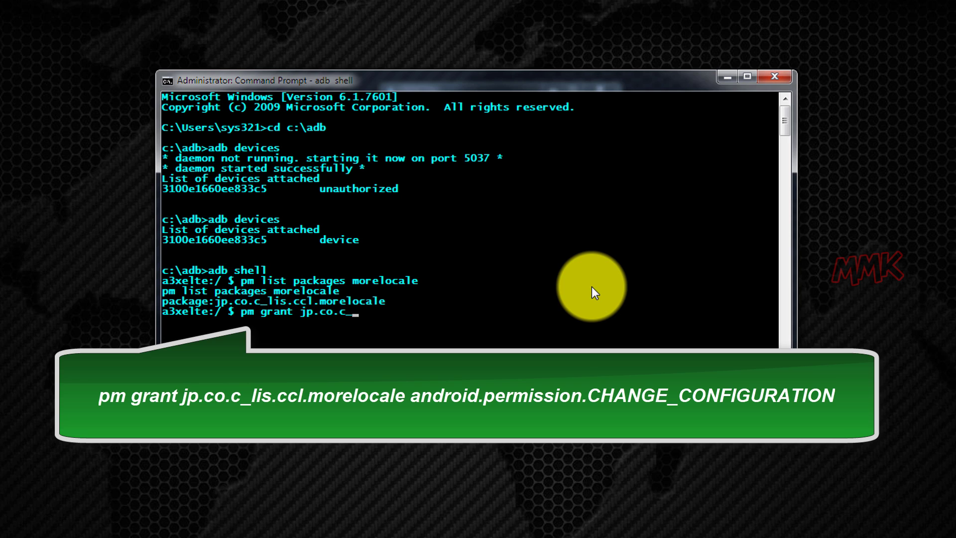
{"action": "type", "text": "_lis.ccl.moreloca"}
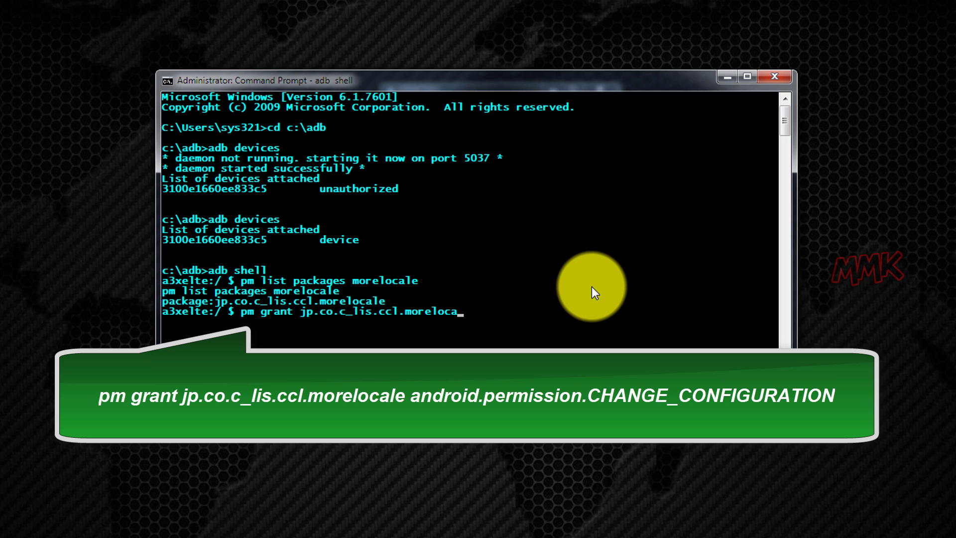
{"action": "type", "text": "e"}
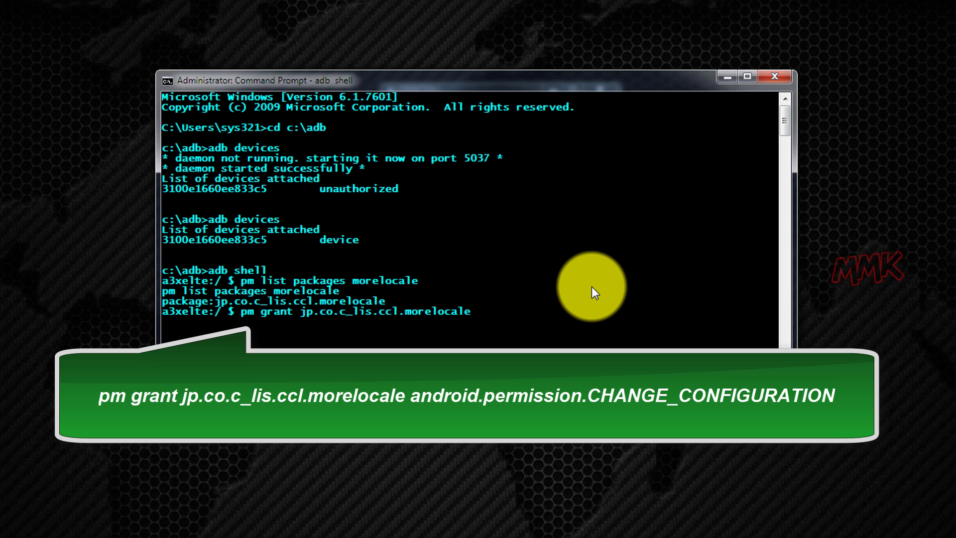
{"action": "type", "text": "android."}
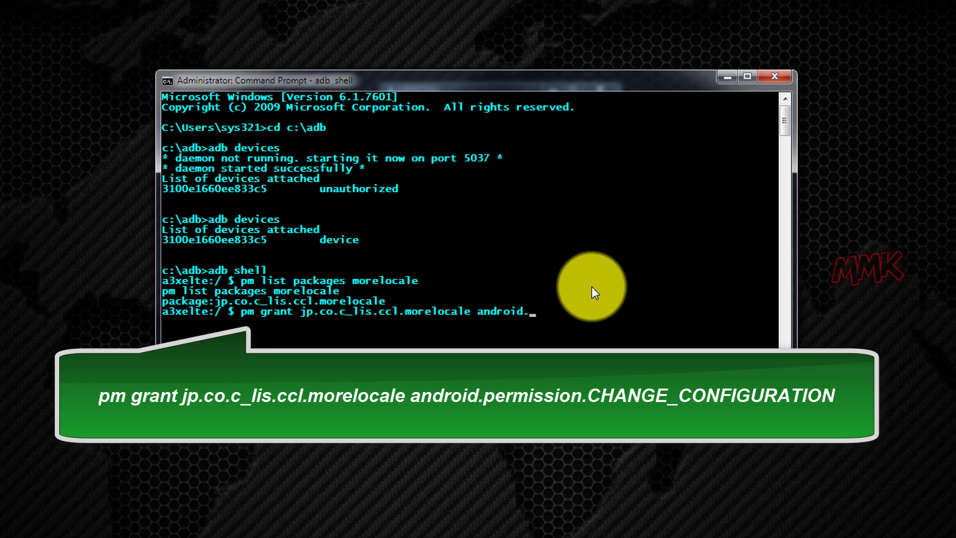
{"action": "type", "text": "permission."}
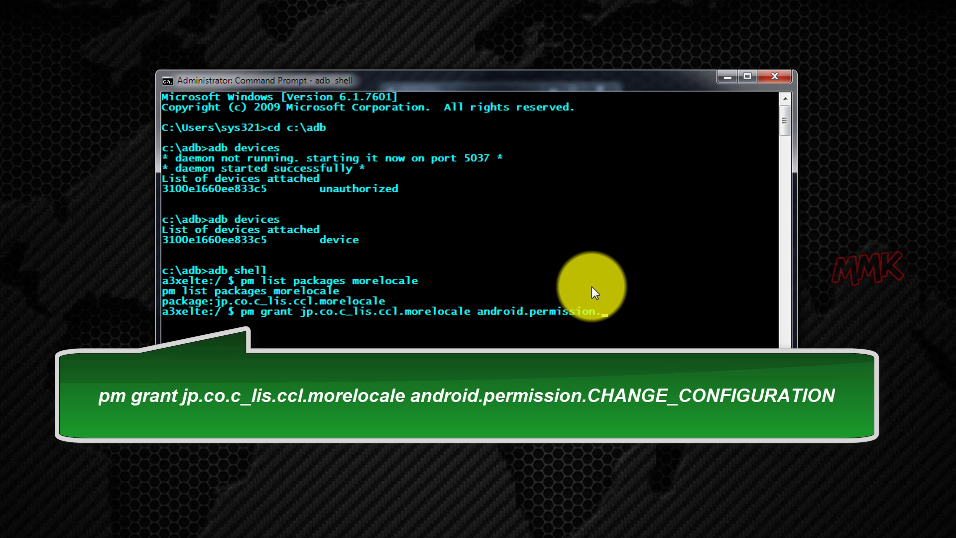
{"action": "type", "text": "CHA"}
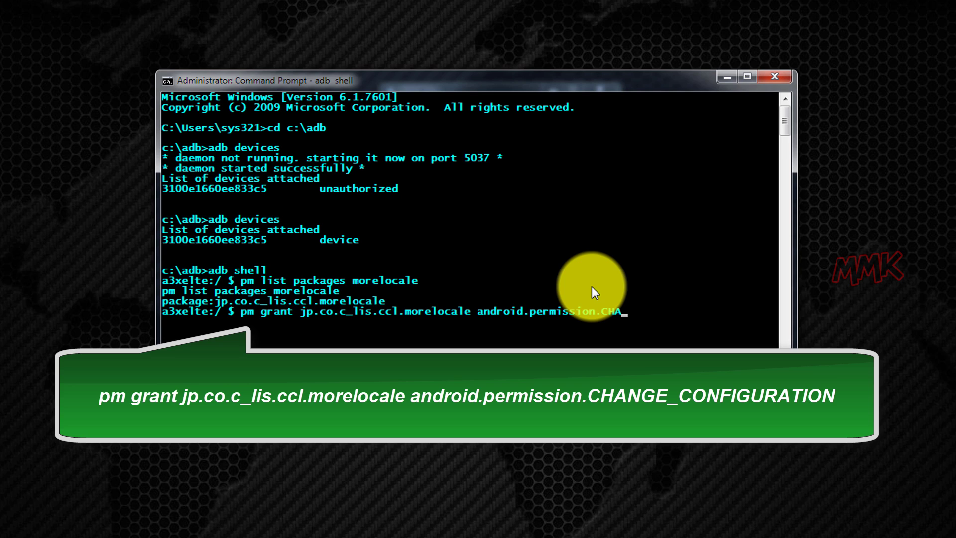
{"action": "type", "text": "NGE"}
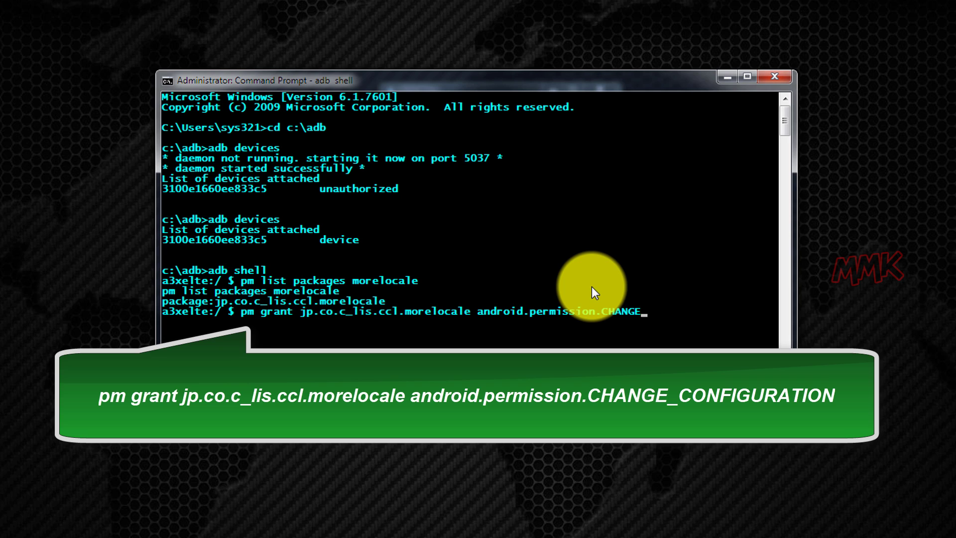
{"action": "type", "text": "_CO"}
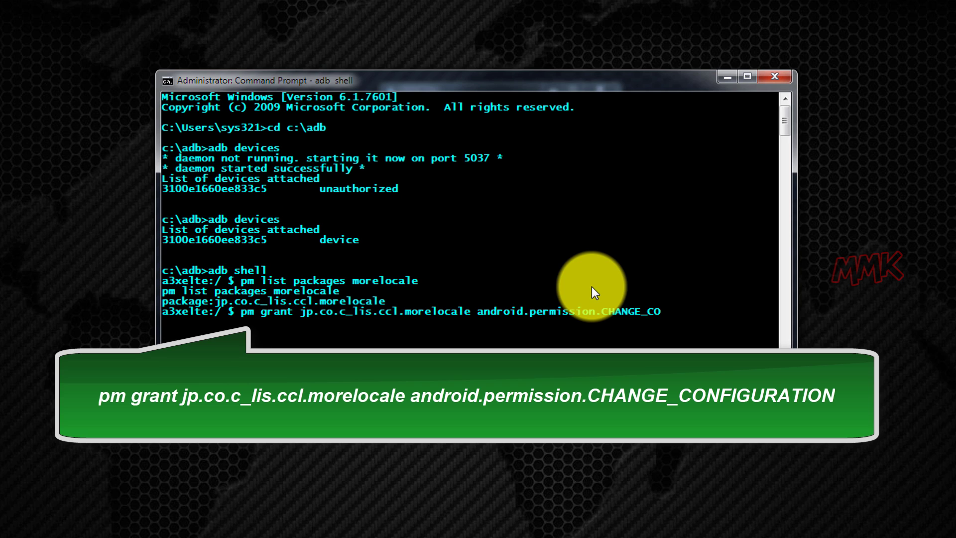
{"action": "type", "text": "NFIGURATION"}
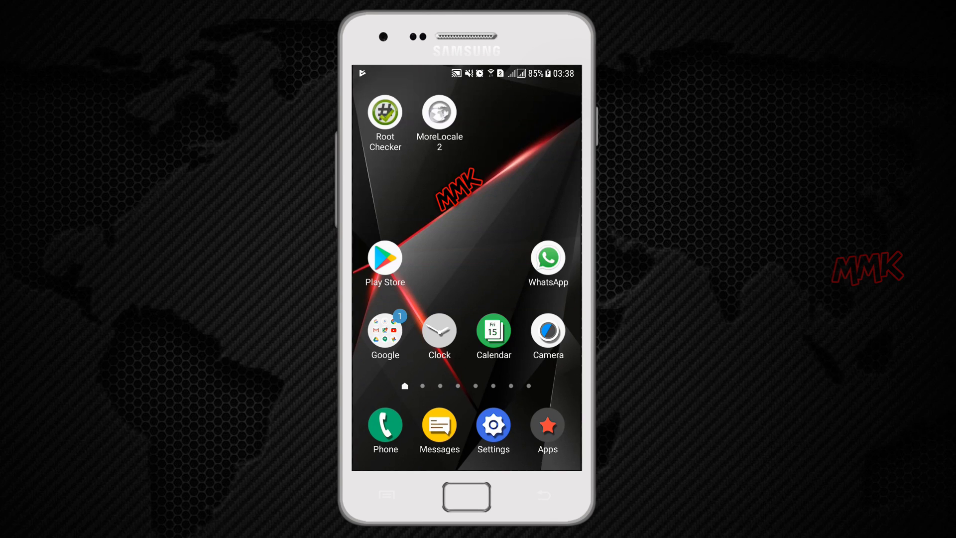
- Set the locale to Deutsch (Deutschland) in MoreLocale 2, then reopen it and scroll to Russisch (Russland)
{"action": "left_click", "coordinate": [438, 112]}
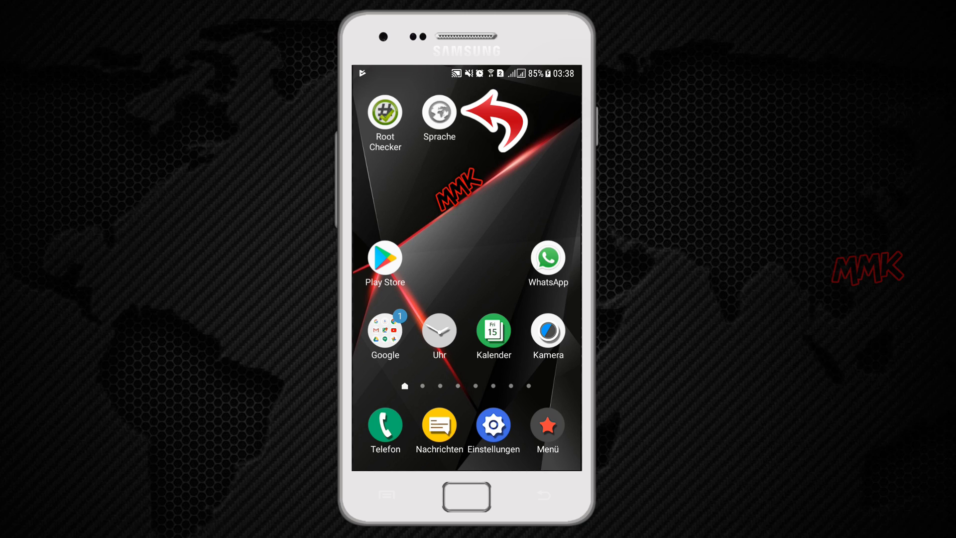
{"action": "left_click", "coordinate": [439, 113]}
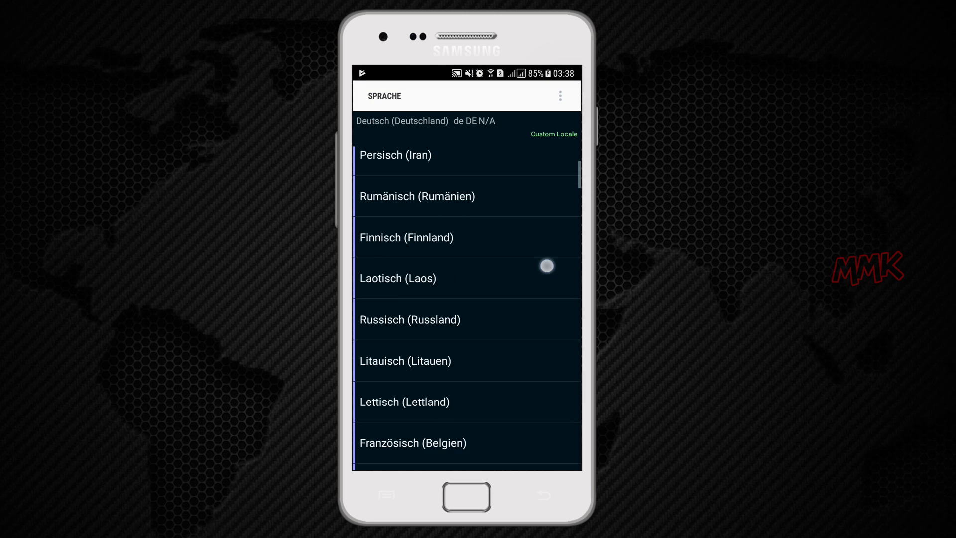
{"action": "scroll", "scroll_direction": "down", "scroll_amount": 3}
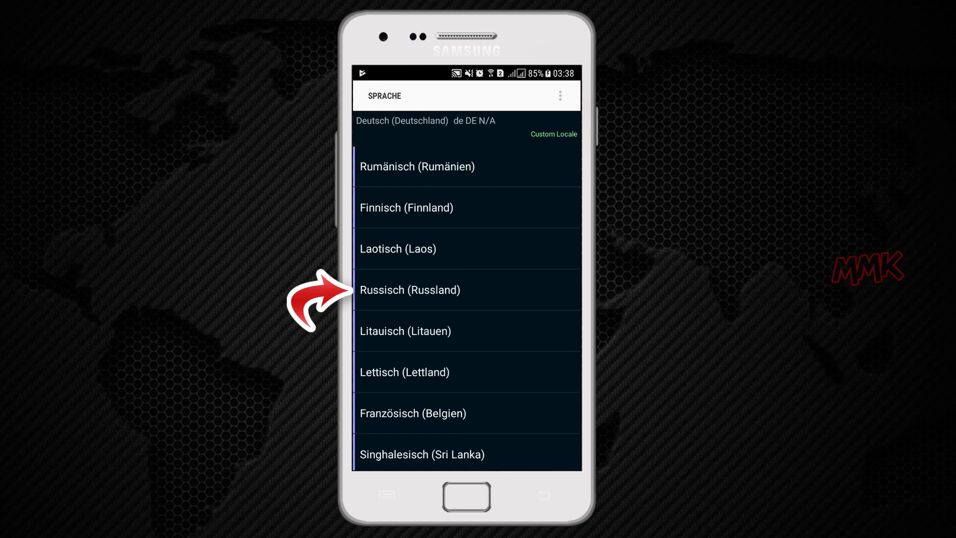